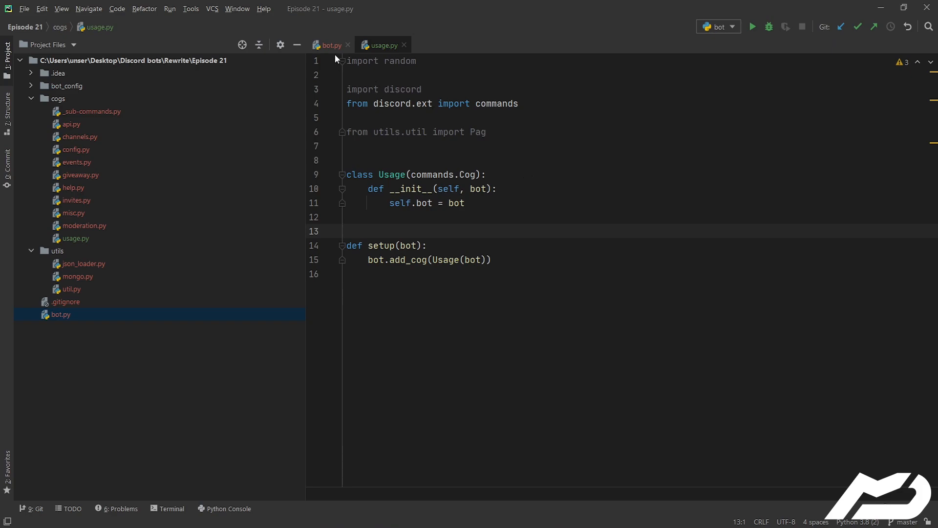
pyautogui.click(330, 45)
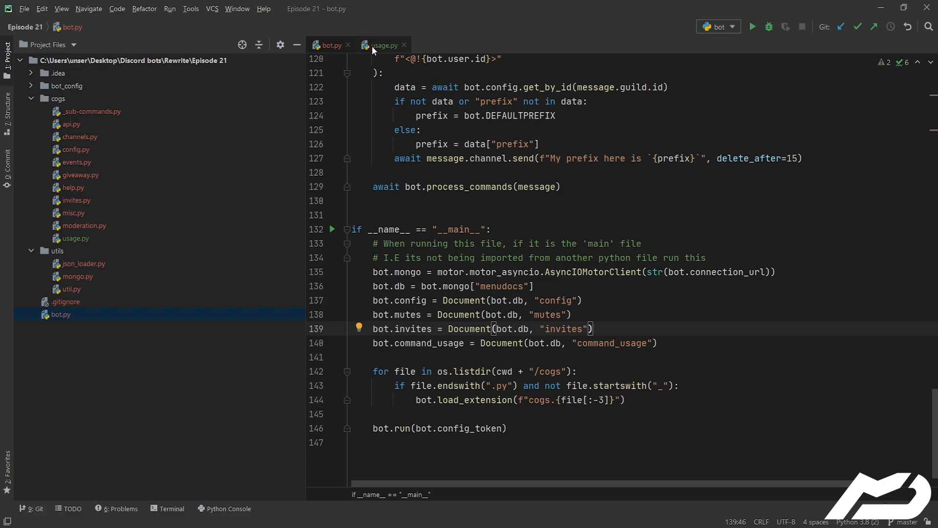
pyautogui.click(381, 45)
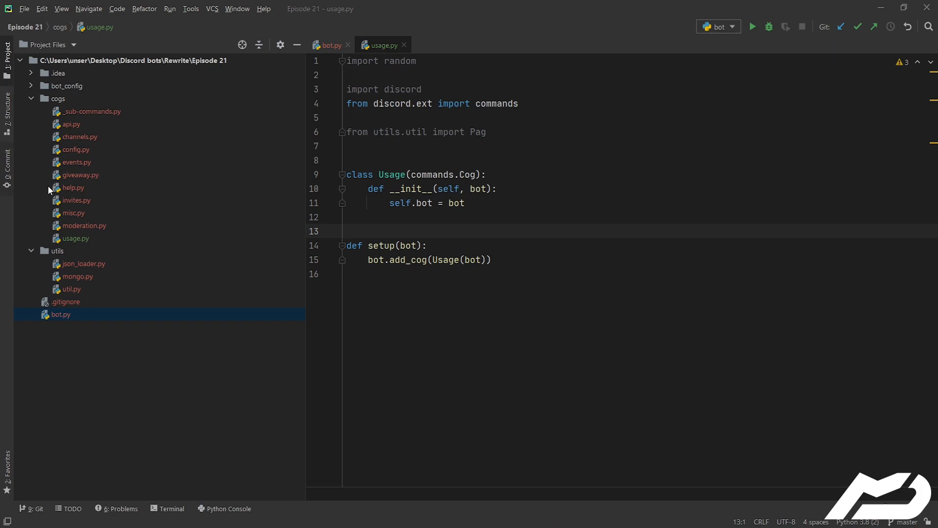
pyautogui.write('\\')
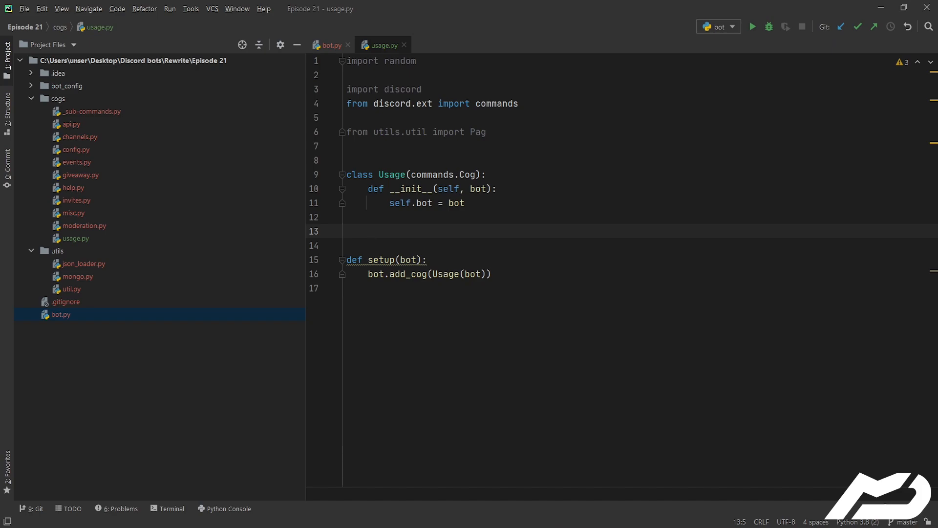
pyautogui.write('@commands')
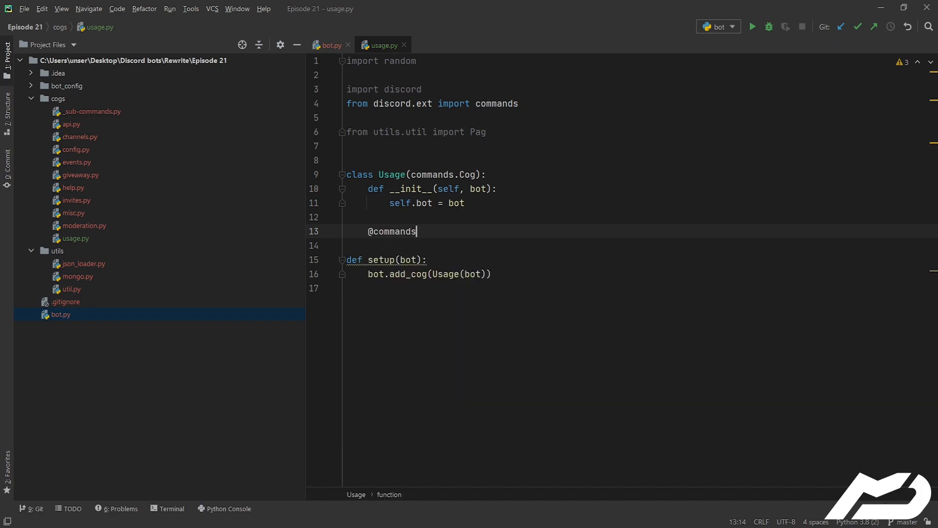
pyautogui.write('.Cog.listener(')
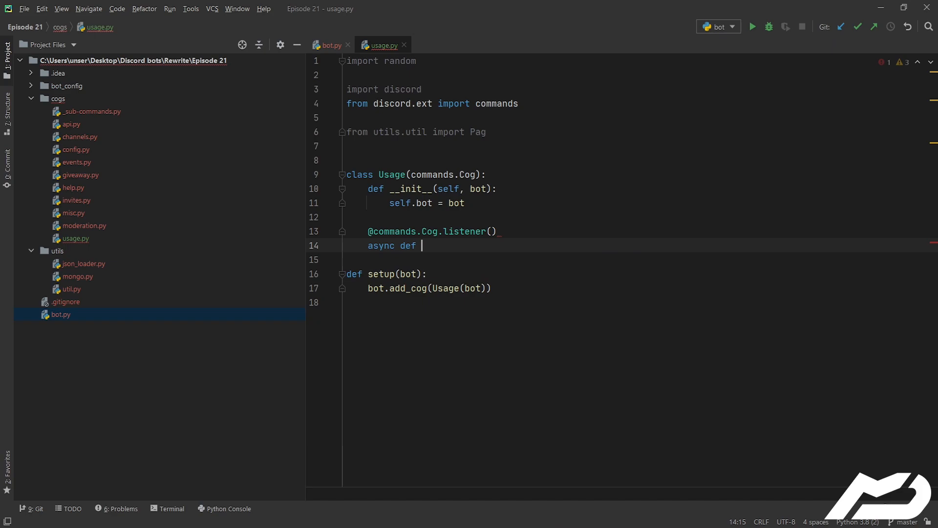
pyautogui.write('on_command_')
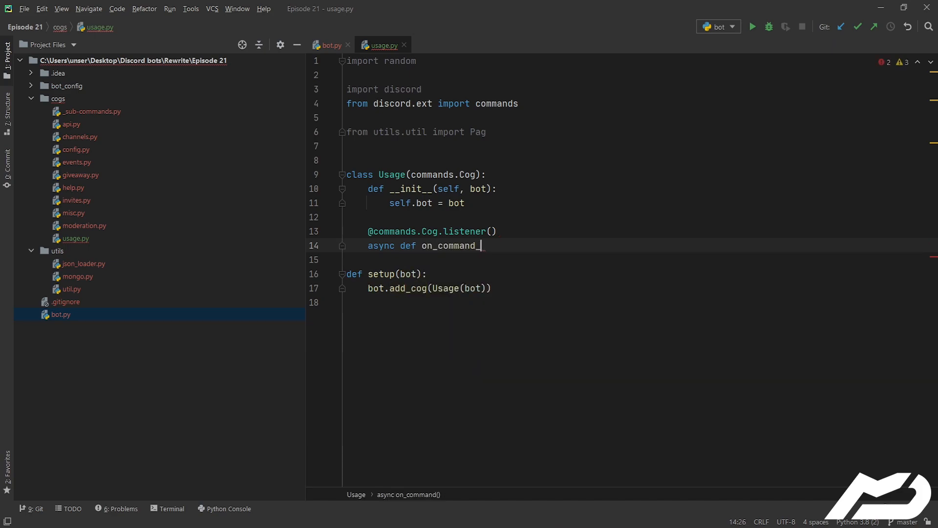
pyautogui.write('completion(self):')
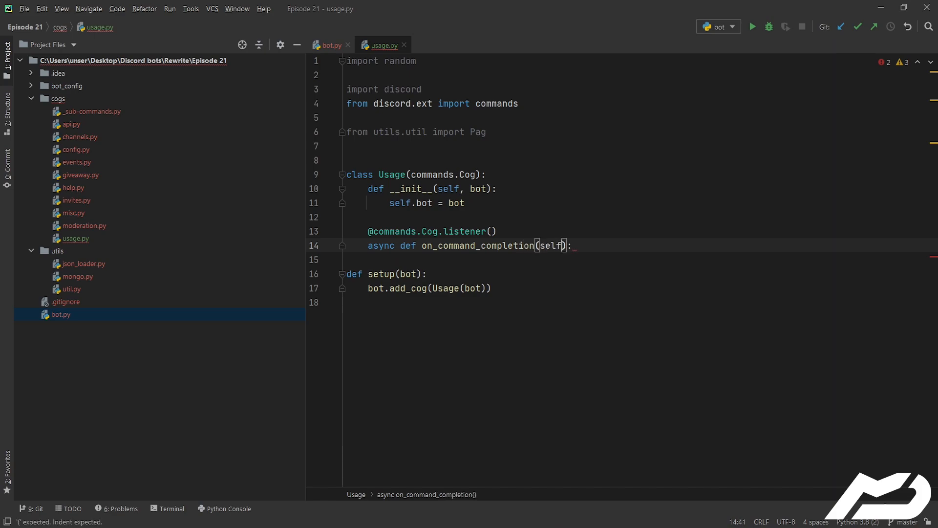
pyautogui.write(', ctx')
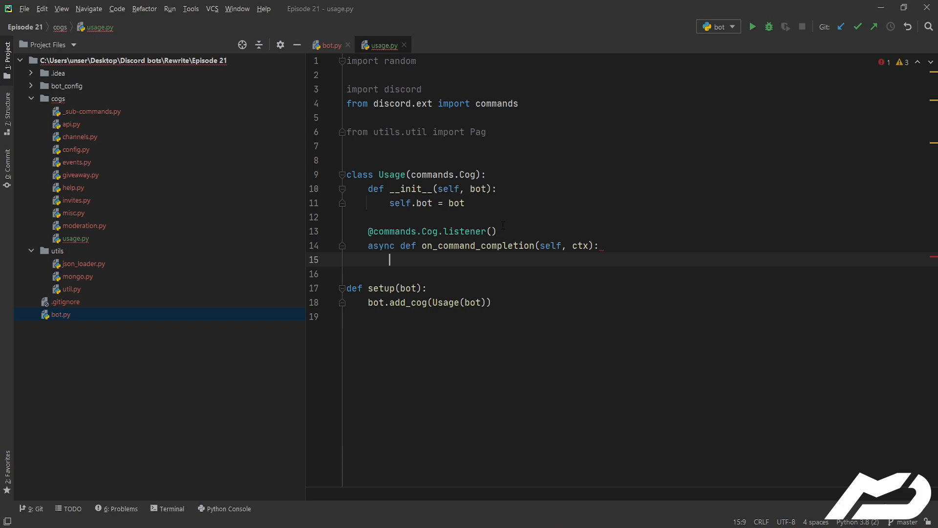
# - Return early from the listener when ctx.command.qualified_name == "logout"
pyautogui.write('if')
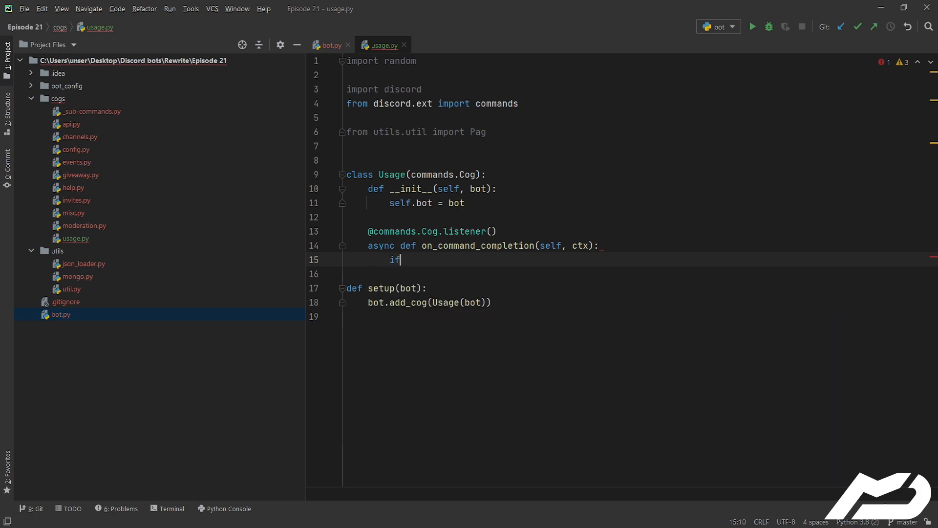
pyautogui.write('ct')
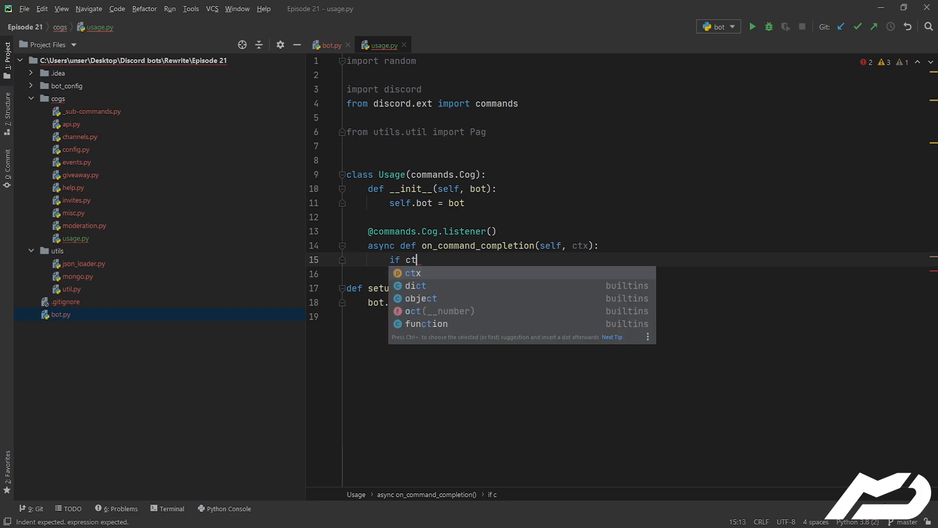
pyautogui.write('x.command')
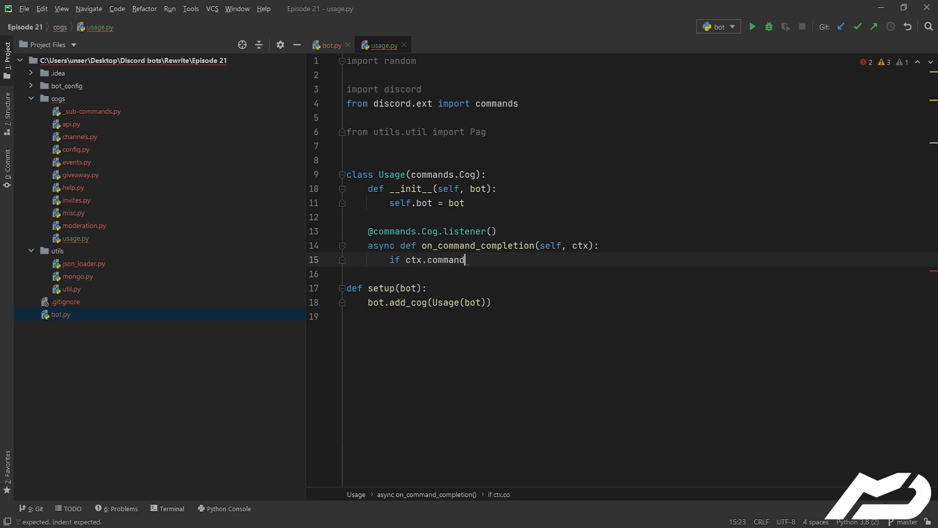
pyautogui.write('.qu')
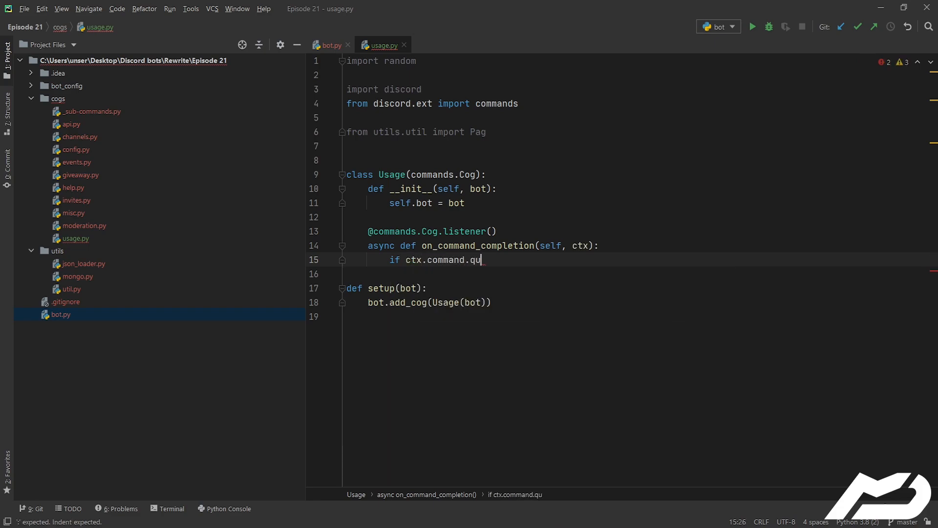
pyautogui.write('alif')
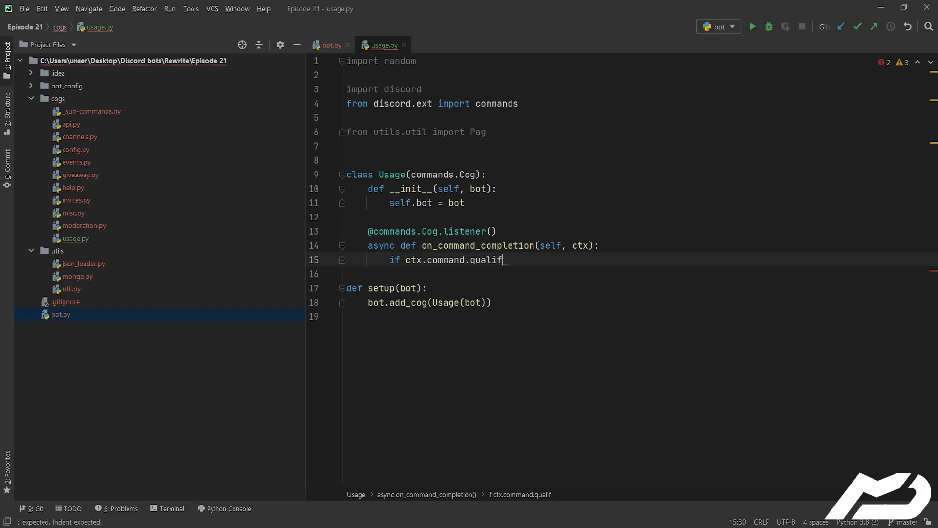
pyautogui.write('ied')
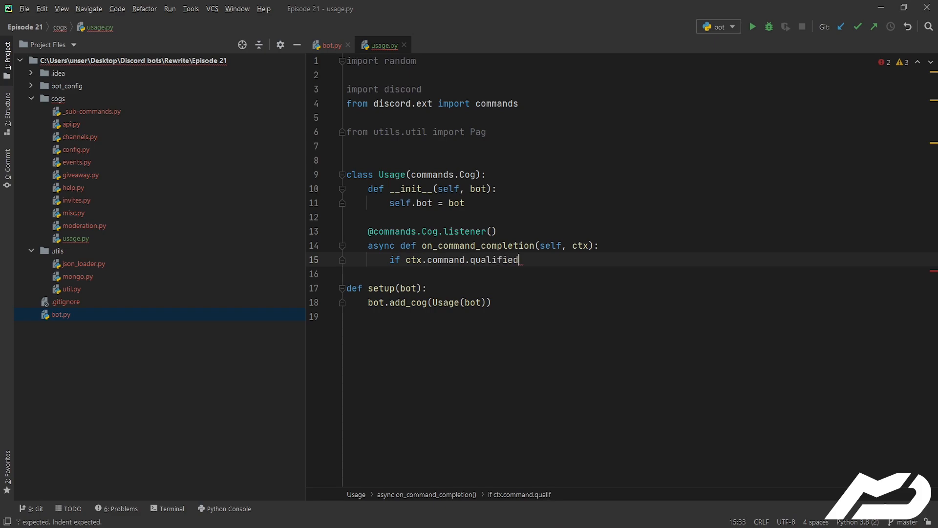
pyautogui.write('_name =')
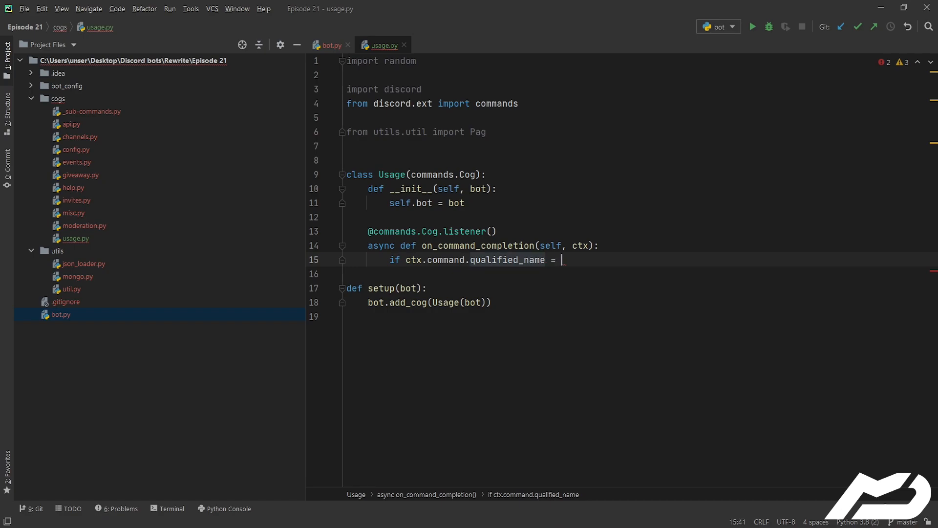
pyautogui.write('= ""')
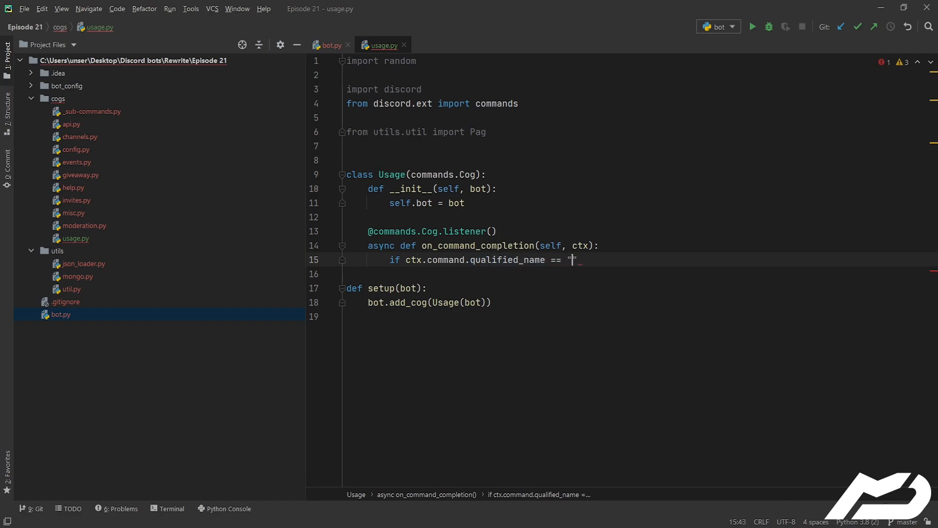
pyautogui.write('logout":')
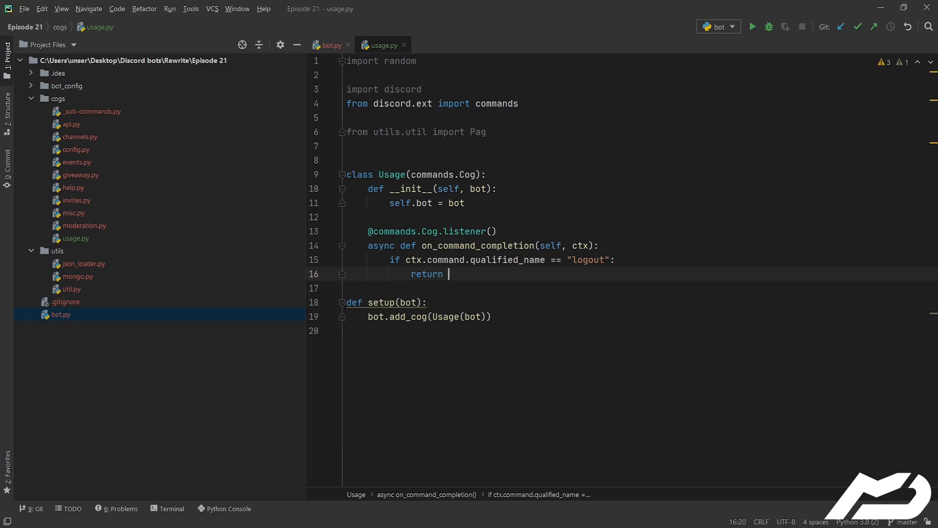
pyautogui.press('Enter')
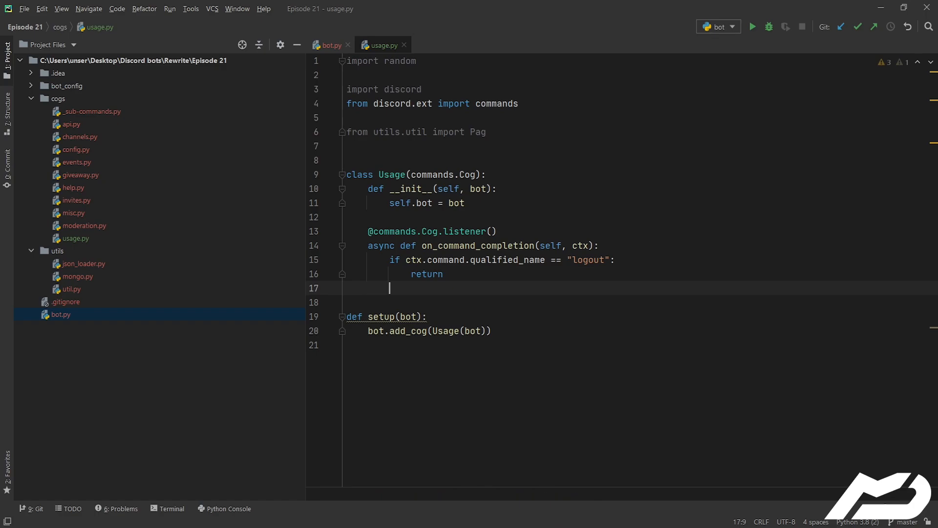
# - Check whether await self.bot.command_usage.find(ctx.command.qualified_name) is None
pyautogui.write('if aw')
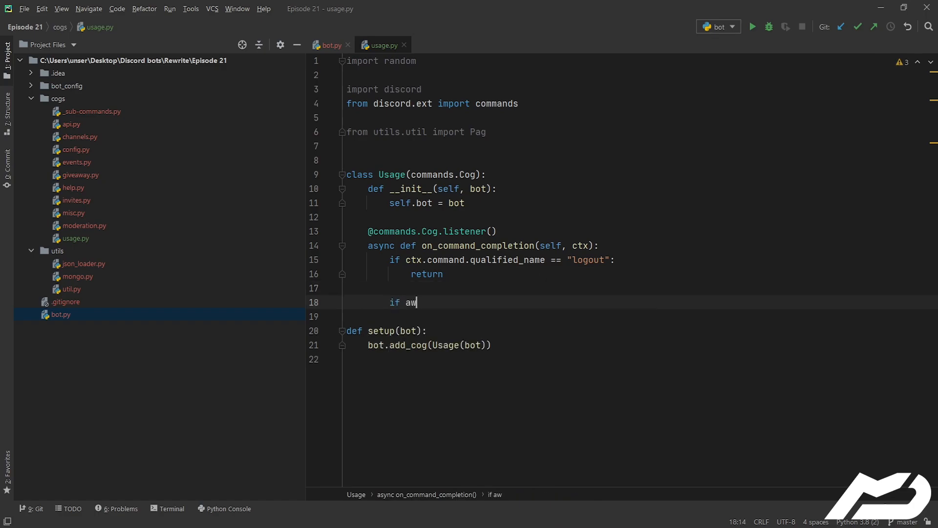
pyautogui.write('ait')
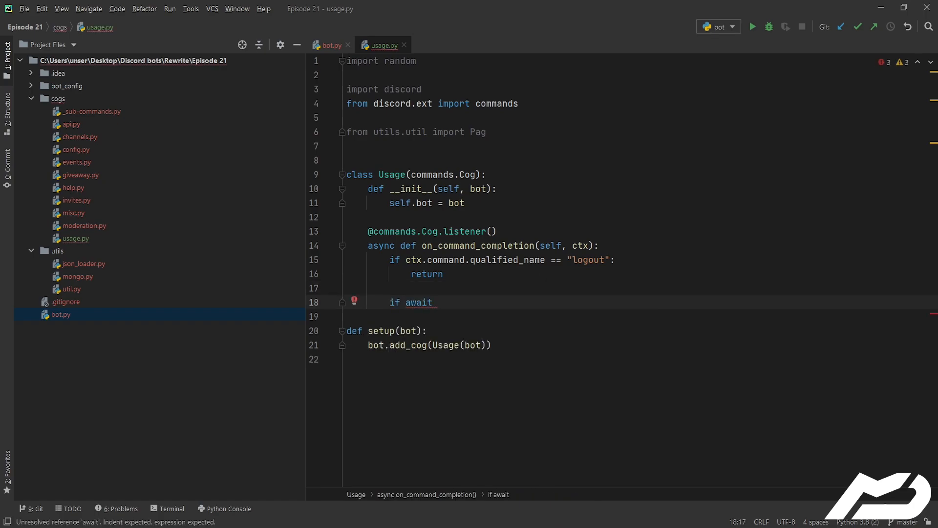
pyautogui.write('self.bo')
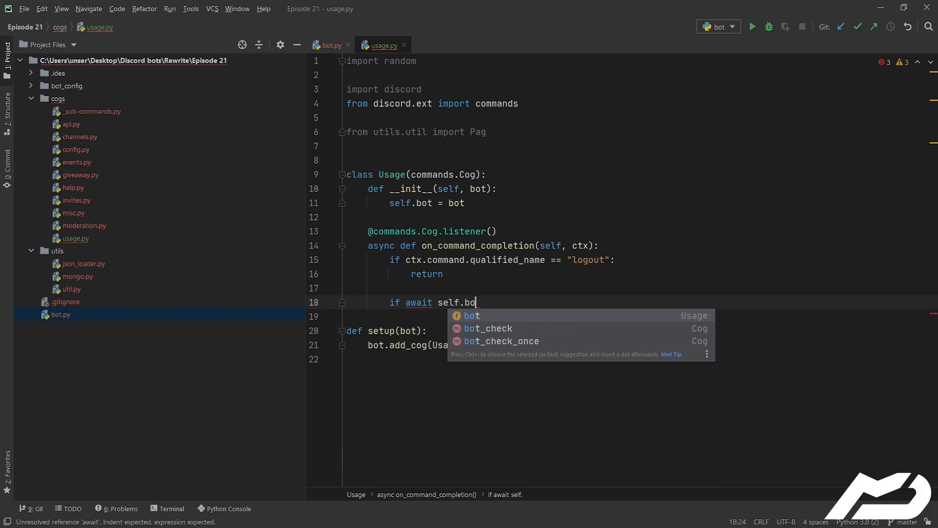
pyautogui.write('t.command_')
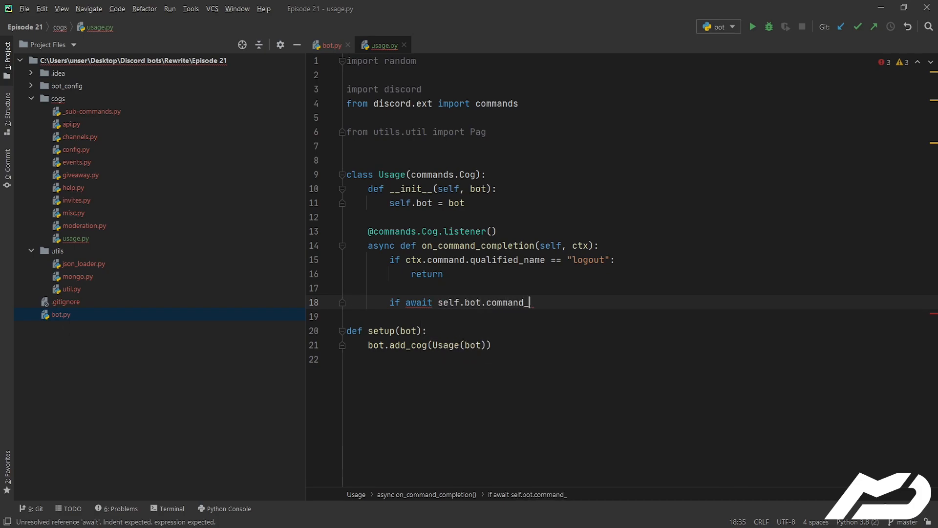
pyautogui.write('usage')
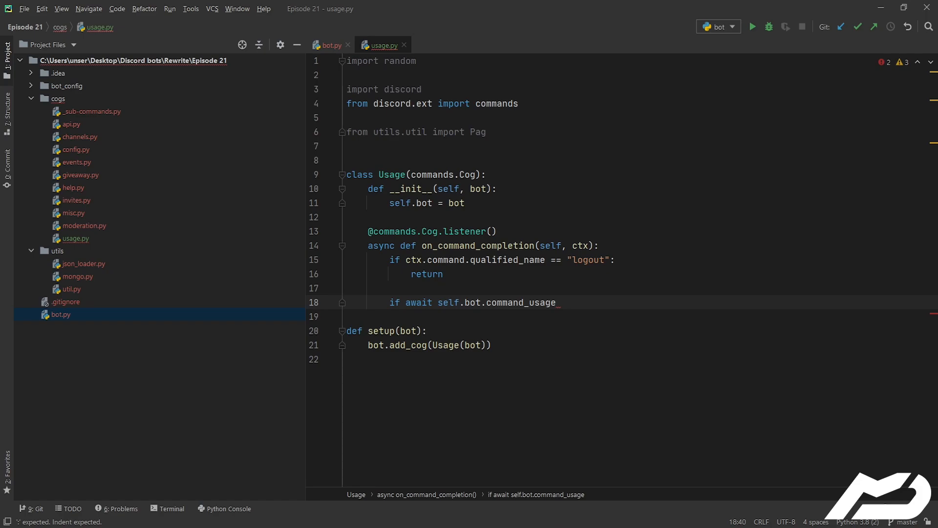
pyautogui.write('.find()')
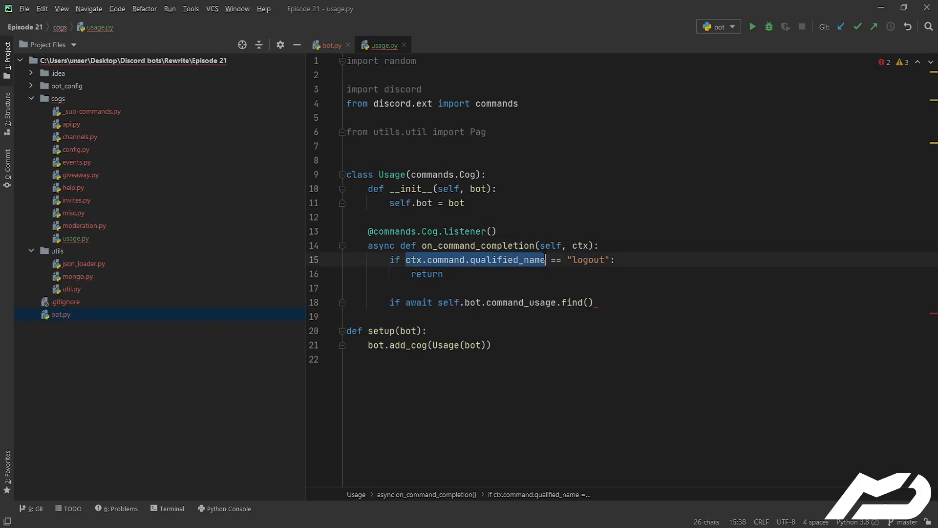
pyautogui.write('ctx.command.qualified_name')
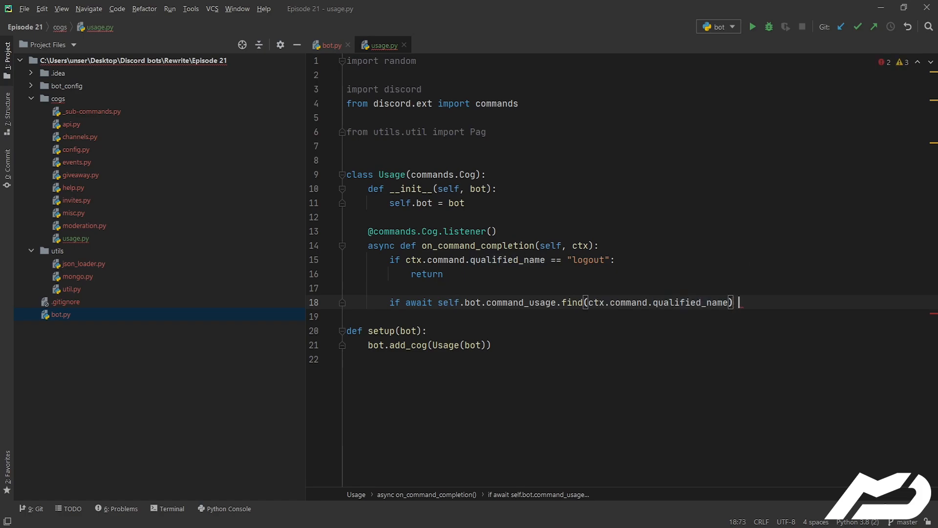
pyautogui.write('is None')
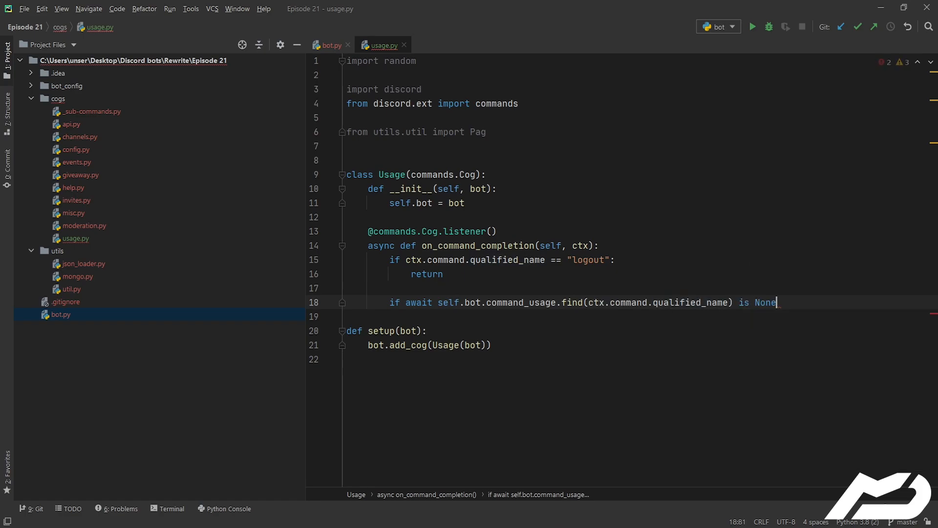
pyautogui.write(':')
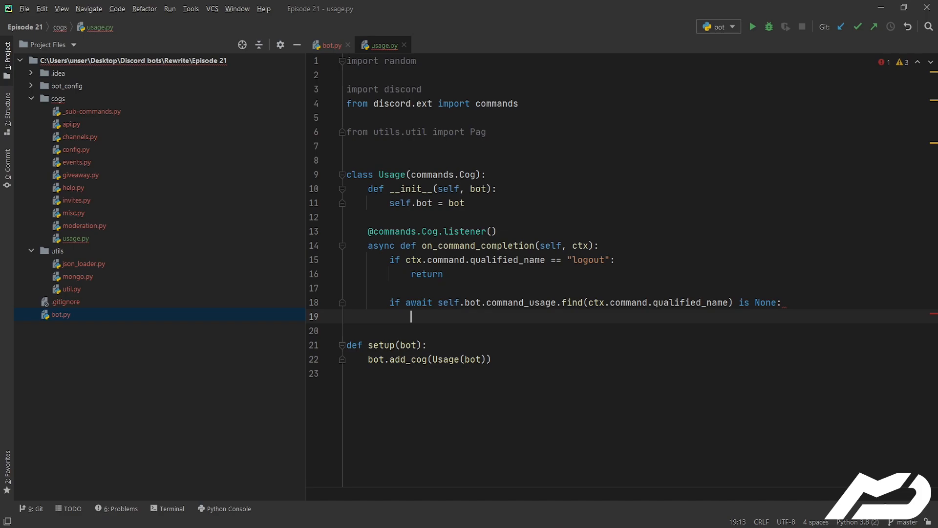
# - Upsert a command_usage document with _id the qualified name and usage_count 1
pyautogui.write('await')
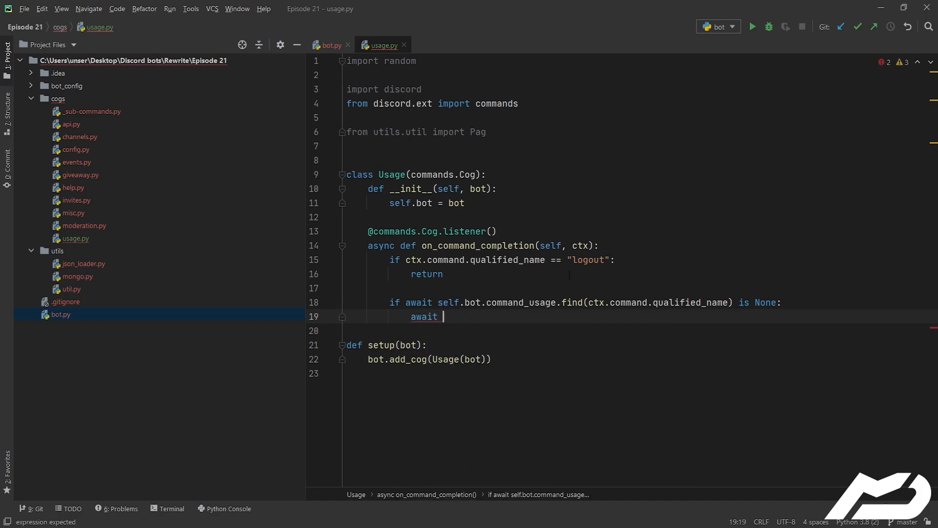
pyautogui.moveTo(439, 302); pyautogui.dragTo(556, 302)
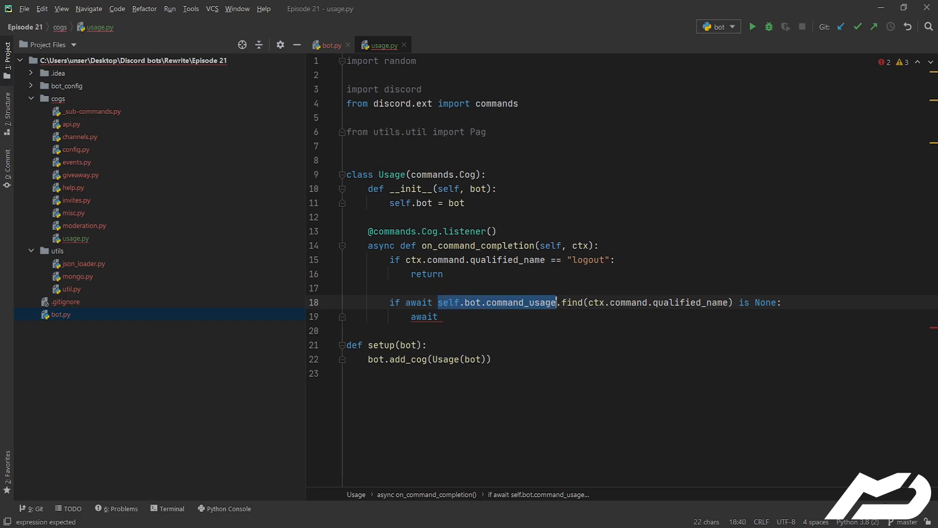
pyautogui.write('self.bot.command_usage')
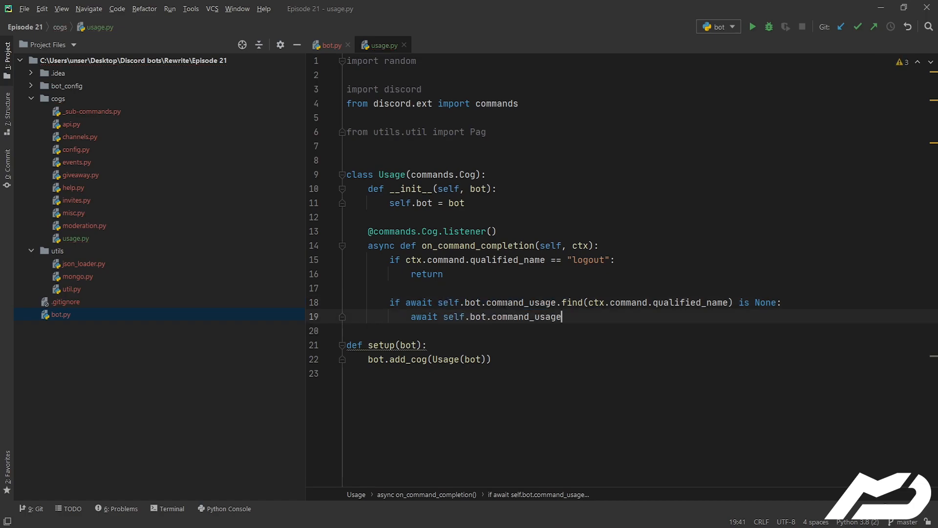
pyautogui.write('.upsert')
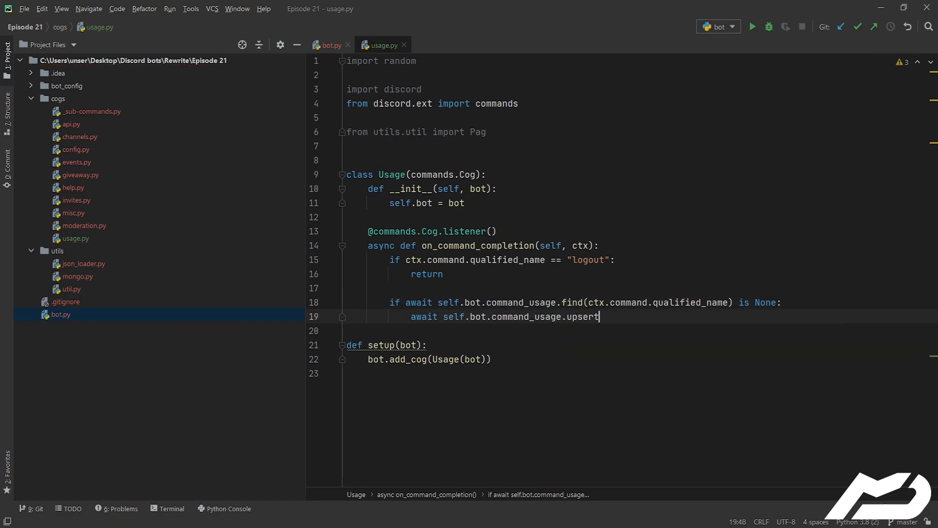
pyautogui.write('(')
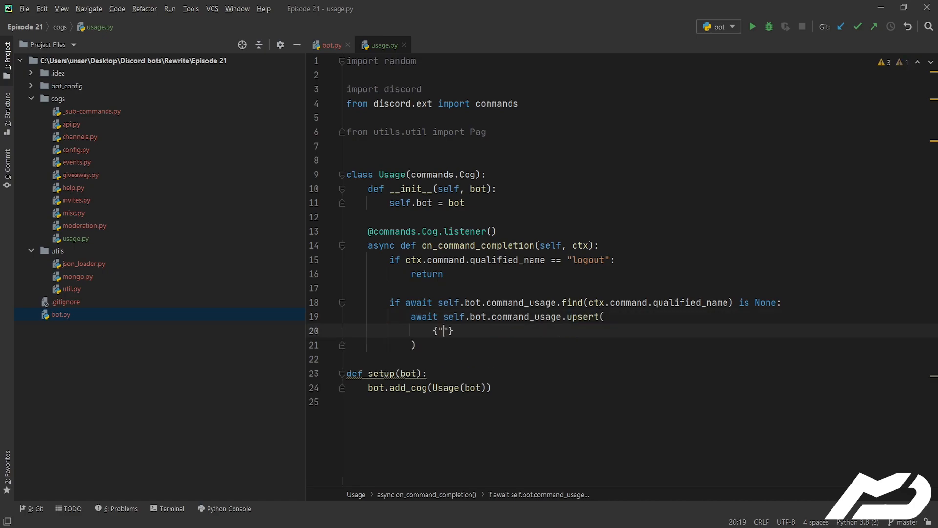
pyautogui.write('_id')
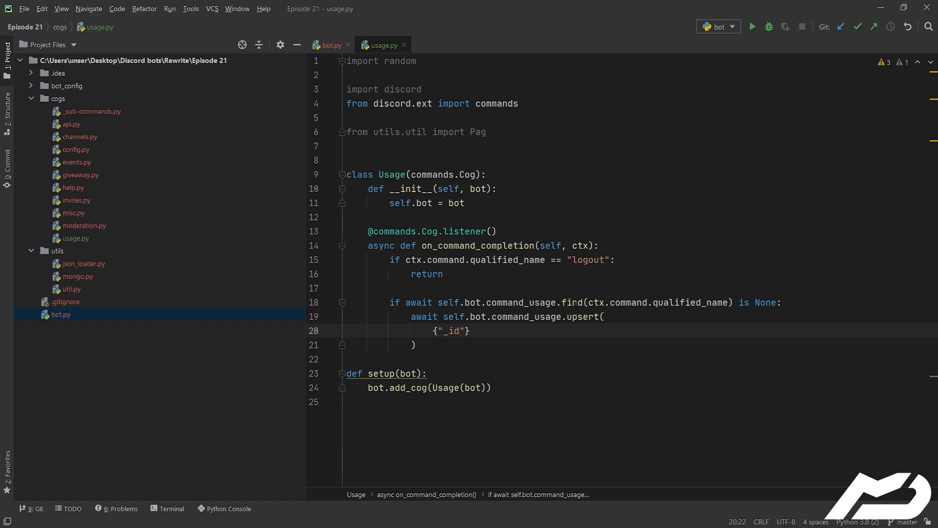
pyautogui.moveTo(589, 302); pyautogui.dragTo(728, 302)
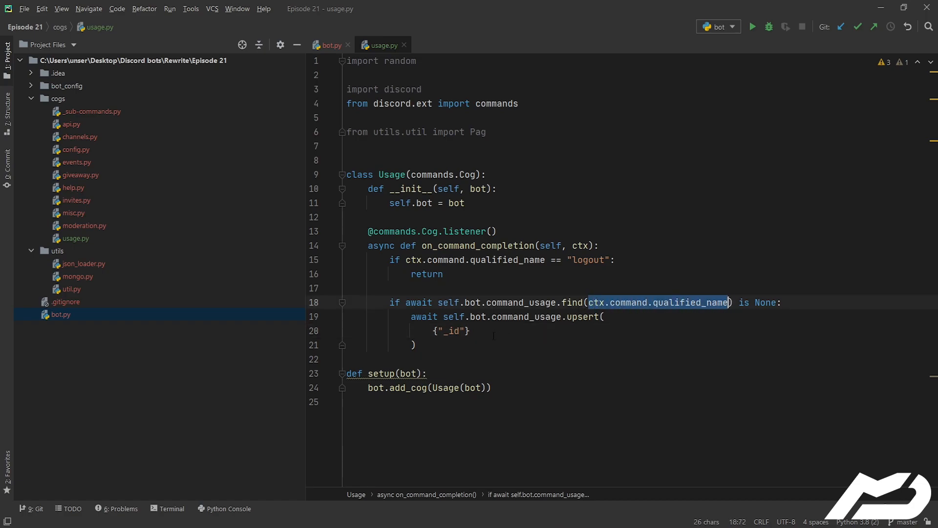
pyautogui.write(': ctx.command.qualified_name')
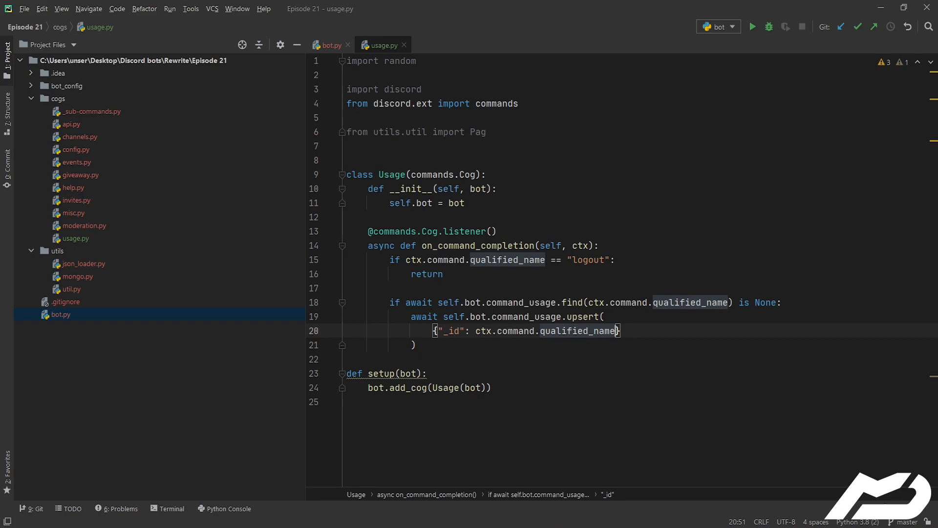
pyautogui.write(', "')
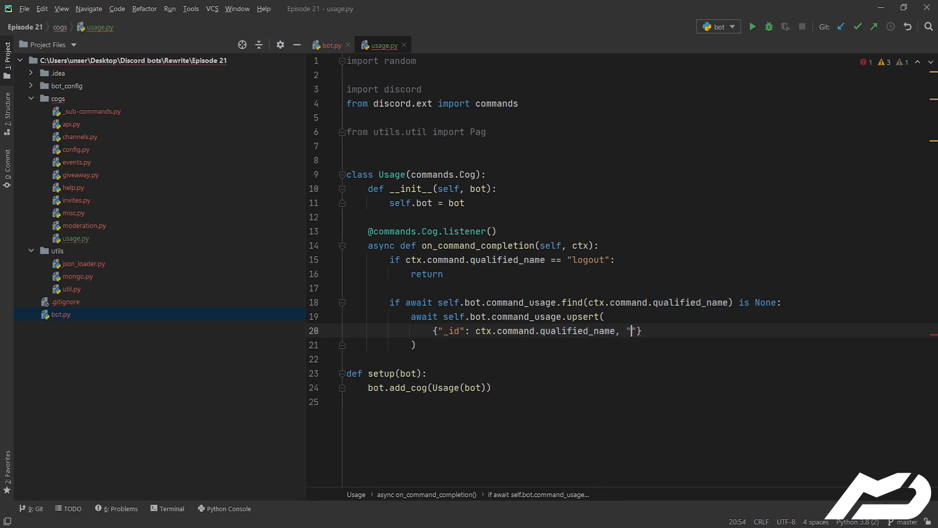
pyautogui.write('usage_count')
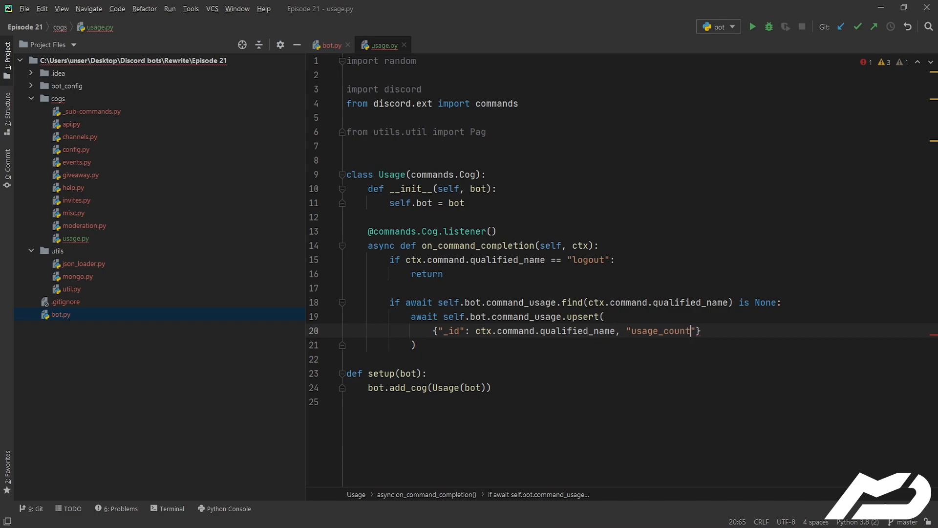
pyautogui.write(':')
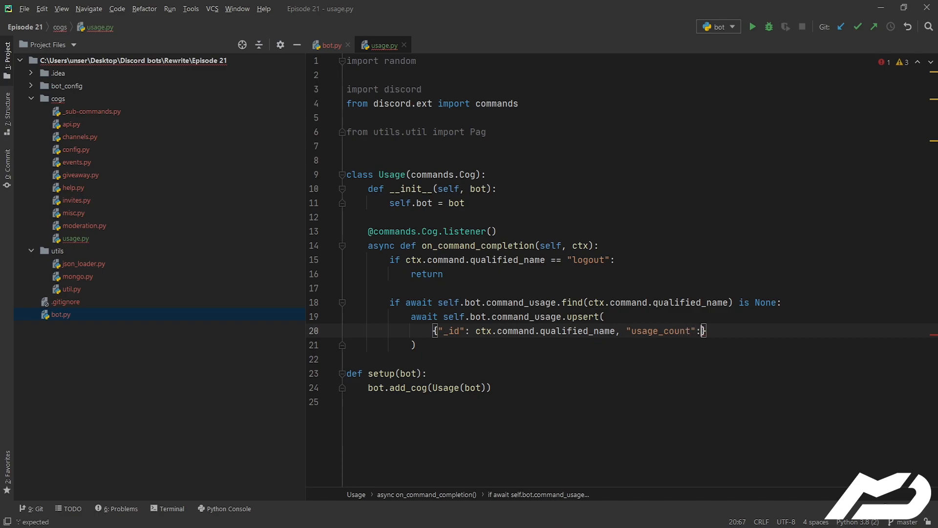
pyautogui.write('1')
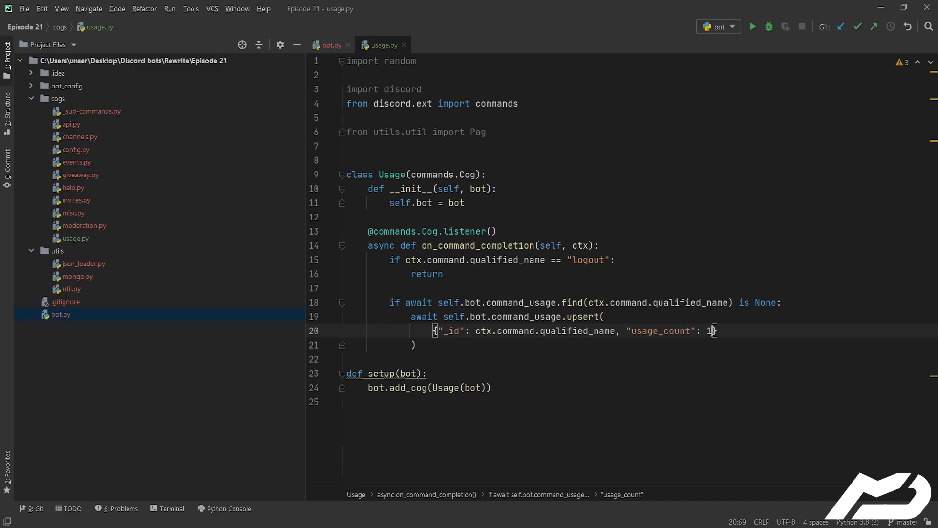
pyautogui.press('Enter')
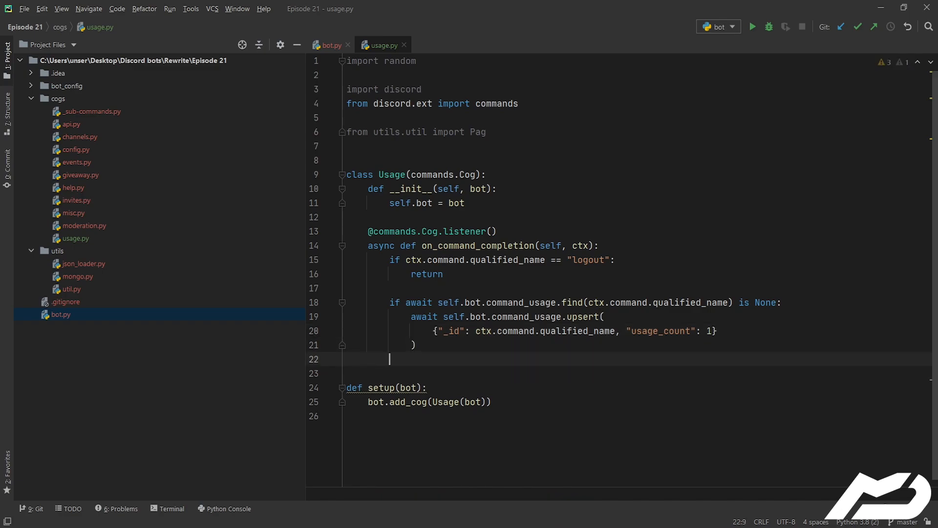
# - In an else branch, increment the command's "usage_count" by 1 via command_usage.increment
pyautogui.write('else:')
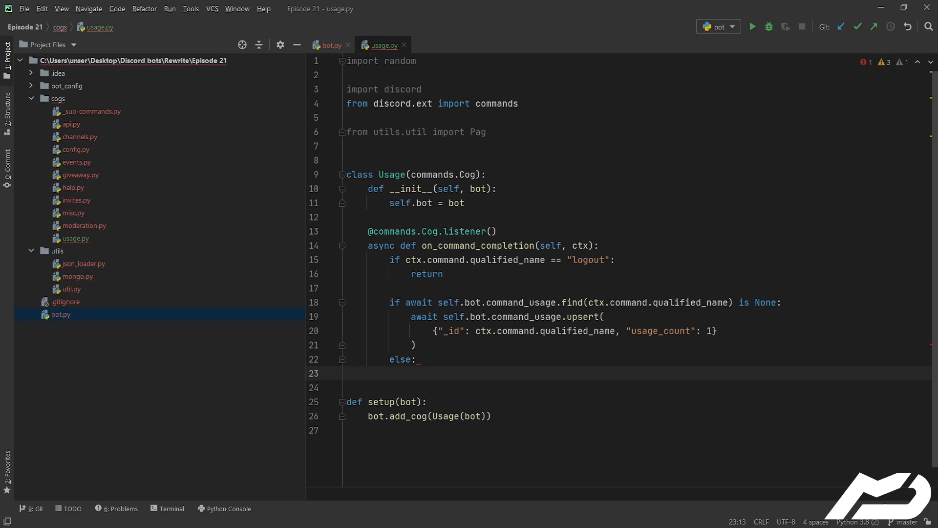
pyautogui.write('await')
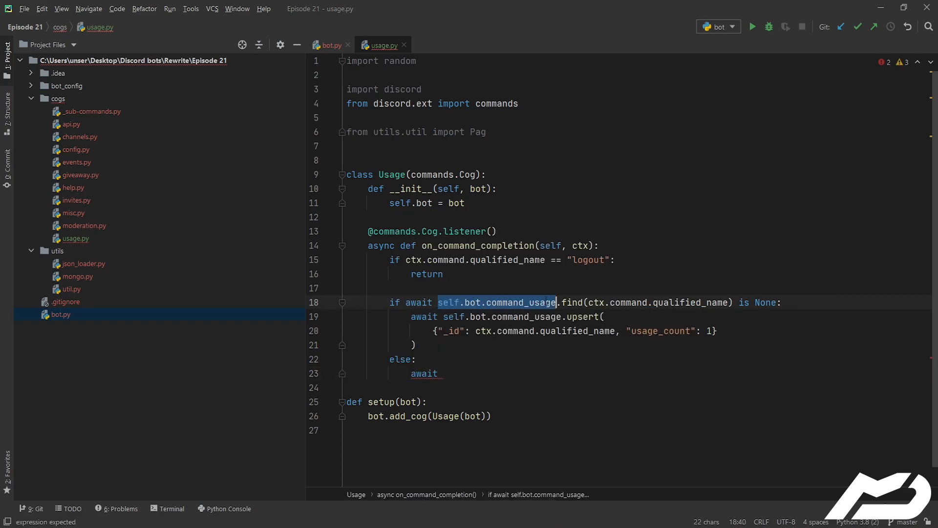
pyautogui.write('self.bot.command_usage.')
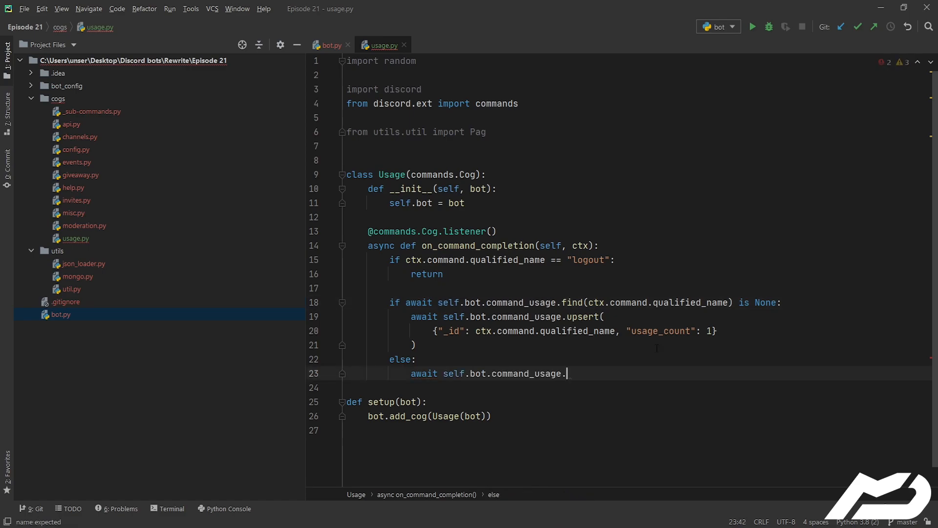
pyautogui.write('increment(')
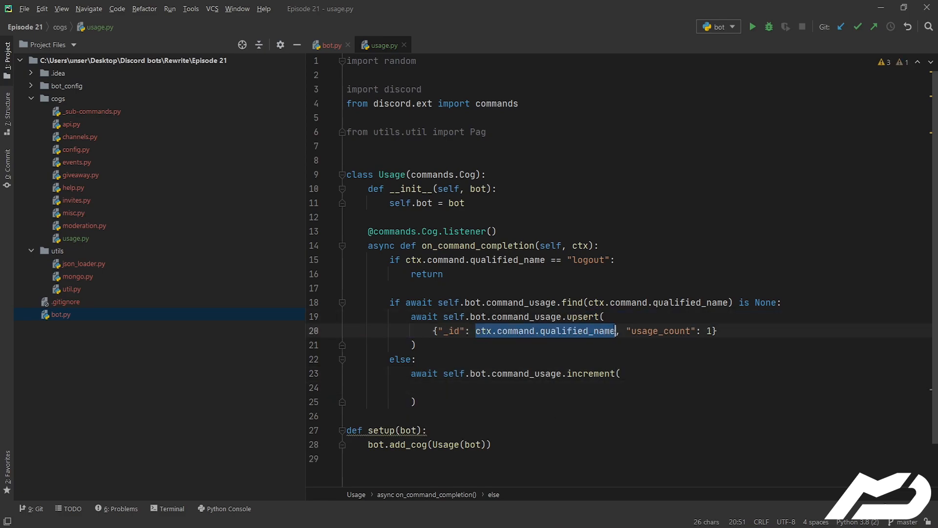
pyautogui.write('ctx.command.qualified_name')
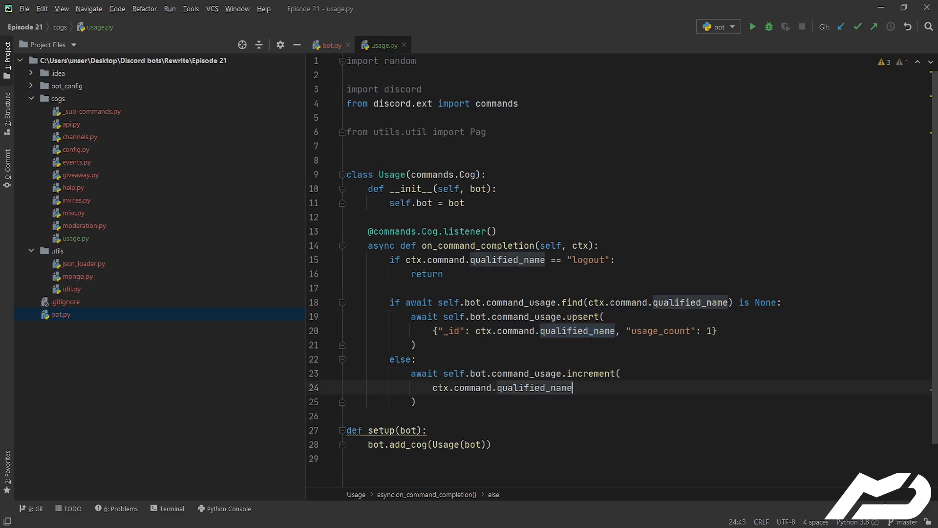
pyautogui.write(', 1')
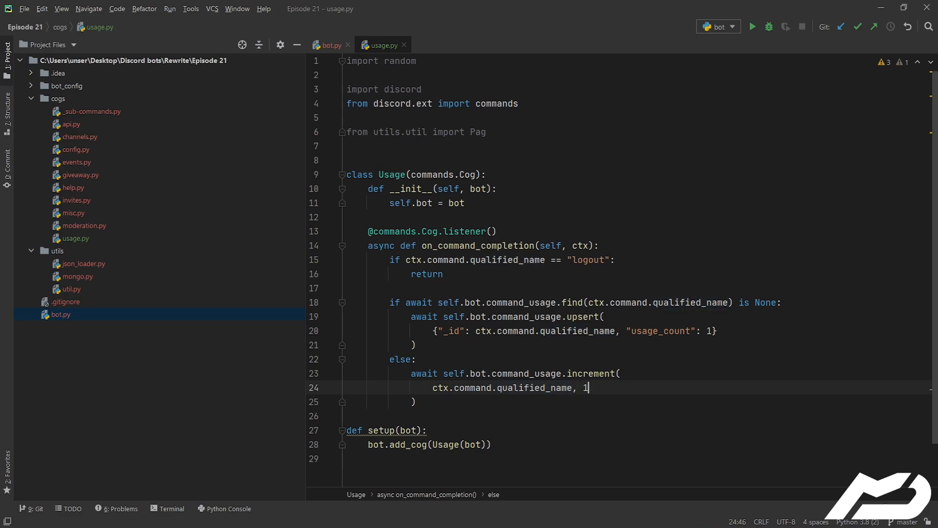
pyautogui.write(', "usage"')
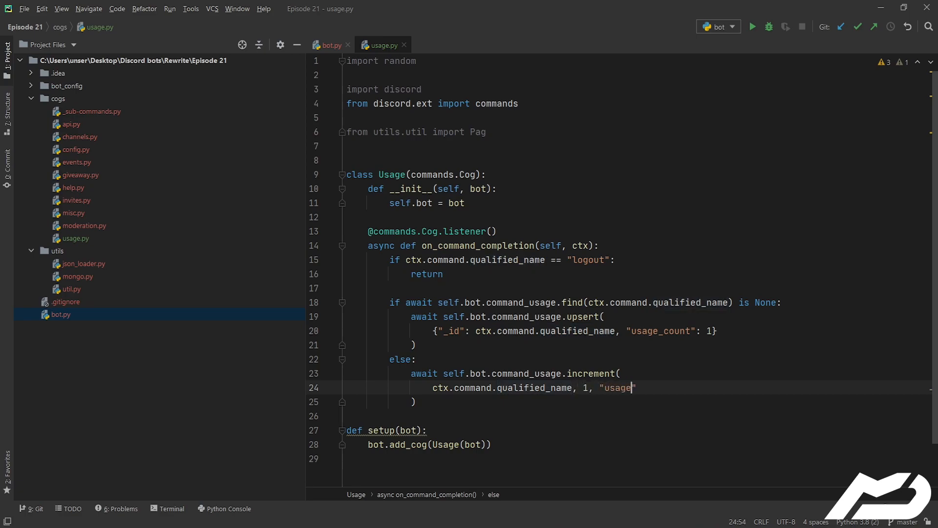
pyautogui.write('_count')
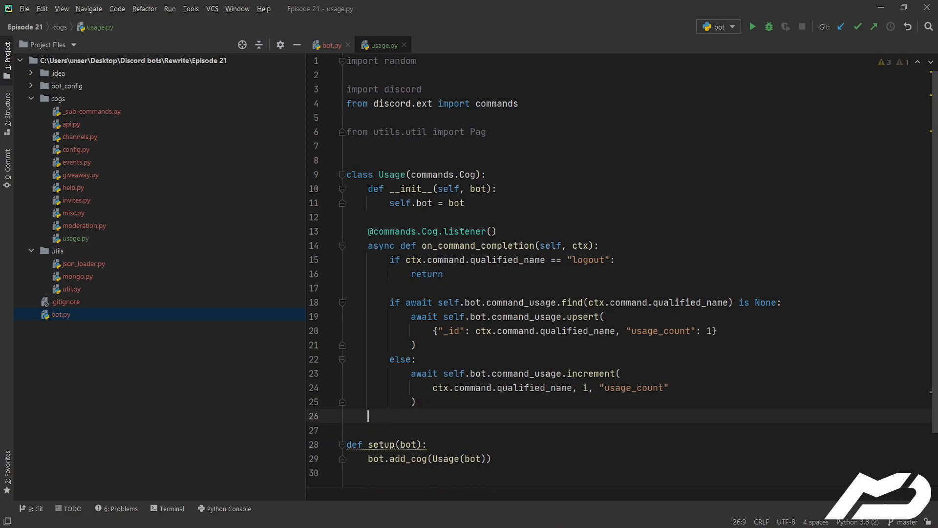
pyautogui.write('@commands.')
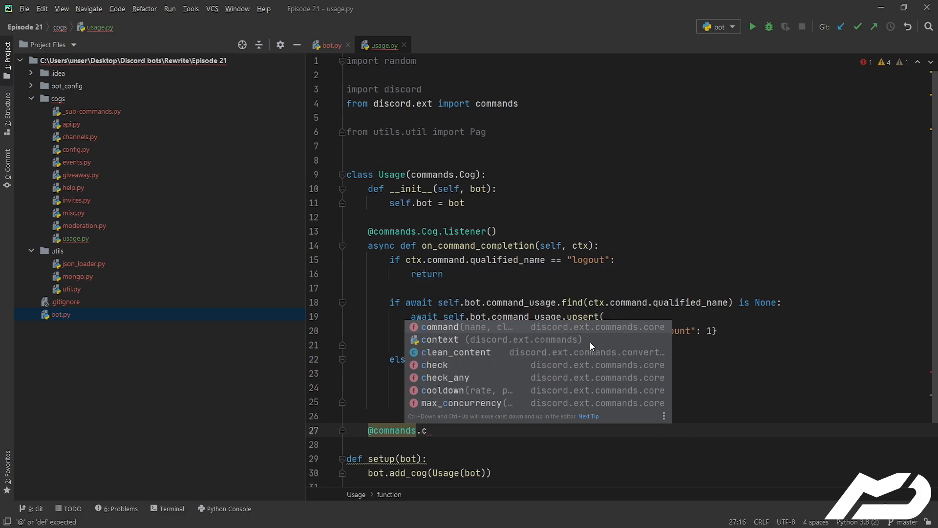
pyautogui.write('command(')
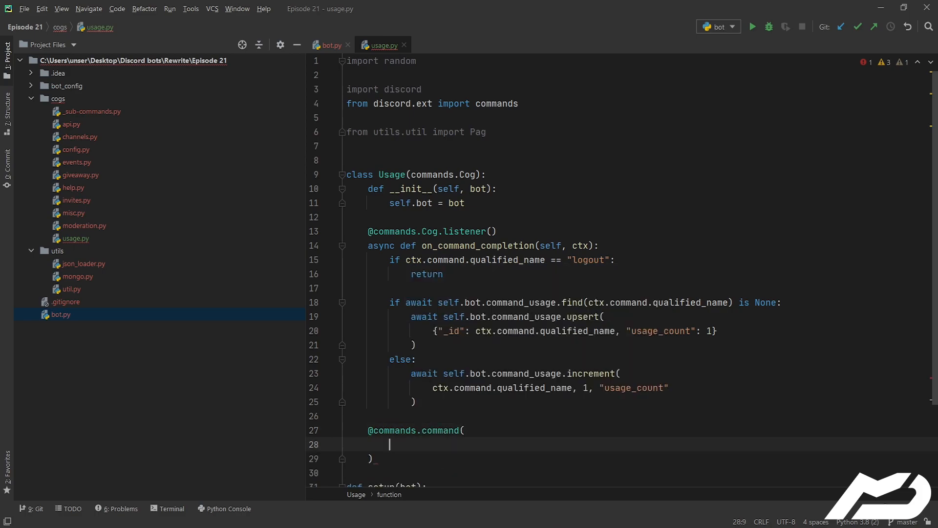
pyautogui.write('name="co"')
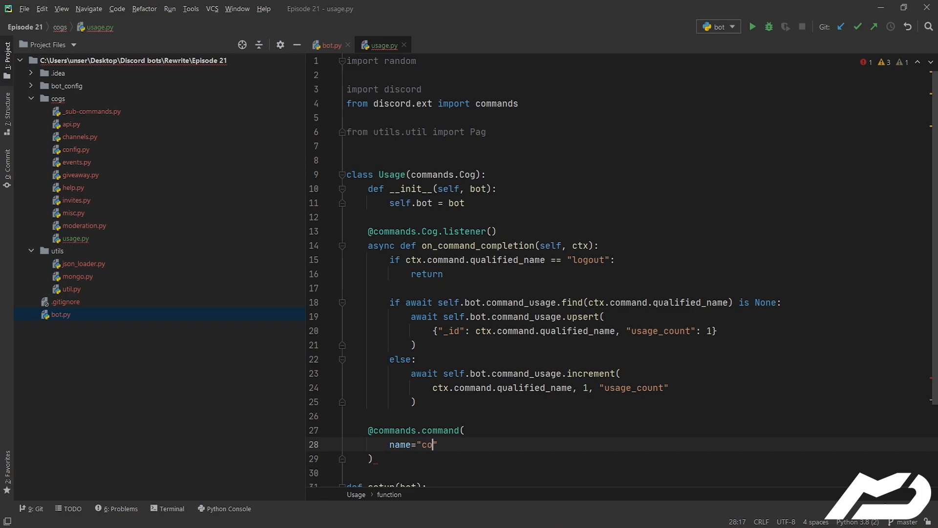
pyautogui.write('mmandstats')
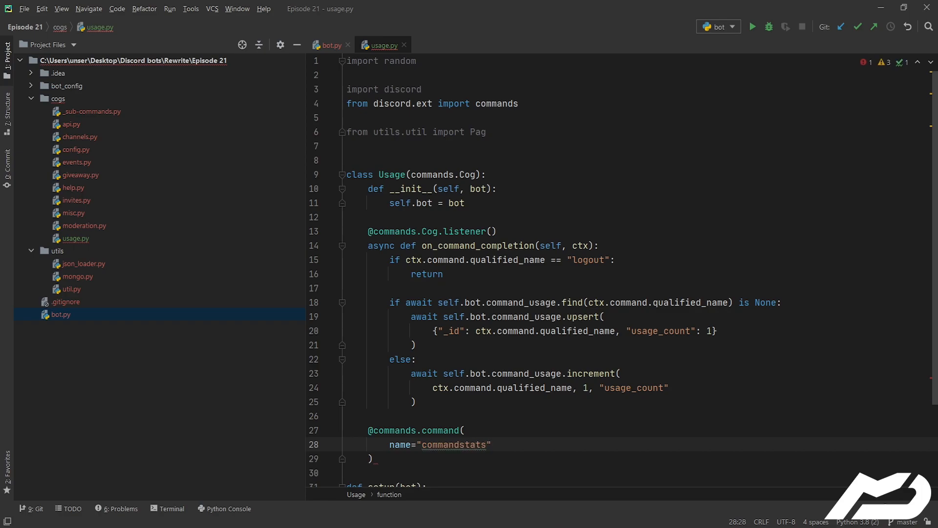
pyautogui.scroll(-3)
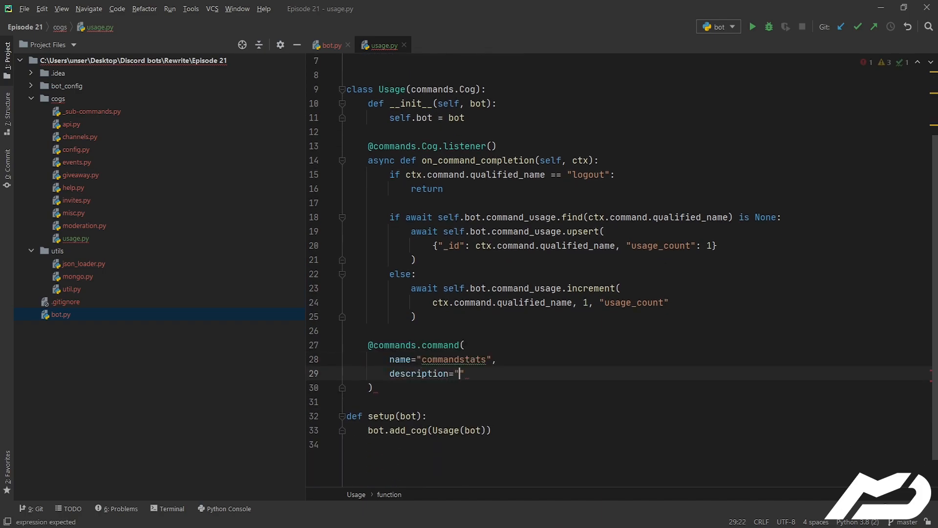
pyautogui.write('Show an ov')
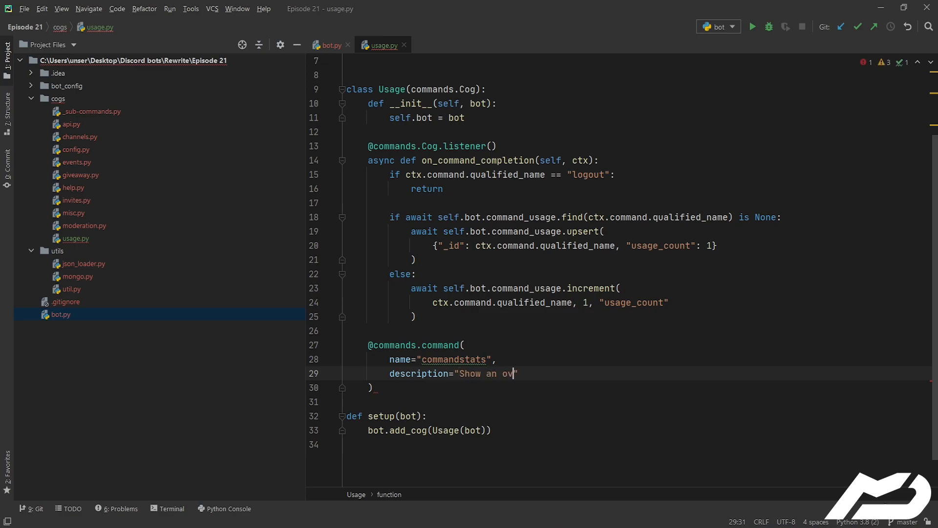
pyautogui.write('erall usage')
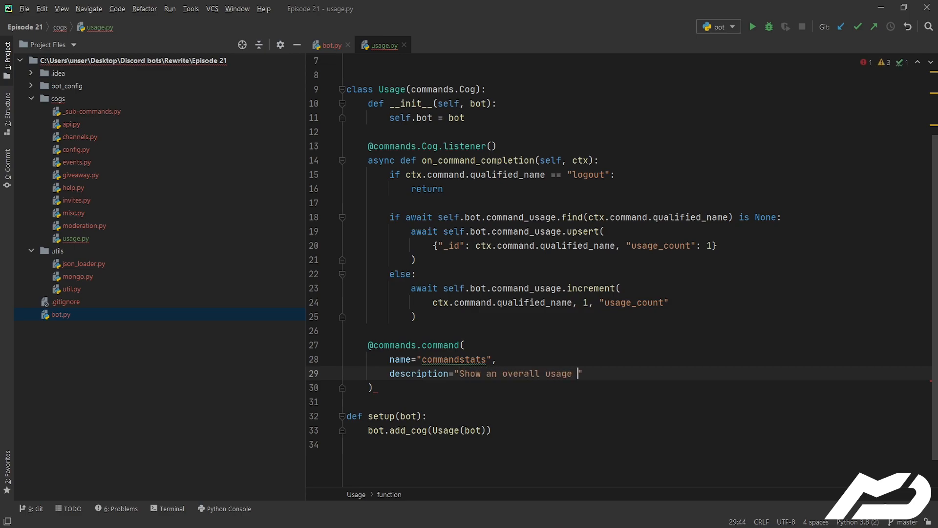
pyautogui.write('for each com')
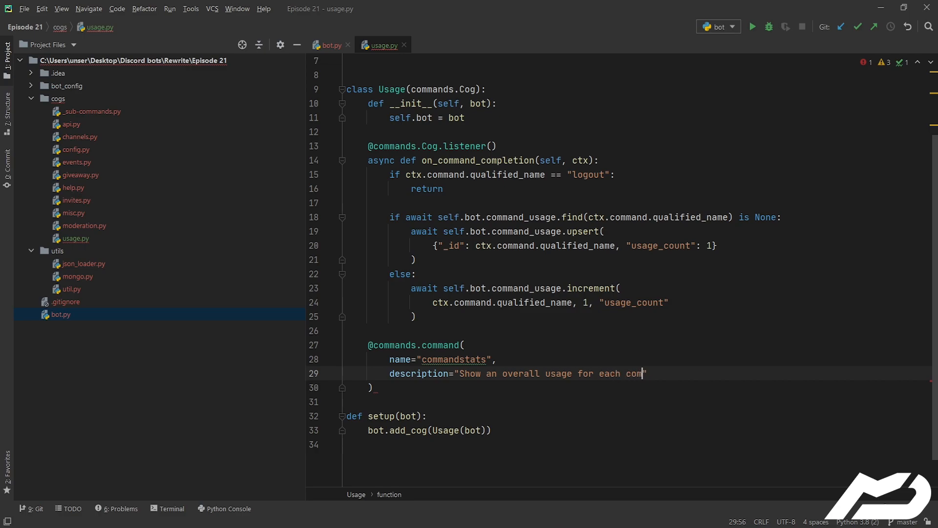
pyautogui.write('mand!"')
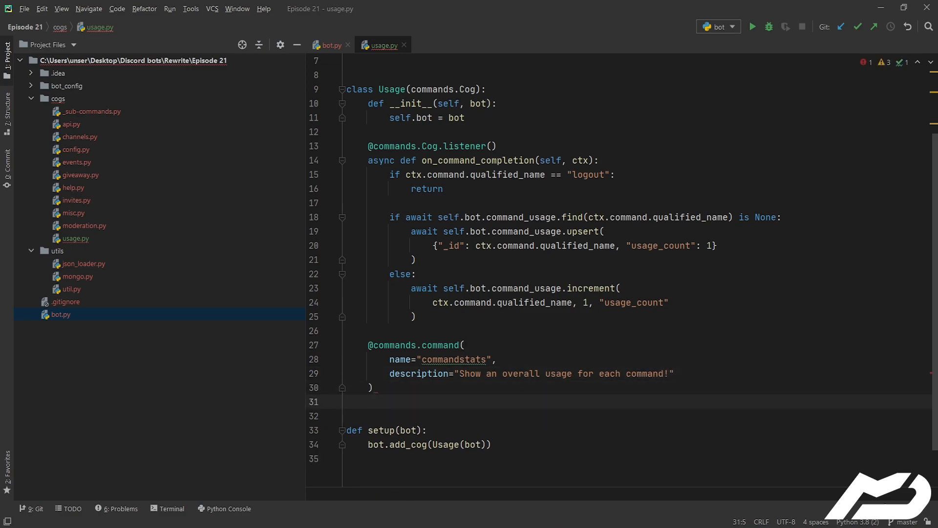
pyautogui.write('@commands.')
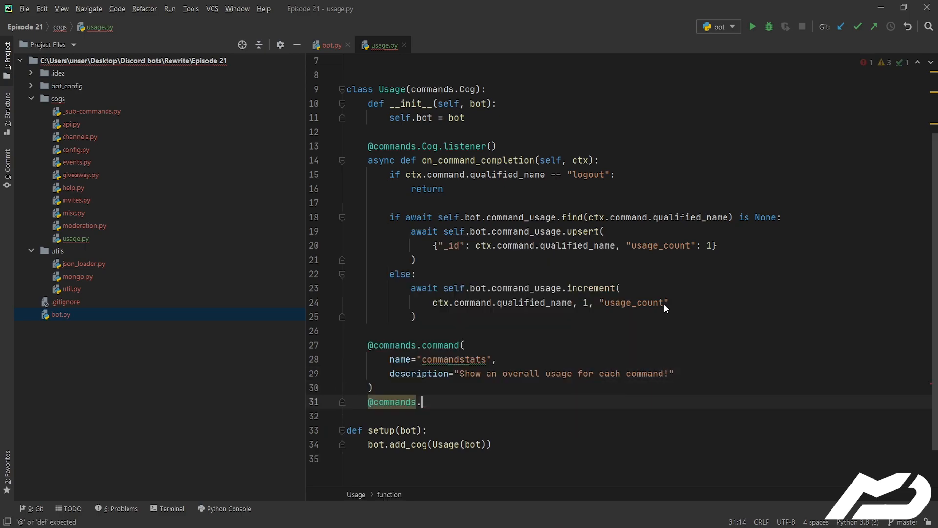
pyautogui.write('.')
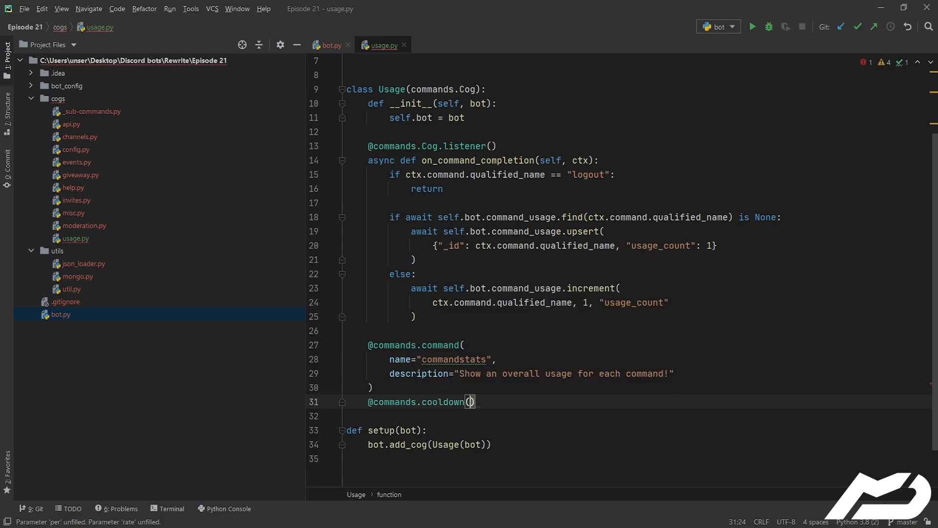
pyautogui.write('1, 5, co')
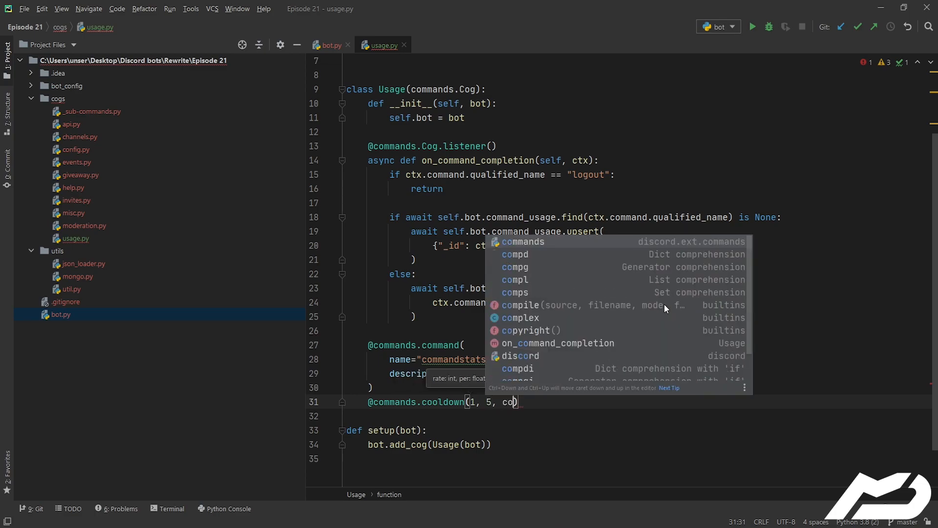
pyautogui.write('mmands.')
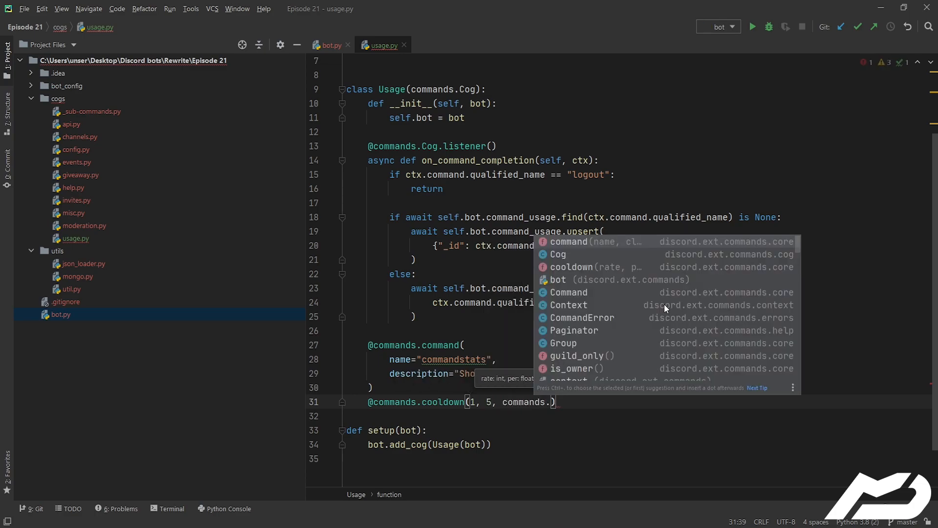
pyautogui.write('BucketType.guild')
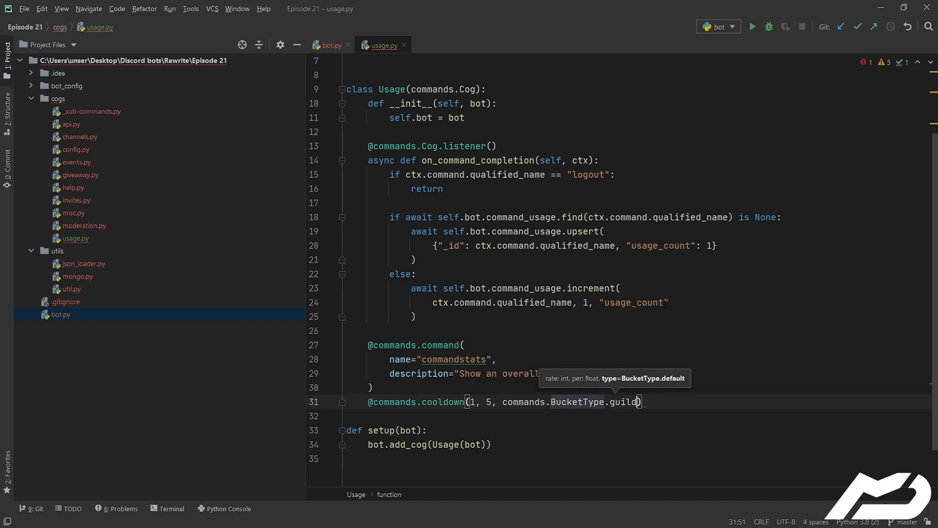
pyautogui.write('async def command_stats(self, ctx):')
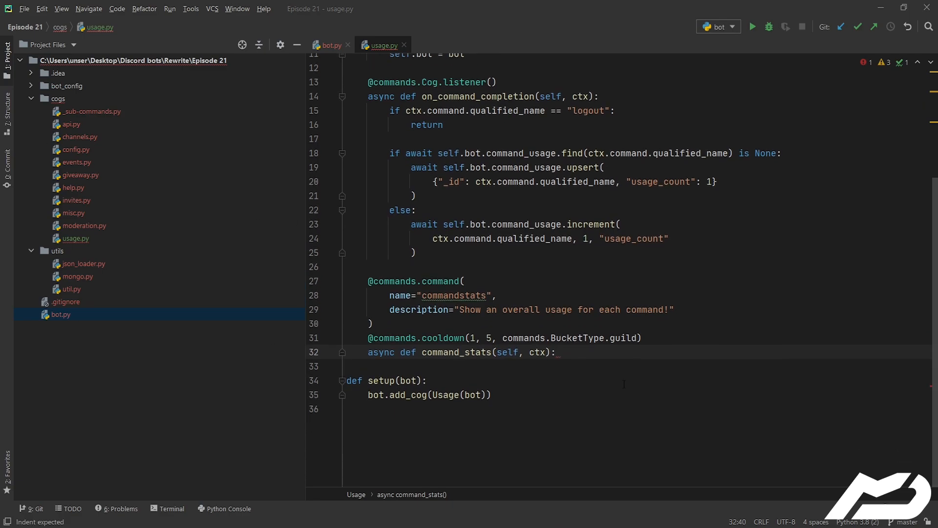
# - Fetch every usage record with data = await self.bot.command_usage.get_all()
pyautogui.press('Enter')
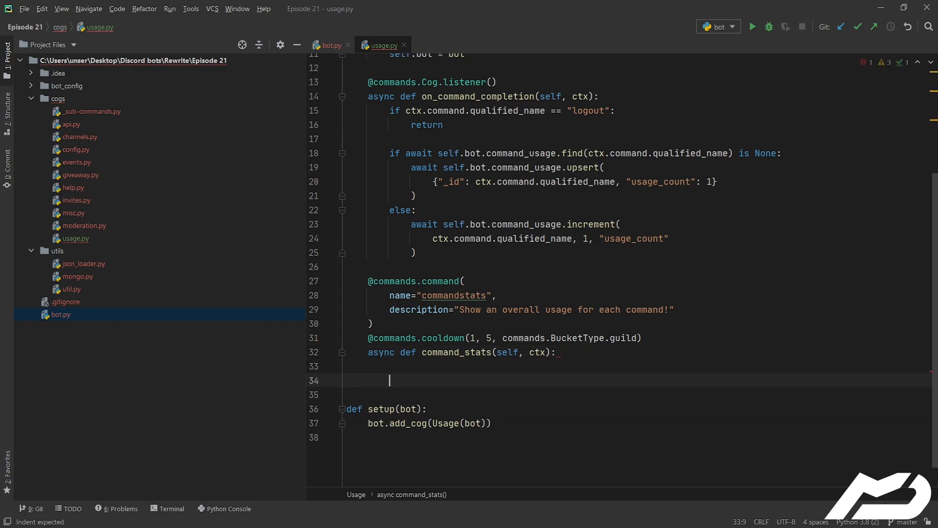
pyautogui.write('data =')
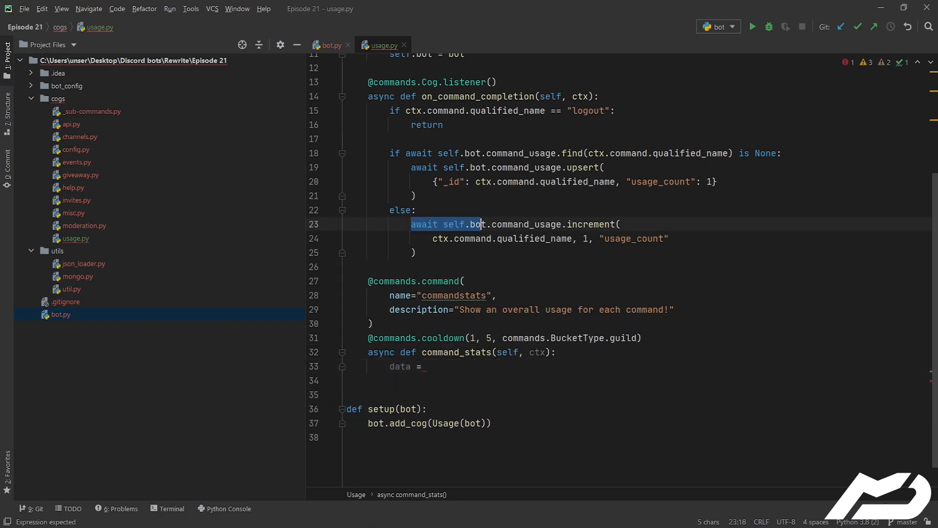
pyautogui.moveTo(476, 224); pyautogui.dragTo(566, 224)
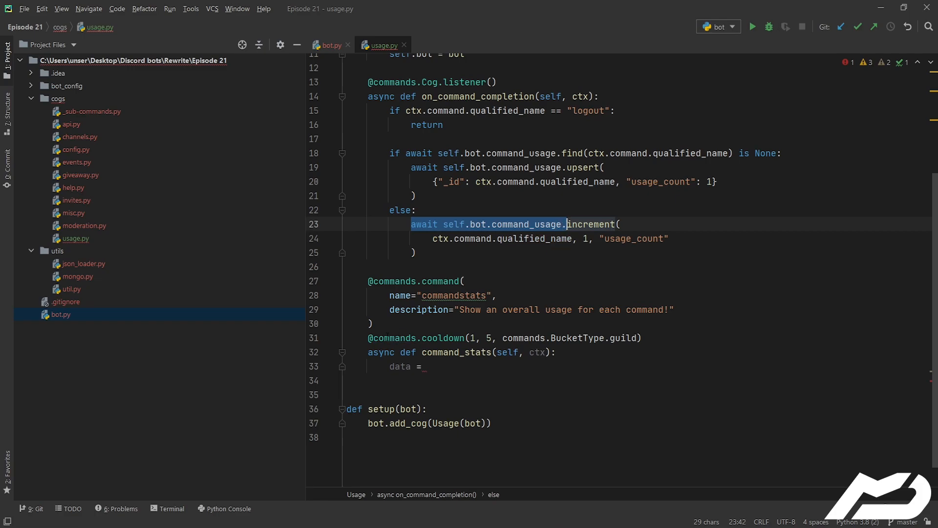
pyautogui.write('await self.bot.command_usage.get')
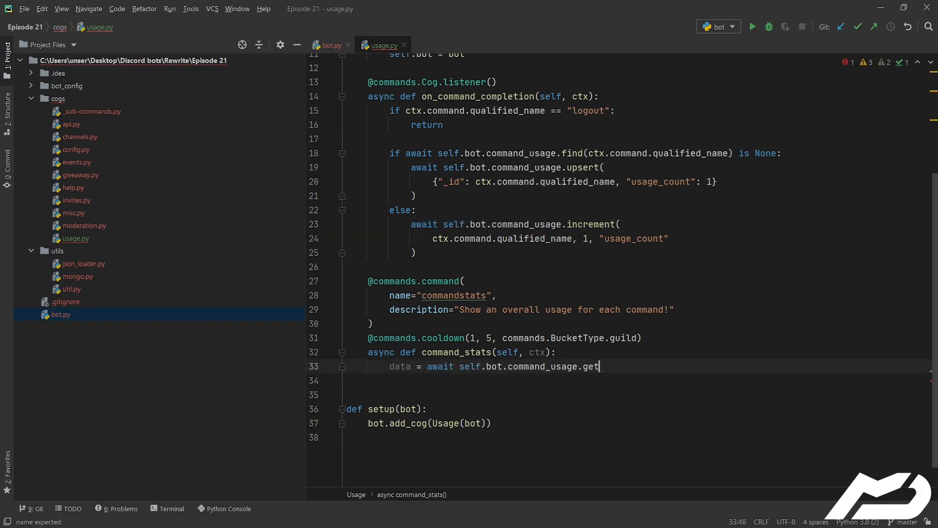
pyautogui.write('_all()')
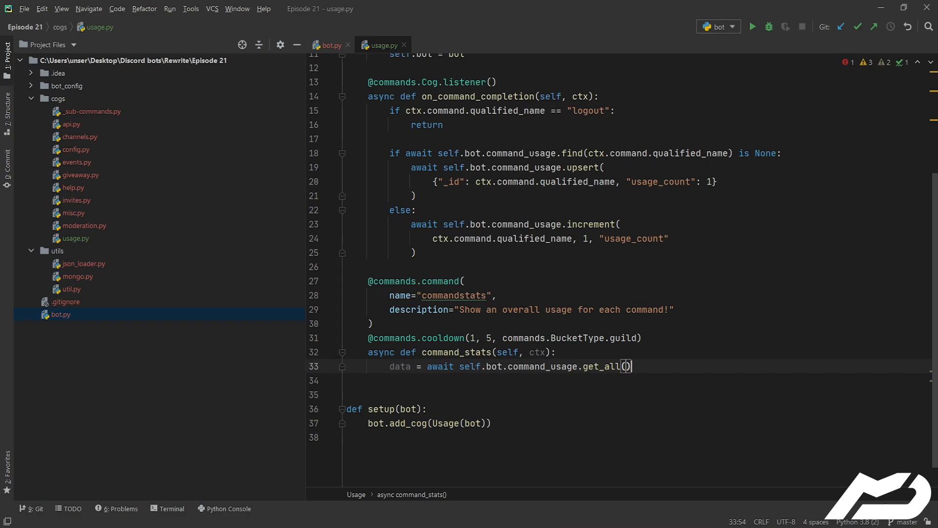
pyautogui.press('Enter')
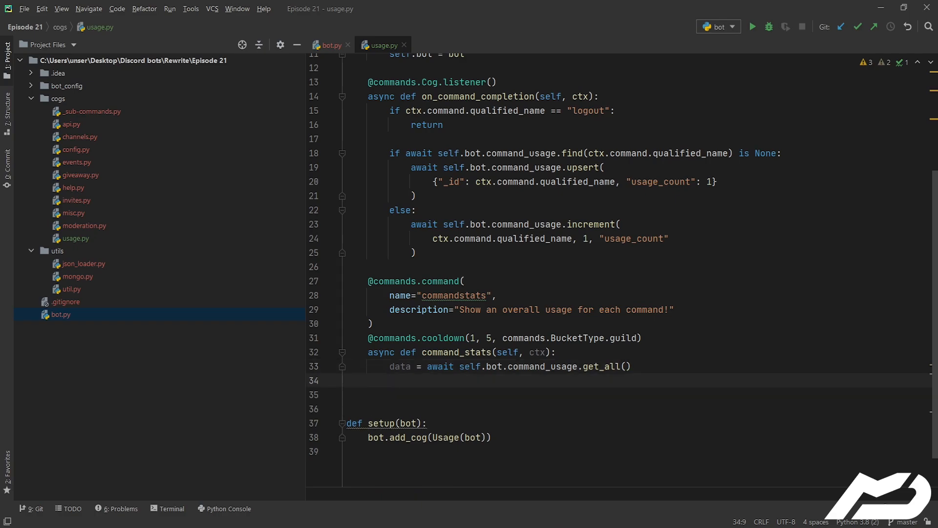
# - Build command_map = {item["_id"]: item["usage_count"] for item in data}, fixing the useage typo
pyautogui.write('command_m')
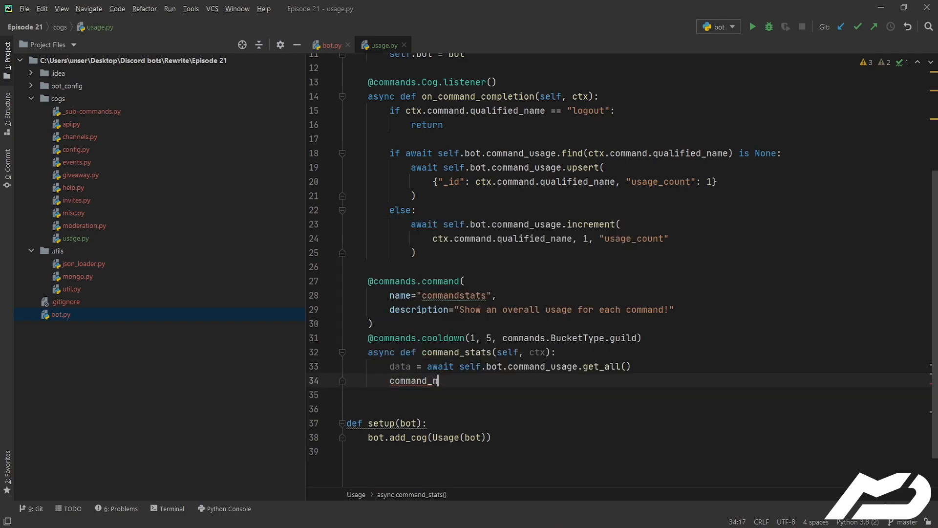
pyautogui.write('ap = {}')
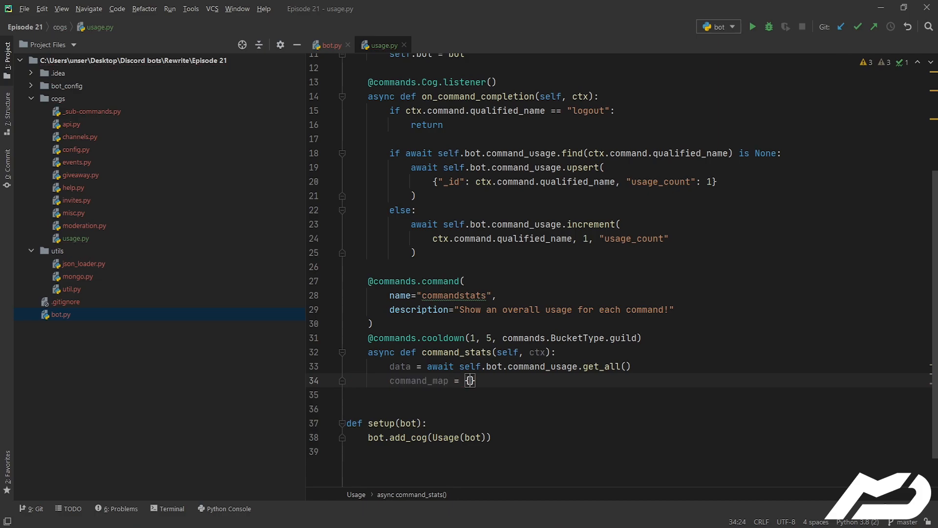
pyautogui.write('item["')
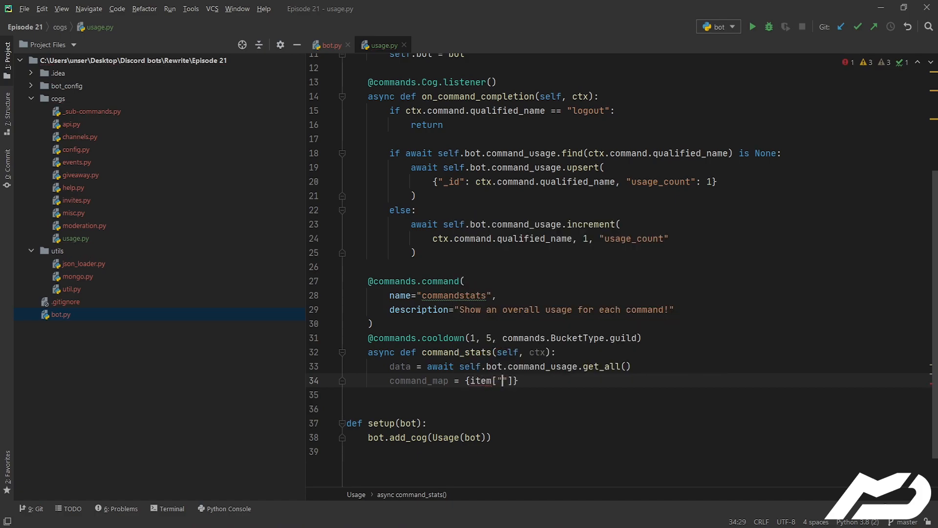
pyautogui.write('_id')
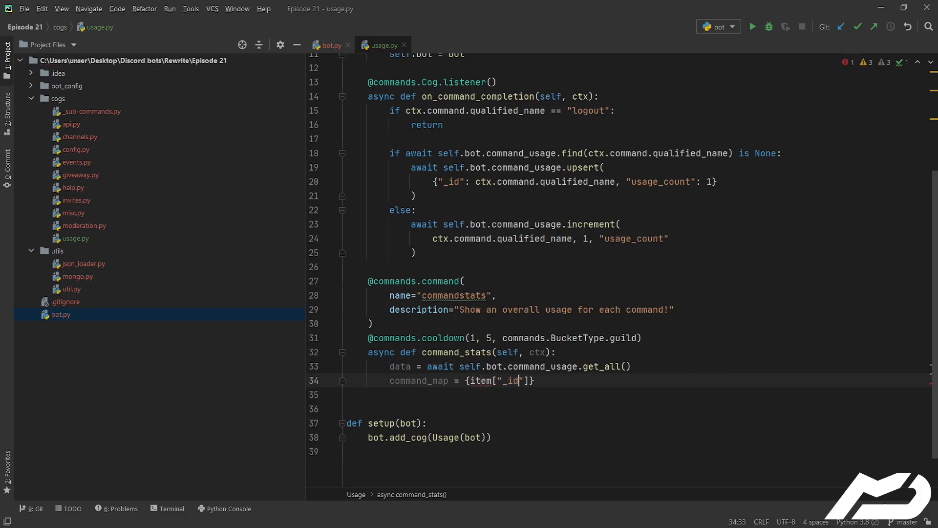
pyautogui.write(': item')
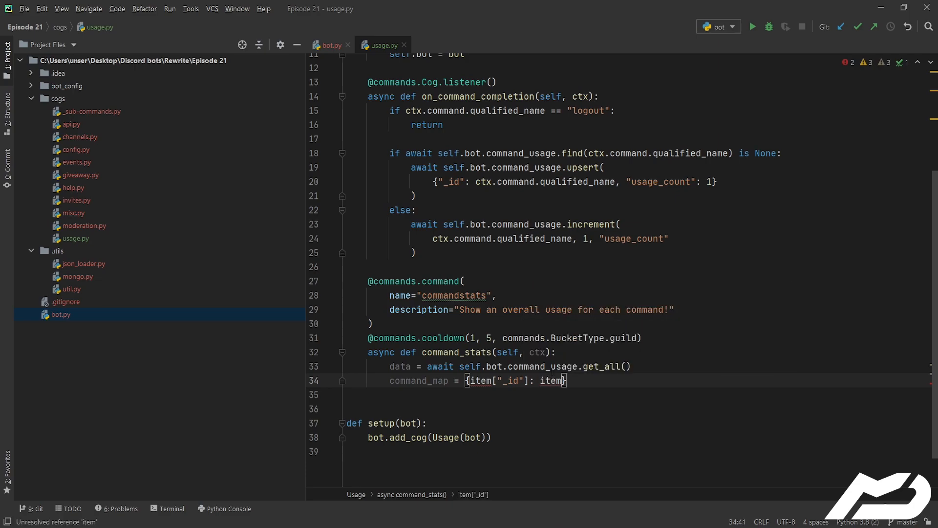
pyautogui.write('["')
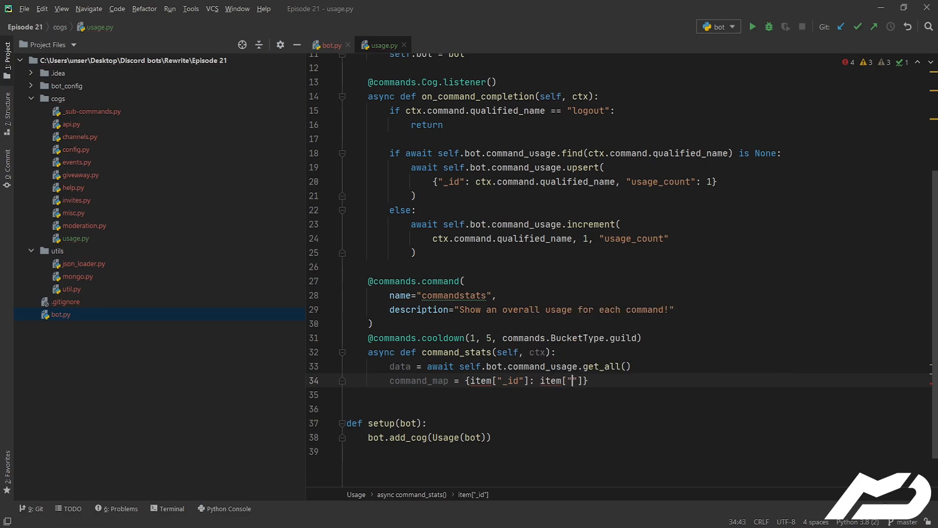
pyautogui.write('useage_count')
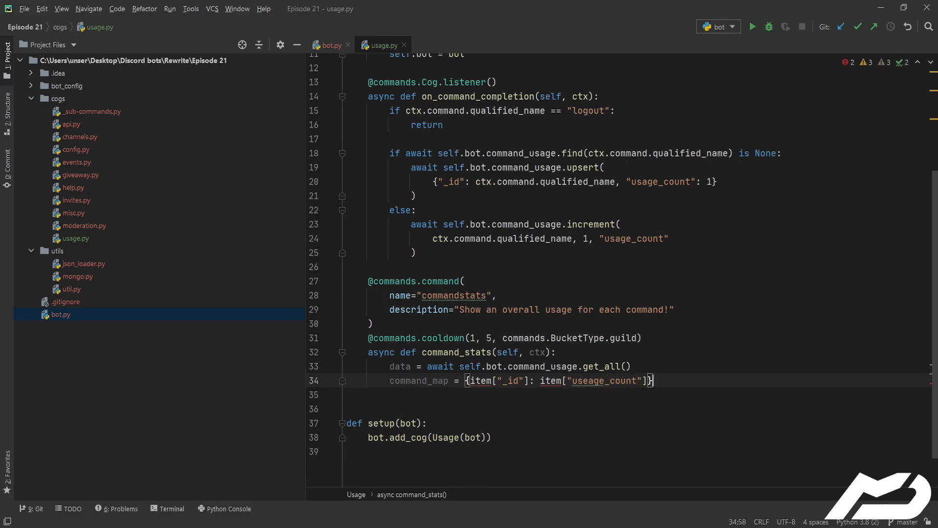
pyautogui.doubleClick(604, 380)
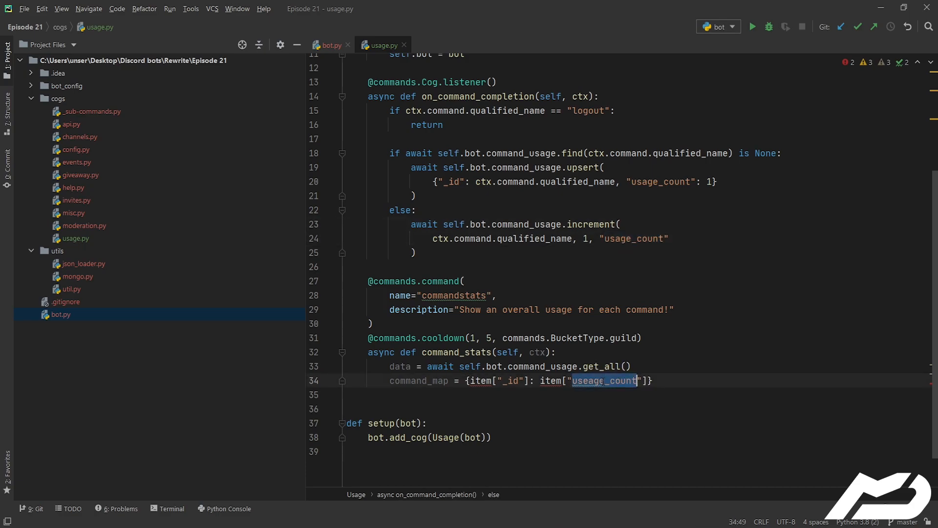
pyautogui.write('usage_count')
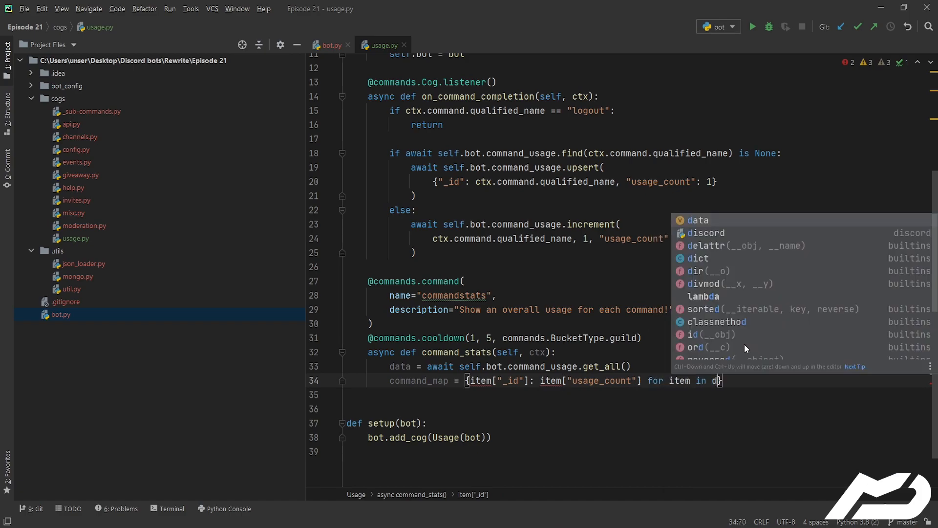
pyautogui.write('ata')
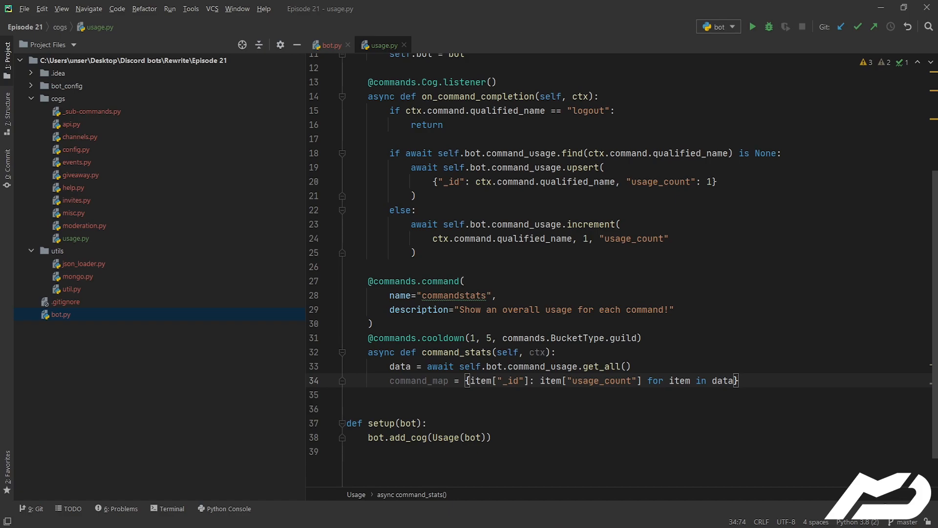
# - Compute total_commands_run = sum(command_map.values()) with '# get total commands run' and sort comments
pyautogui.press('Enter')
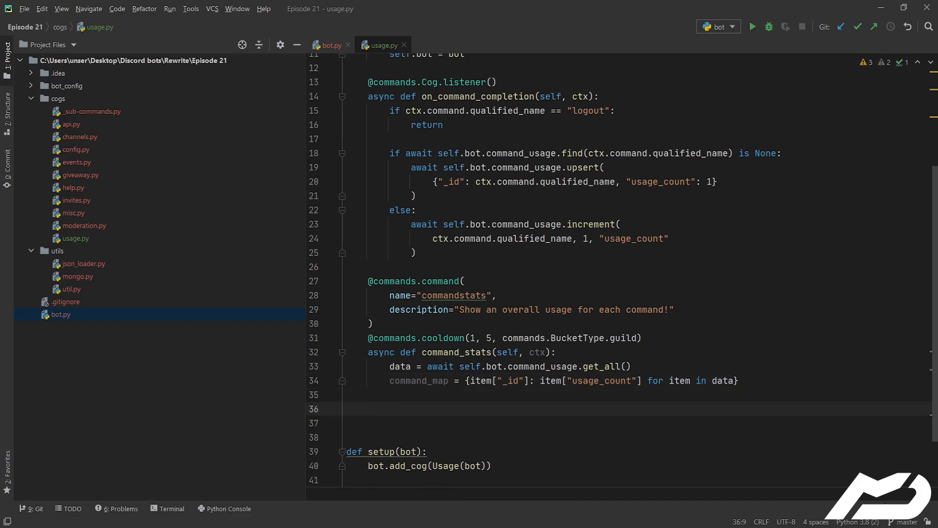
pyautogui.write('total_c')
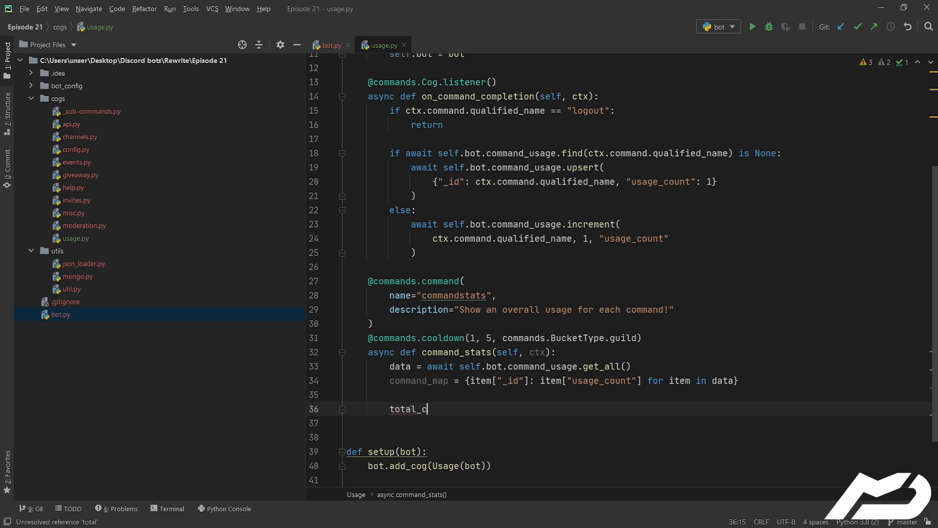
pyautogui.write('ommands_run')
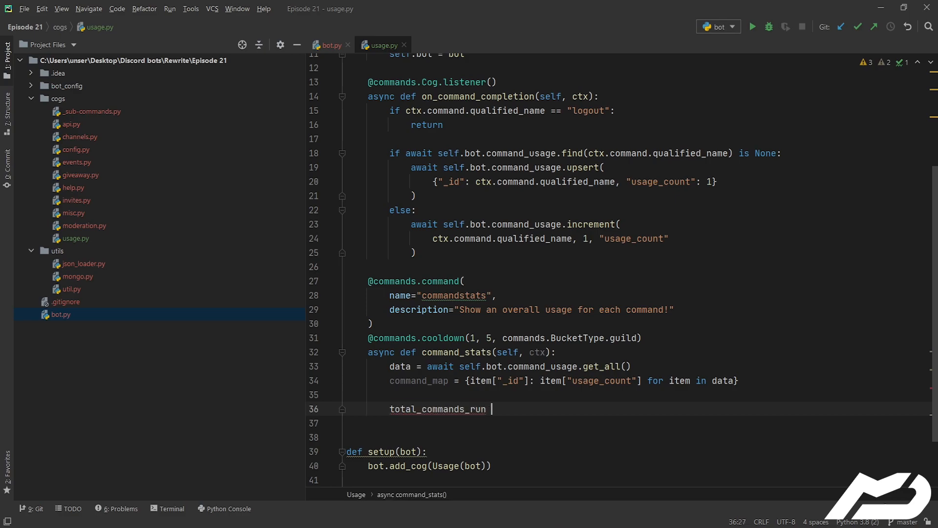
pyautogui.write('= sum(')
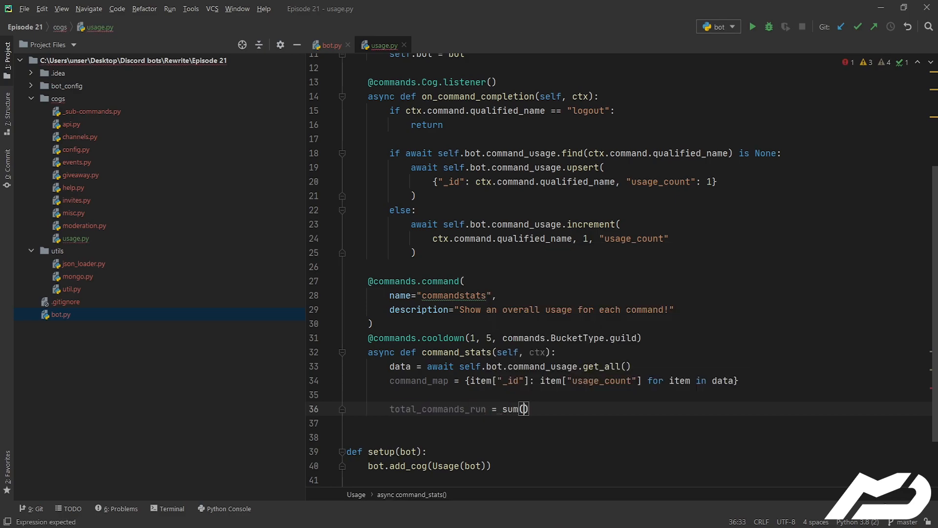
pyautogui.write('command_map')
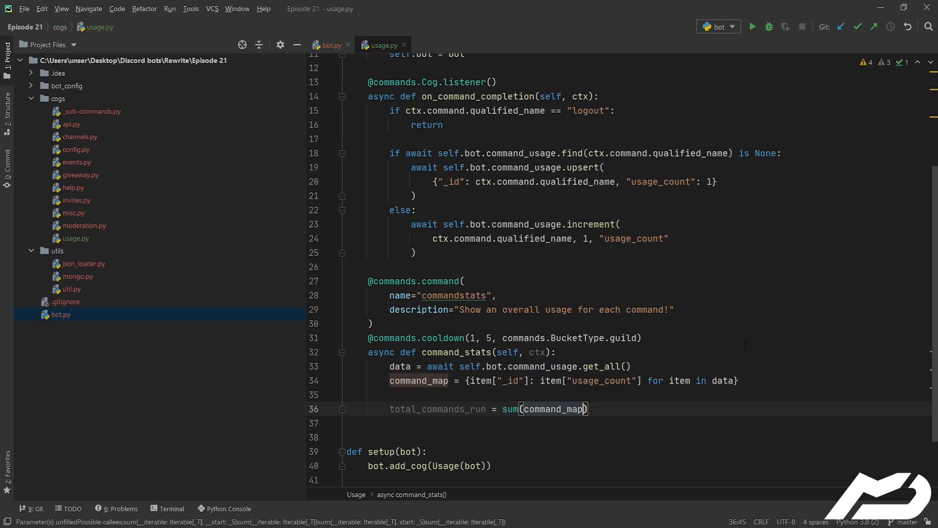
pyautogui.write('.values()')
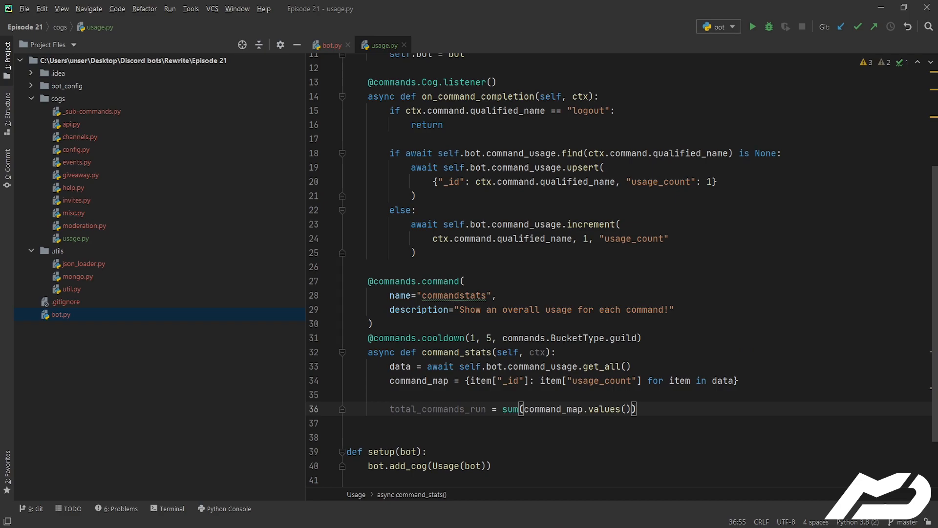
pyautogui.write('#')
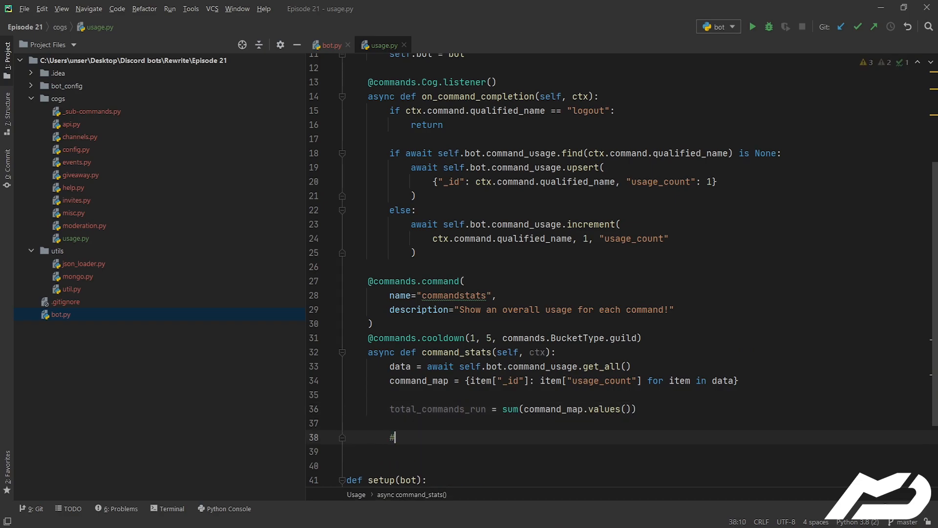
pyautogui.write('Sort by value')
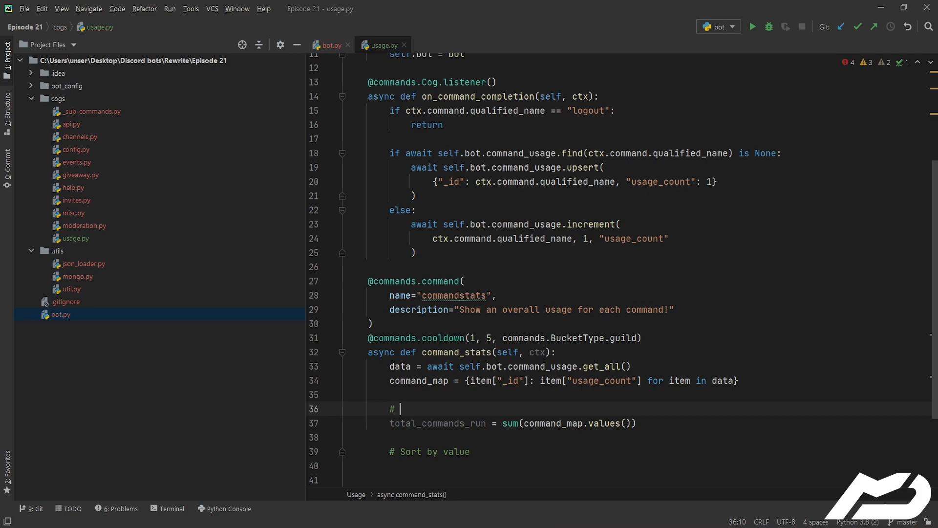
pyautogui.write('get total commands run')
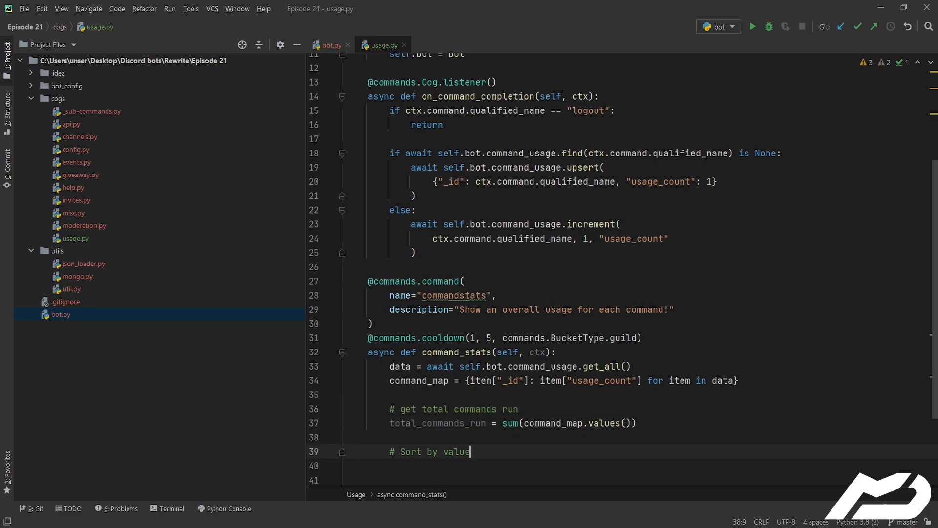
# - Create sorted_list = sorted(command_map.items(), key=lambda x: x[1], reverse=True)
pyautogui.write('sorted_list')
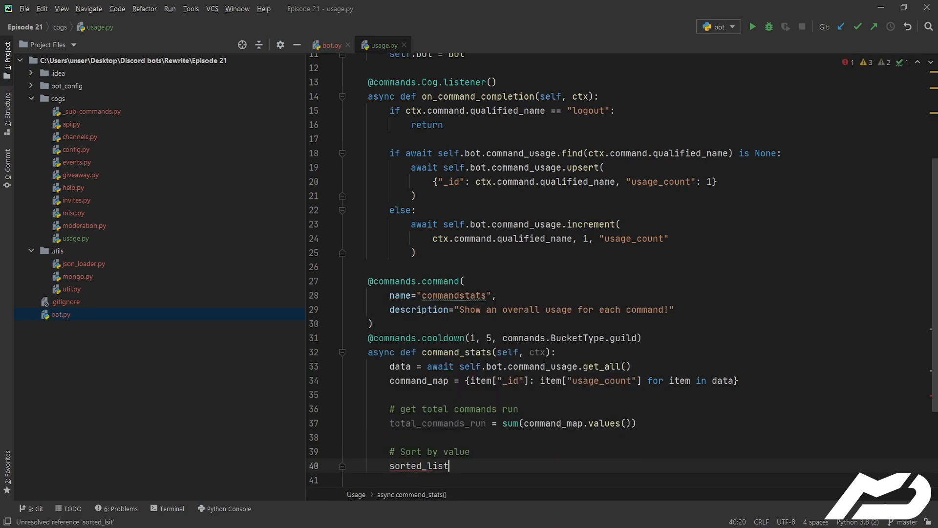
pyautogui.write('= sorted(')
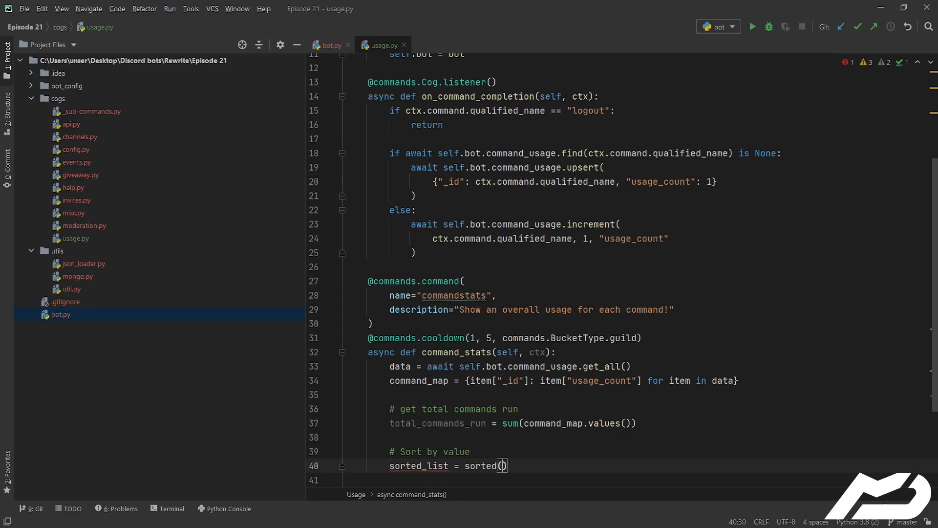
pyautogui.write('command_map.items(')
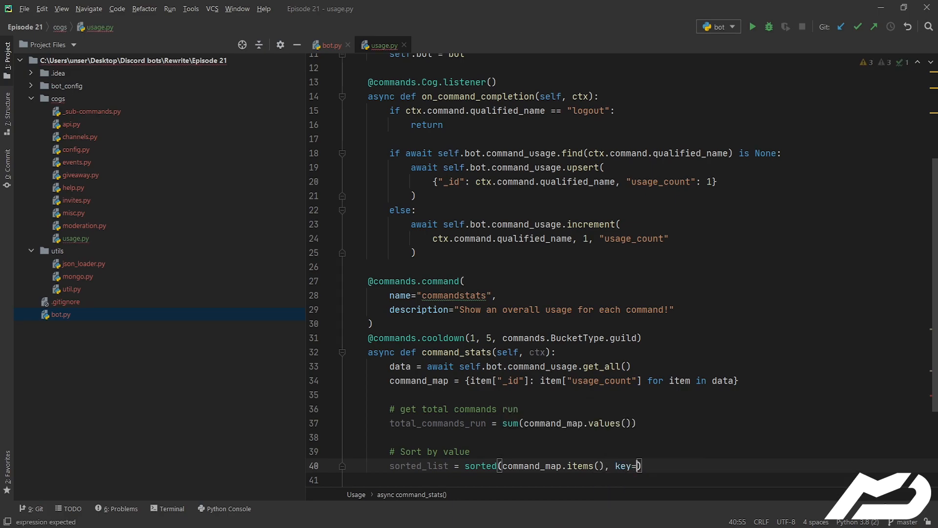
pyautogui.write('lambda')
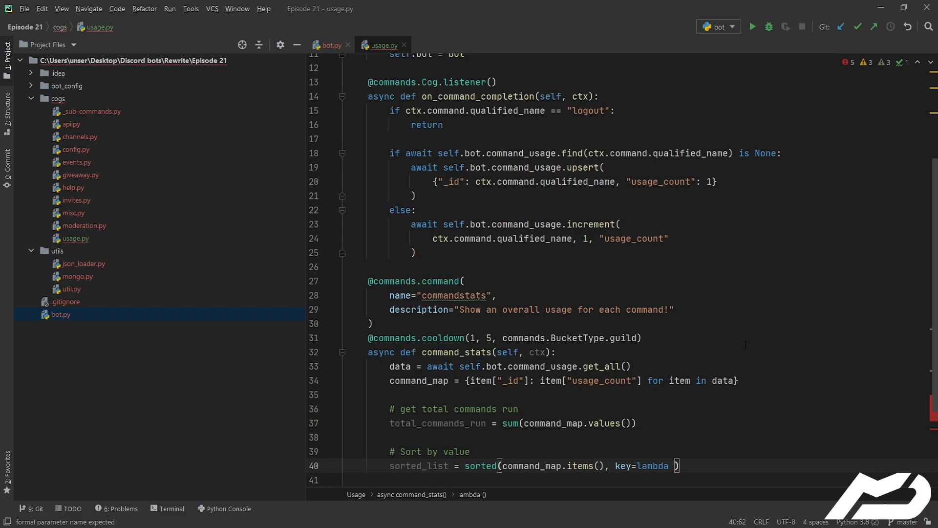
pyautogui.write('x: x[1')
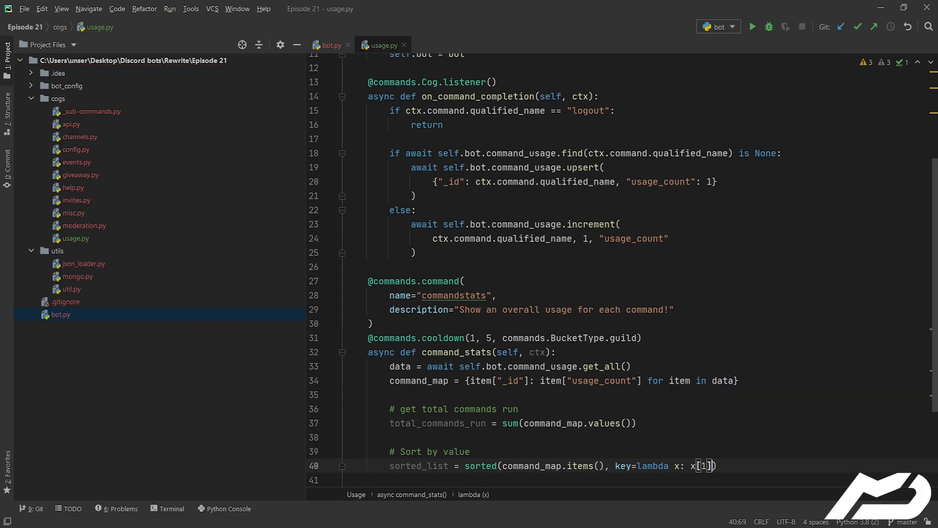
pyautogui.write(', reverse=True')
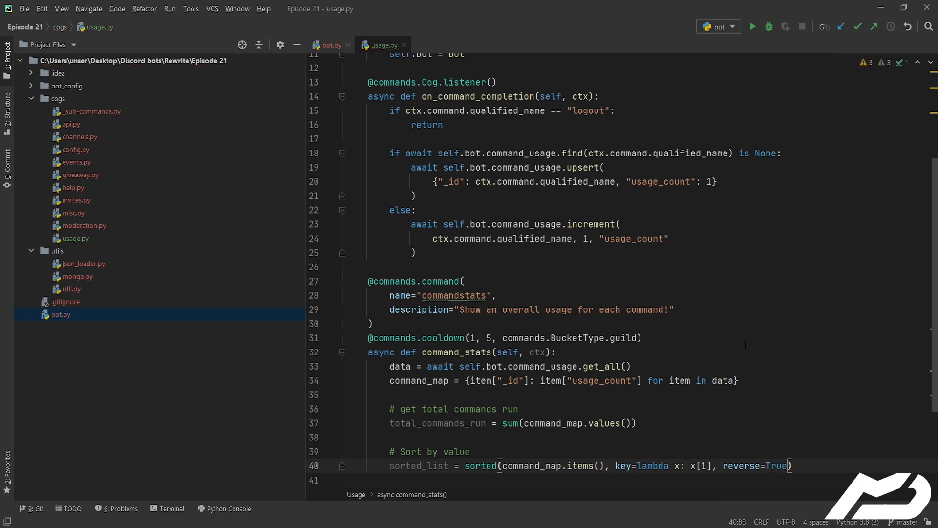
pyautogui.scroll(-3)
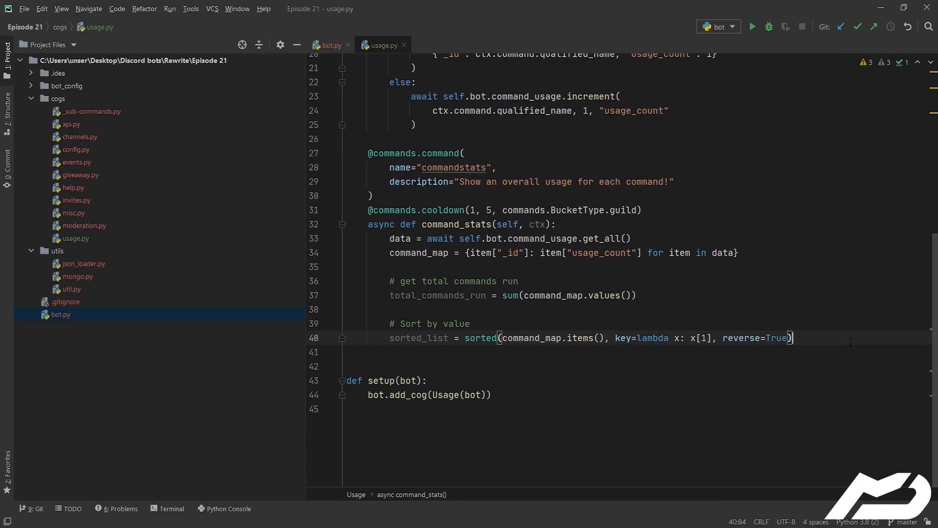
# - Declare pages = [], cmd_per_page = 10, and loop for i in range(0, len(sorted_list), cmd_per_page)
pyautogui.press('Enter')
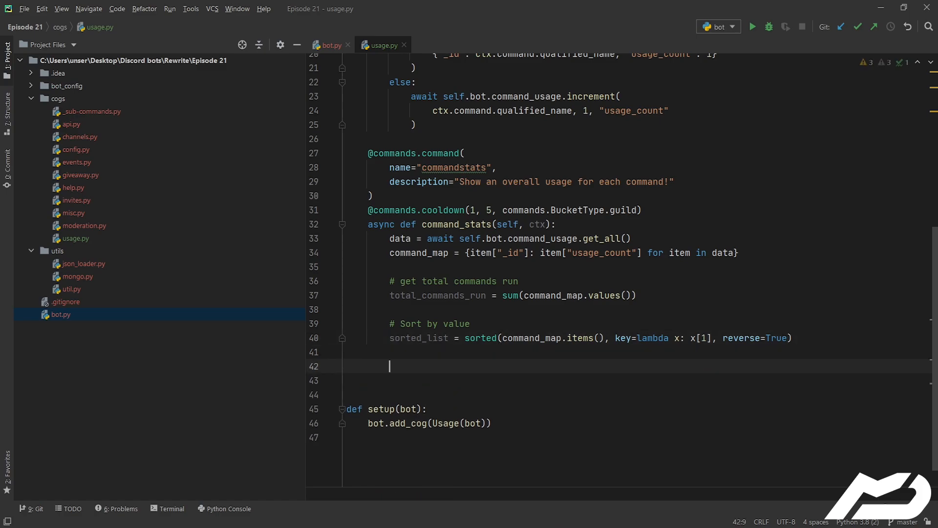
pyautogui.write('pages=')
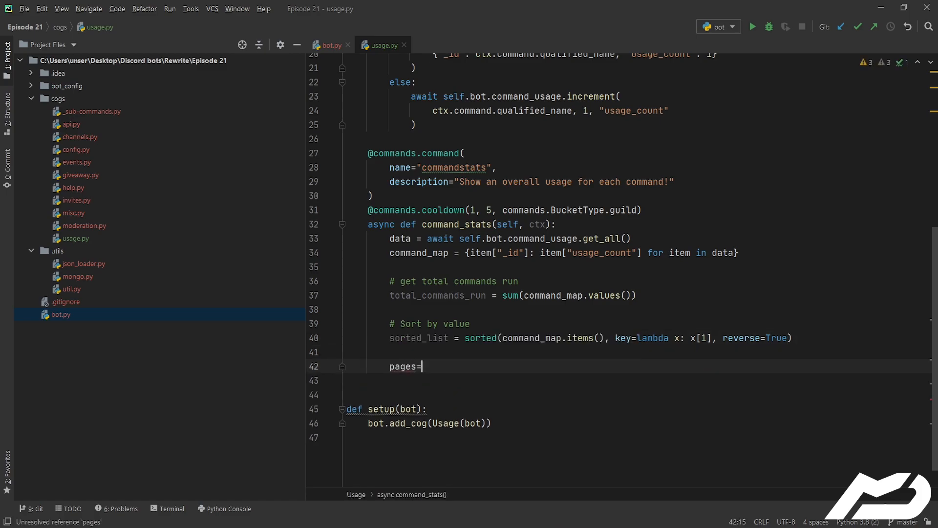
pyautogui.write('[]')
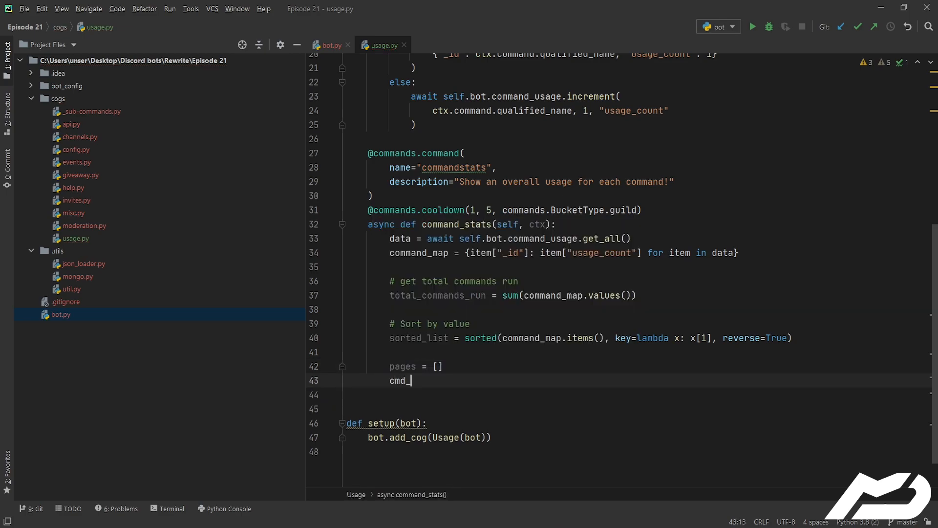
pyautogui.write('per_a')
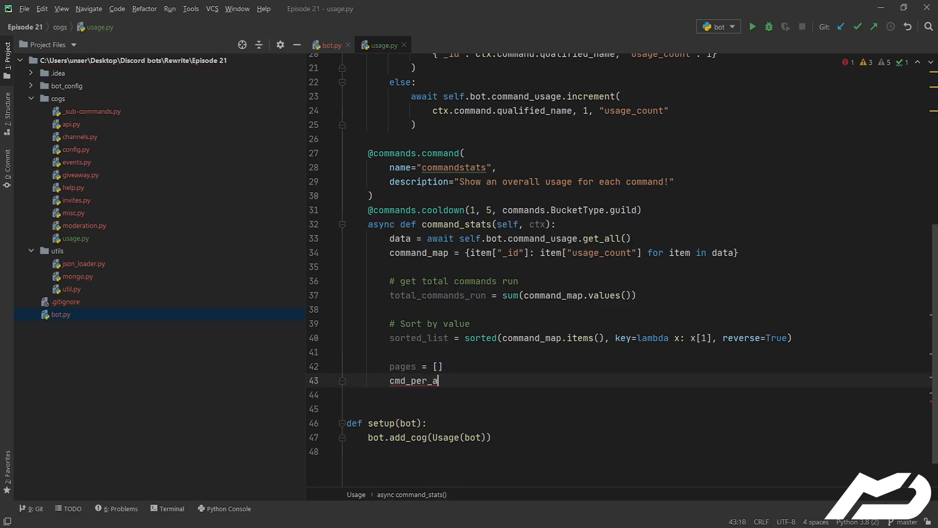
pyautogui.write('page')
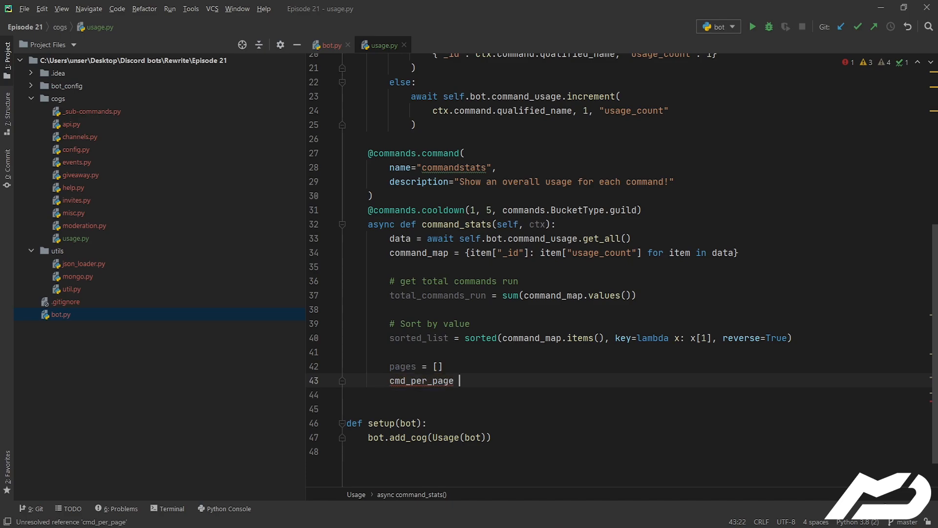
pyautogui.write('= 10')
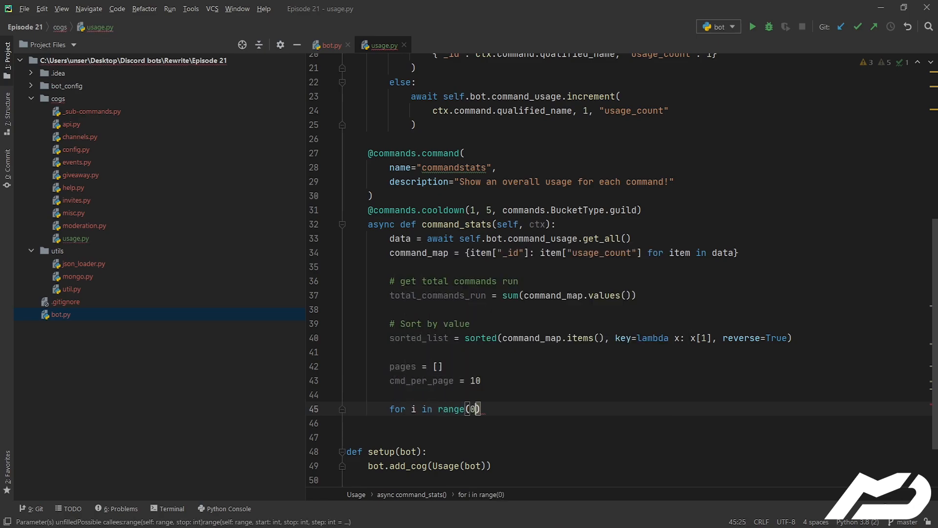
pyautogui.write(', len')
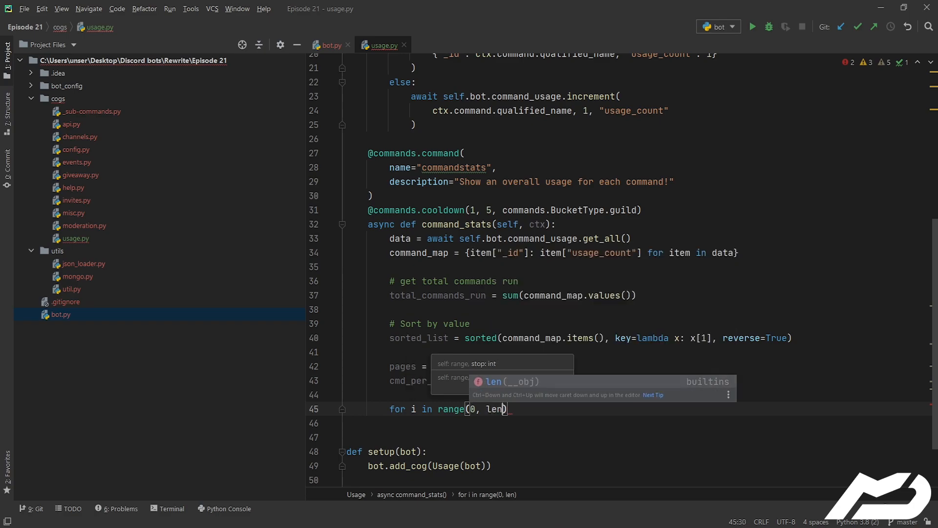
pyautogui.write('sorted_list')
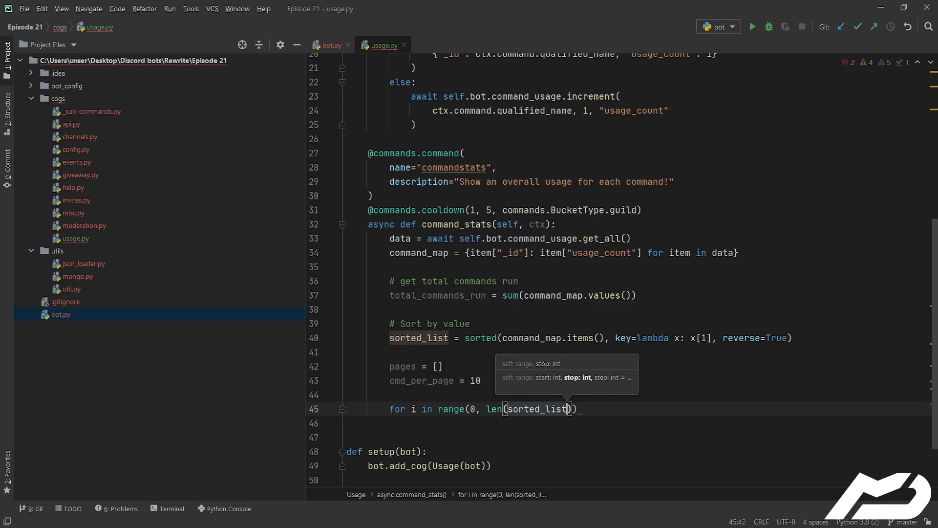
pyautogui.write(', cmd_per_page')
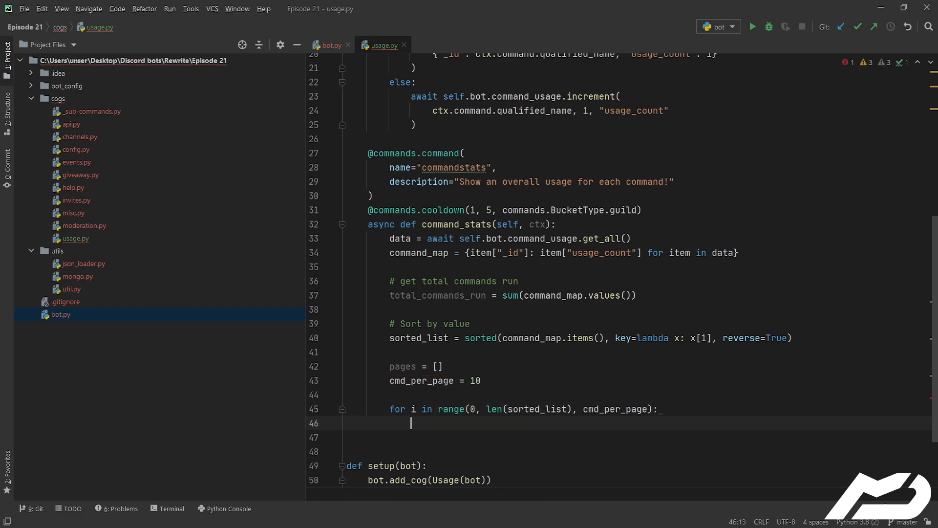
# - Start message with a "Command Name: Usage % | Num of command runs" header ending in \n\n
pyautogui.write('messa')
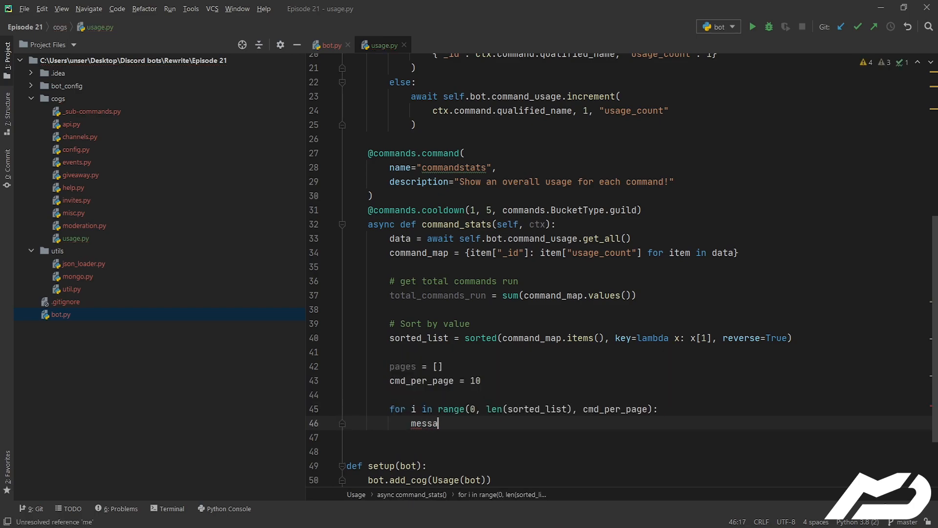
pyautogui.write('ge = ""')
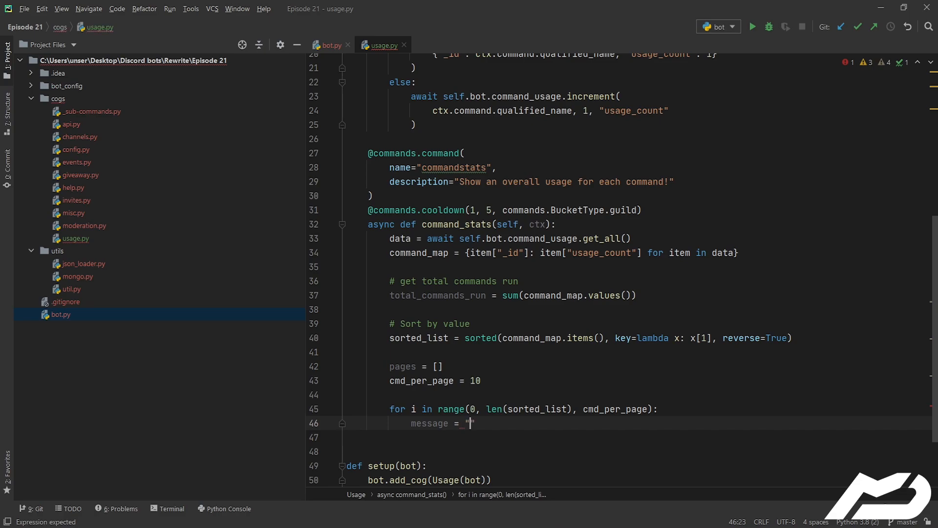
pyautogui.write('Command')
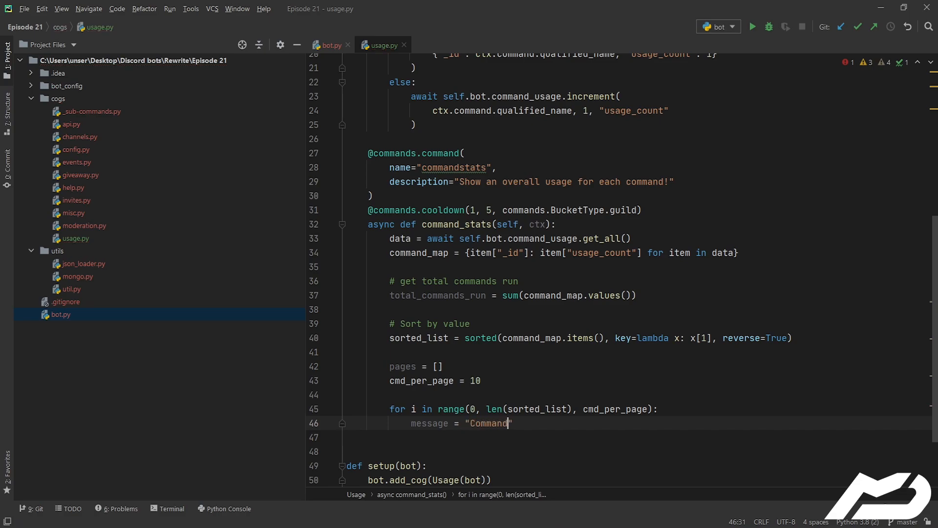
pyautogui.write('Name: `')
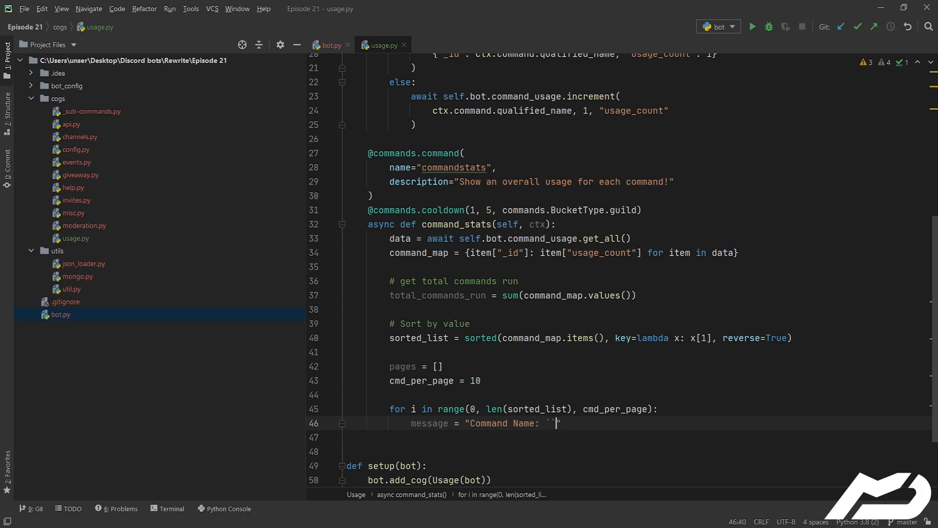
pyautogui.write('Usage % |')
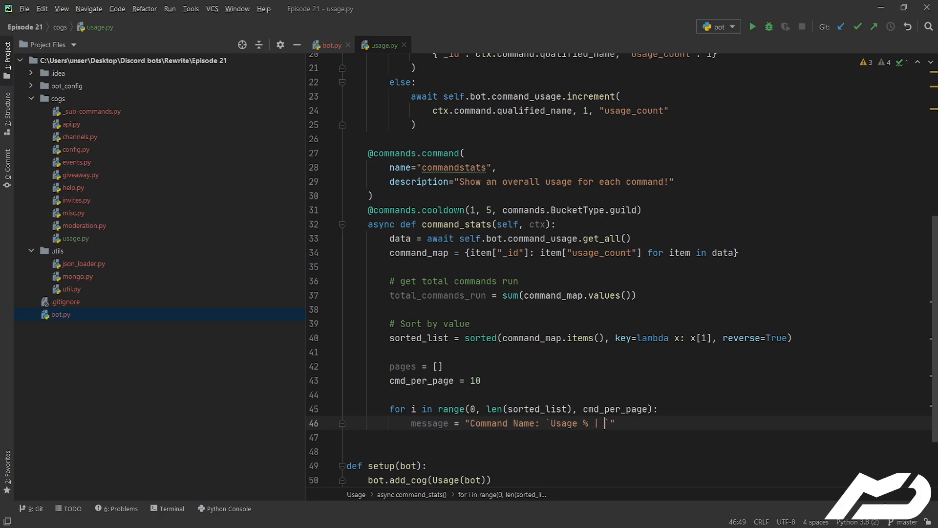
pyautogui.write('Num of command')
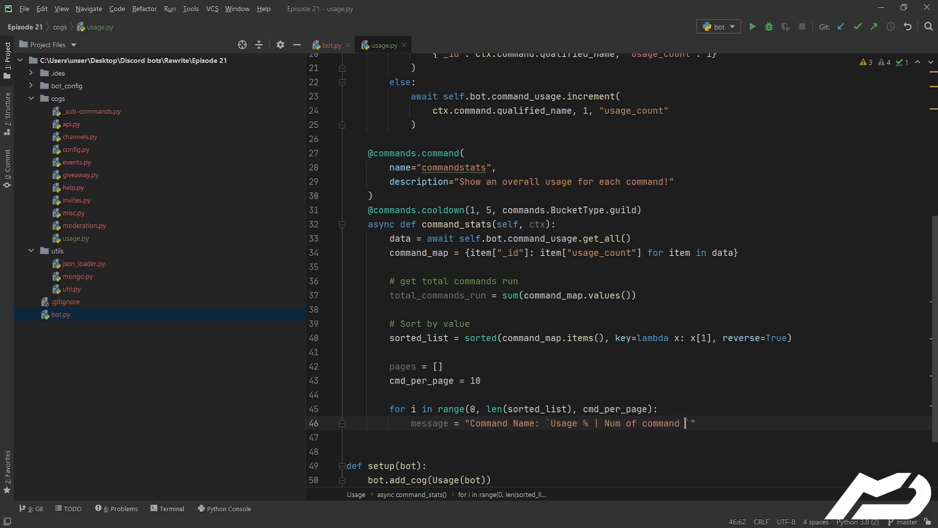
pyautogui.write('runs')
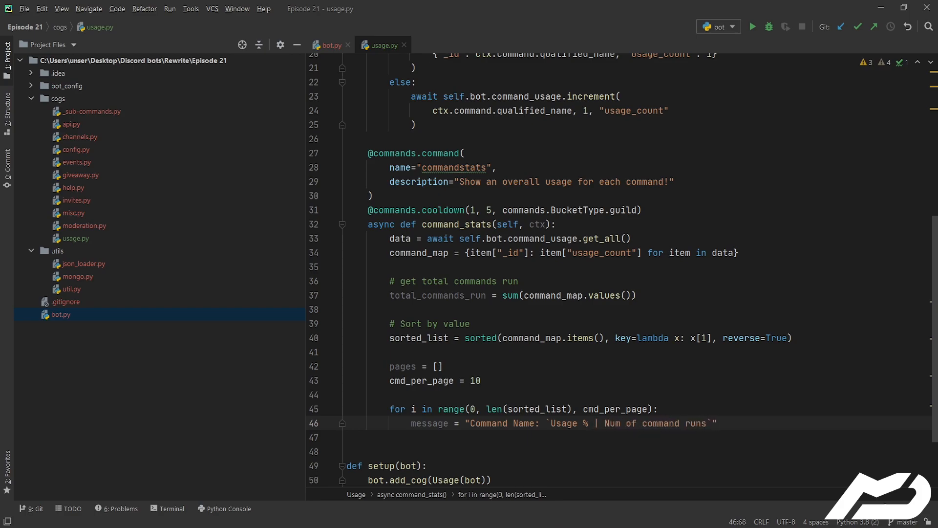
pyautogui.write('\\n\\n')
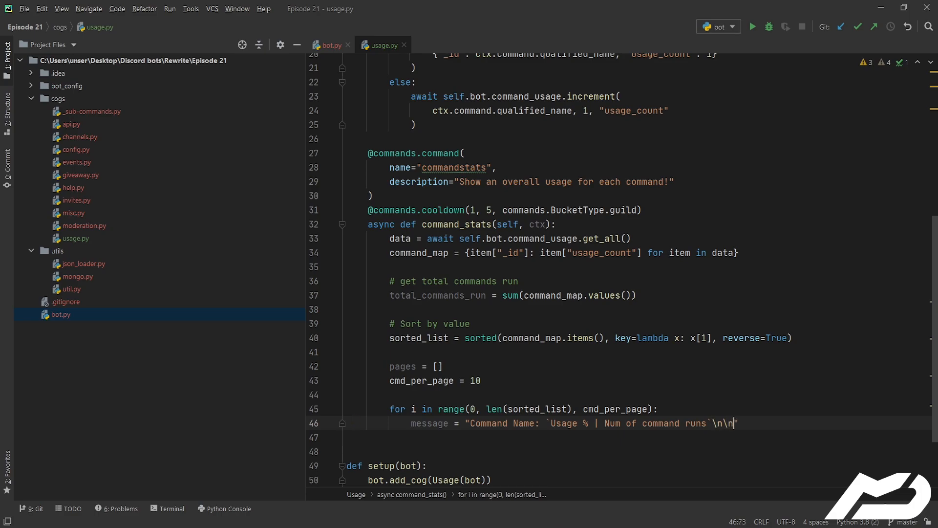
# - Slice next_commands = sorted_list[i: i + cmd_per_page] and begin looping over its items
pyautogui.write('nexrt')
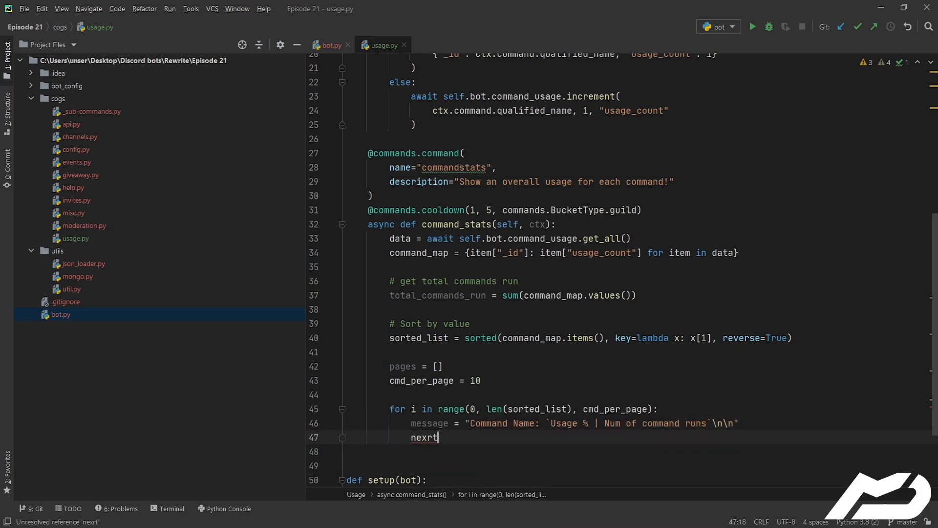
pyautogui.write('next_comman')
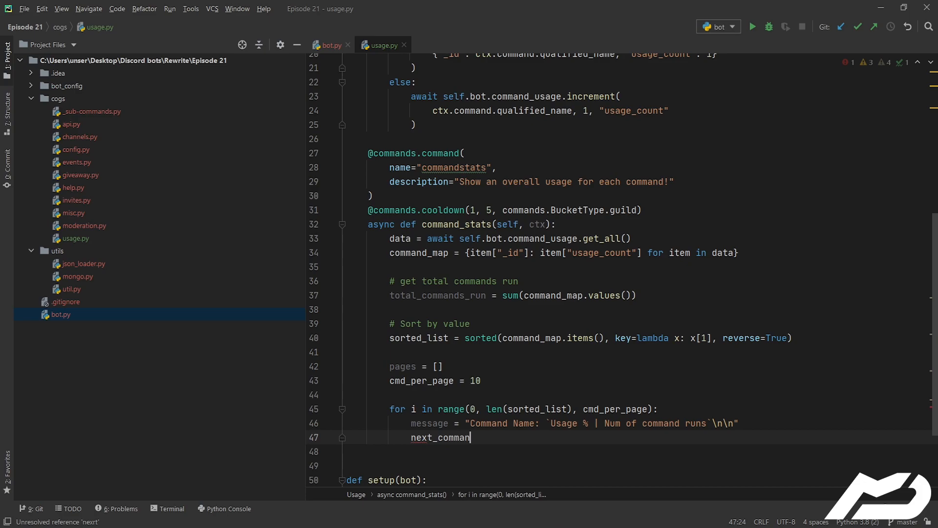
pyautogui.write('ds')
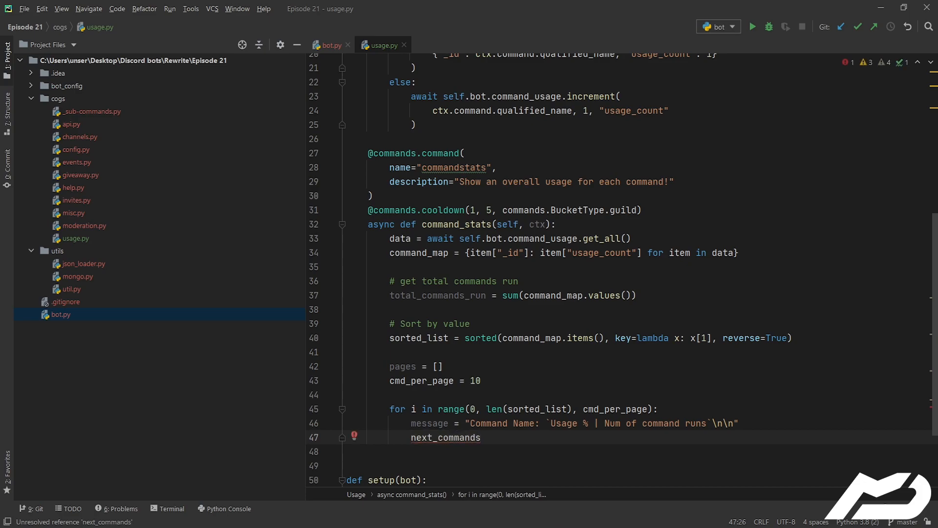
pyautogui.write('= sorted_list[]')
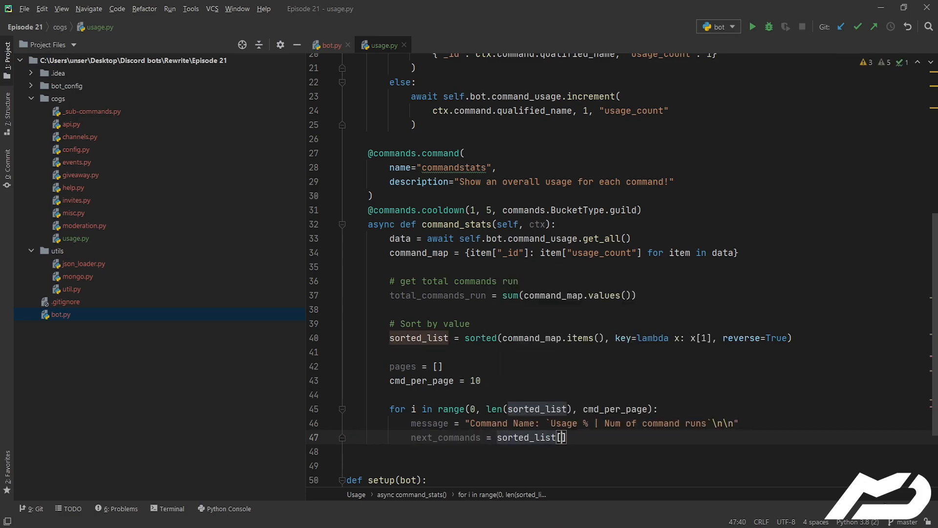
pyautogui.write('i: o')
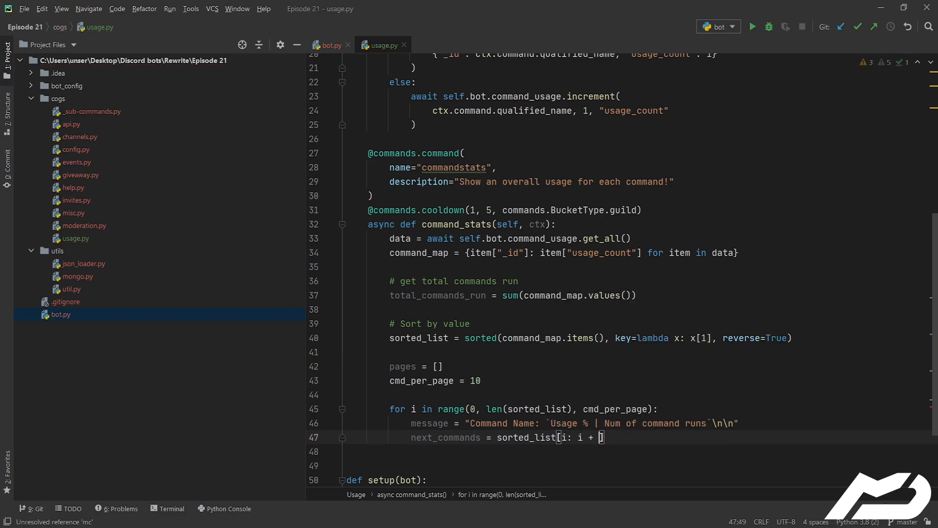
pyautogui.write('cmd_per_page')
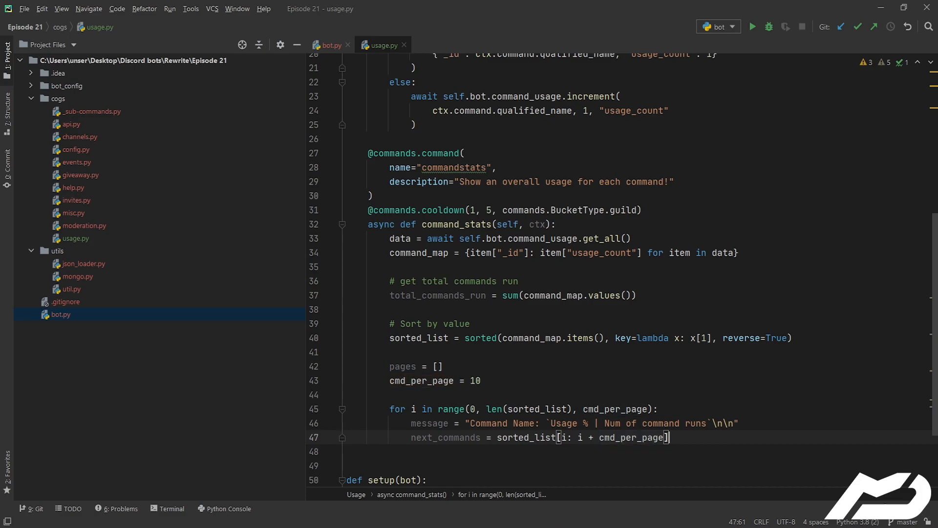
pyautogui.write('for item')
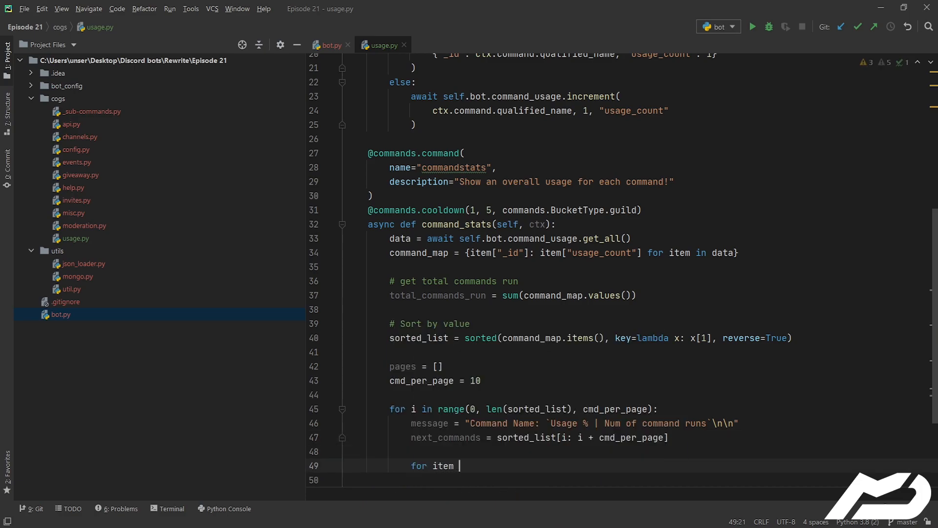
# - Loop over next_commands and compute use_percent = item[1] / total_commands_run for each command
pyautogui.write('for ne')
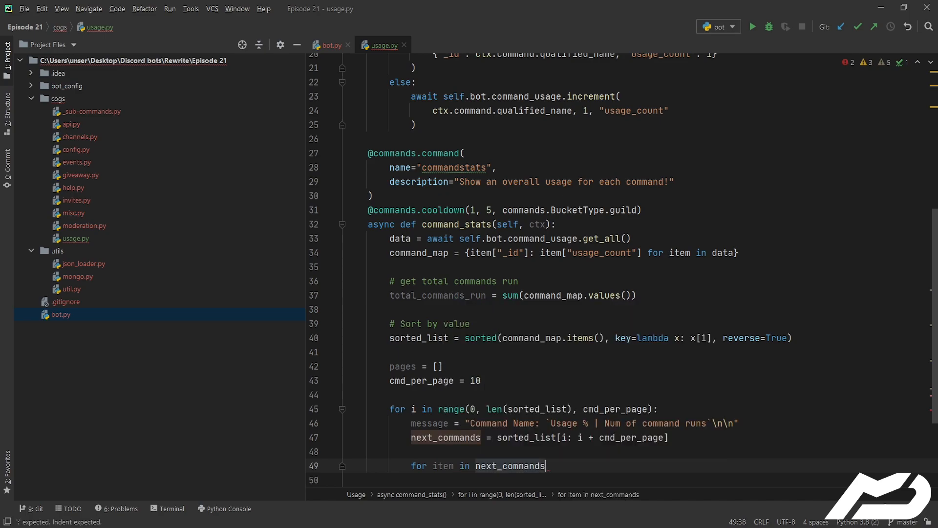
pyautogui.write(':')
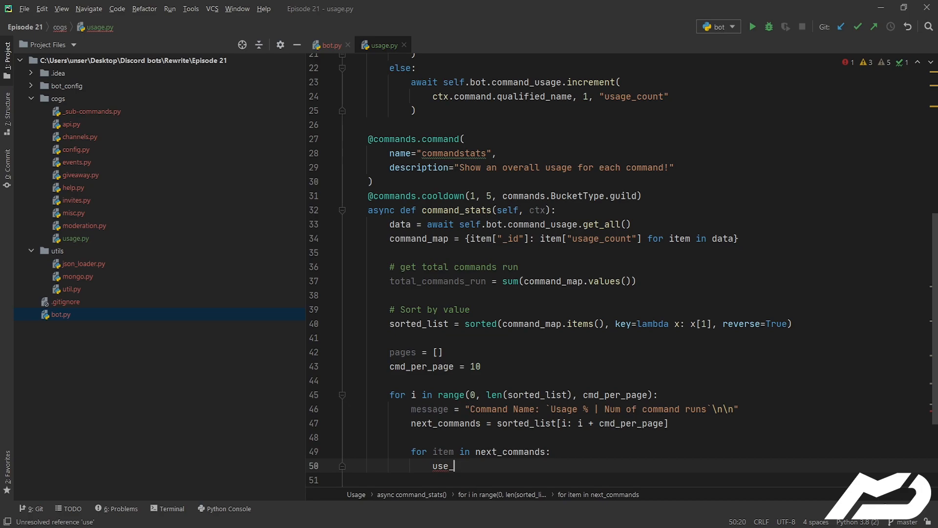
pyautogui.write('_percent = item')
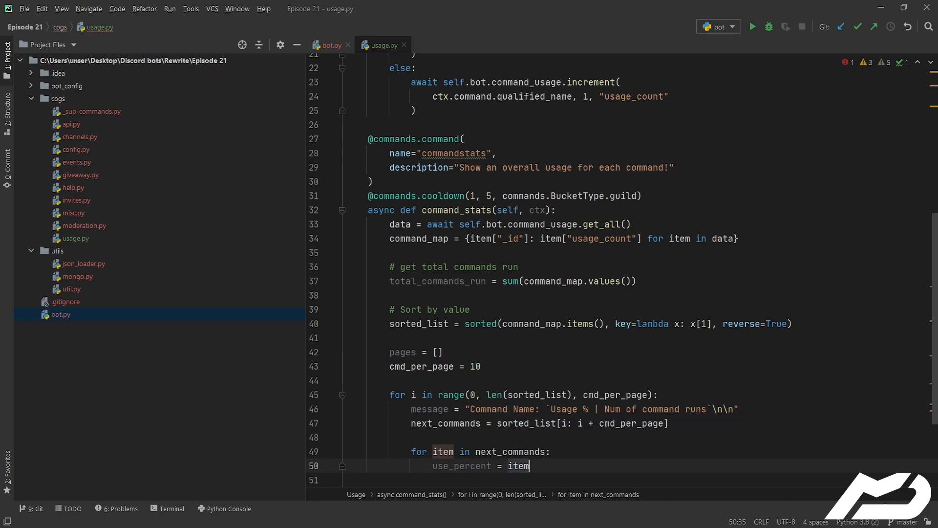
pyautogui.write('[1] / total_commands_run')
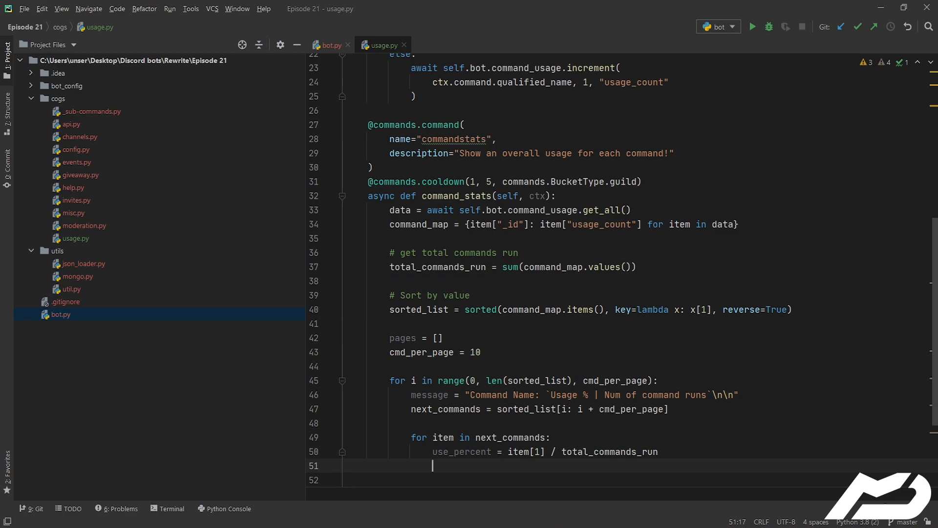
# - Append each command's bold name and use_percent formatted as .2% to message
pyautogui.write('message += f')
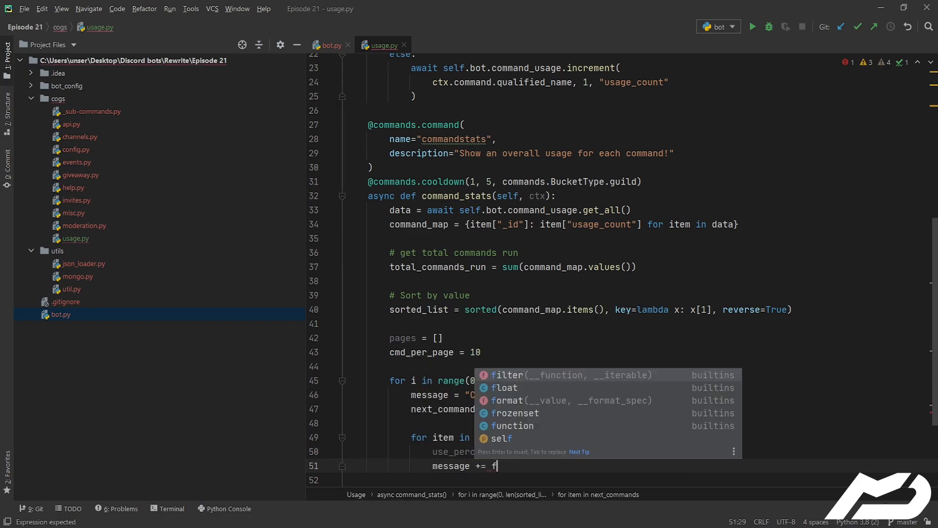
pyautogui.write('"**')
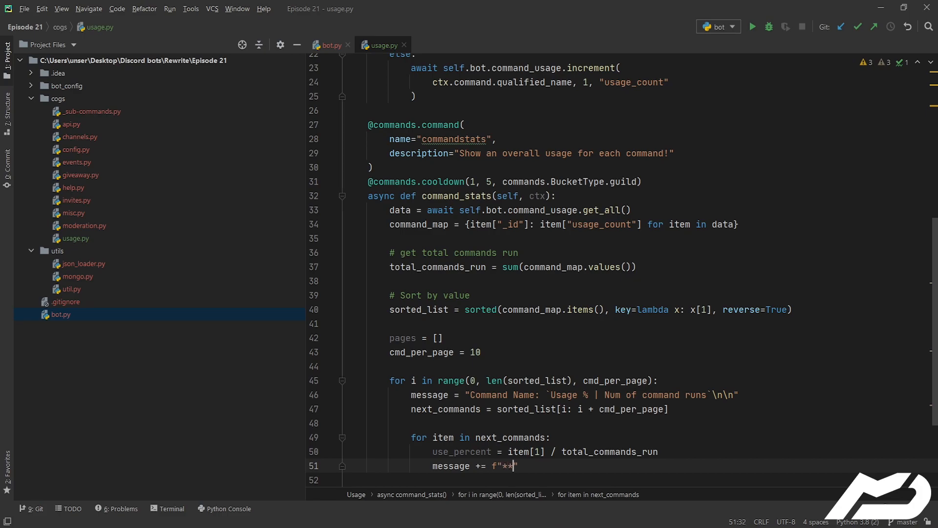
pyautogui.write('{item[]}')
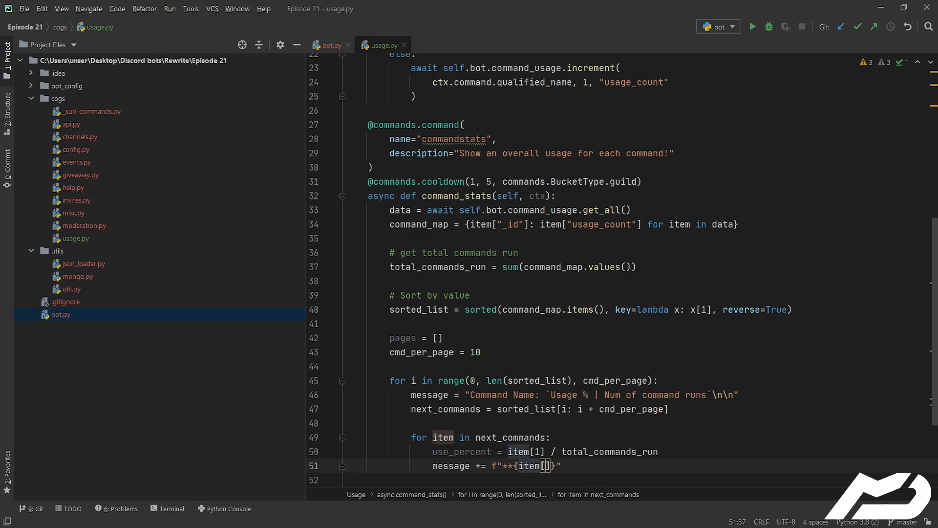
pyautogui.write('0')
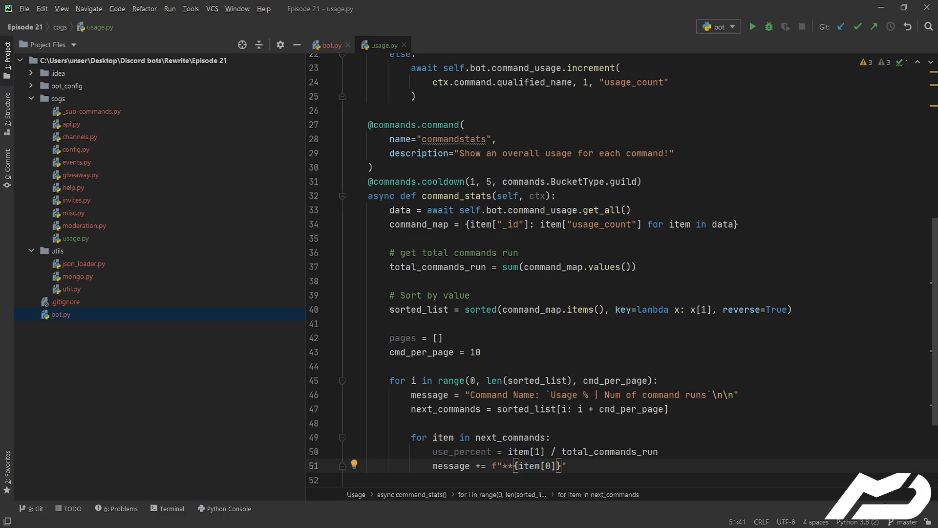
pyautogui.write('**')
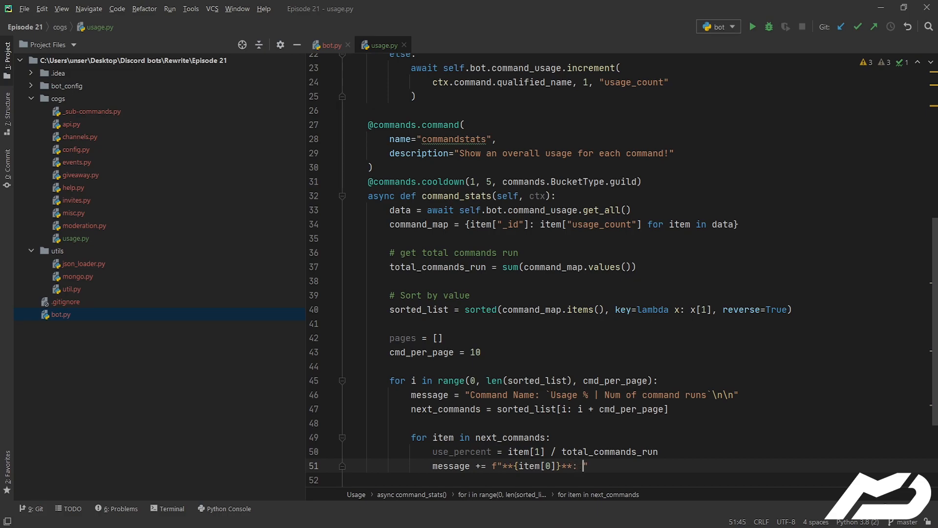
pyautogui.write('`{}`')
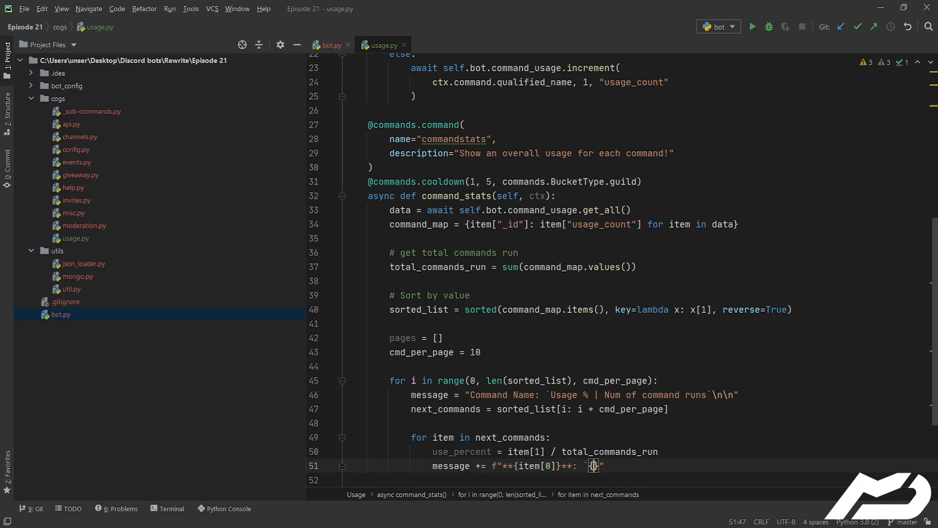
pyautogui.write('use_percent')
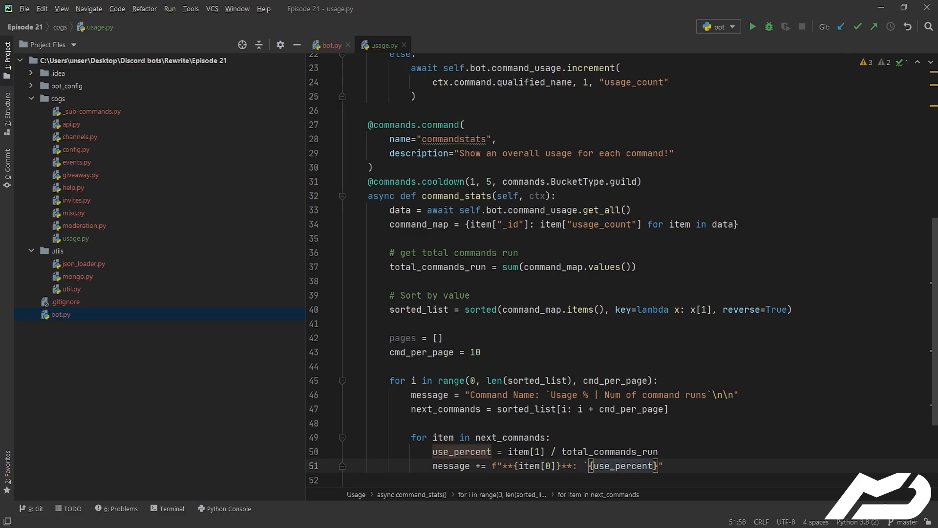
pyautogui.write(':')
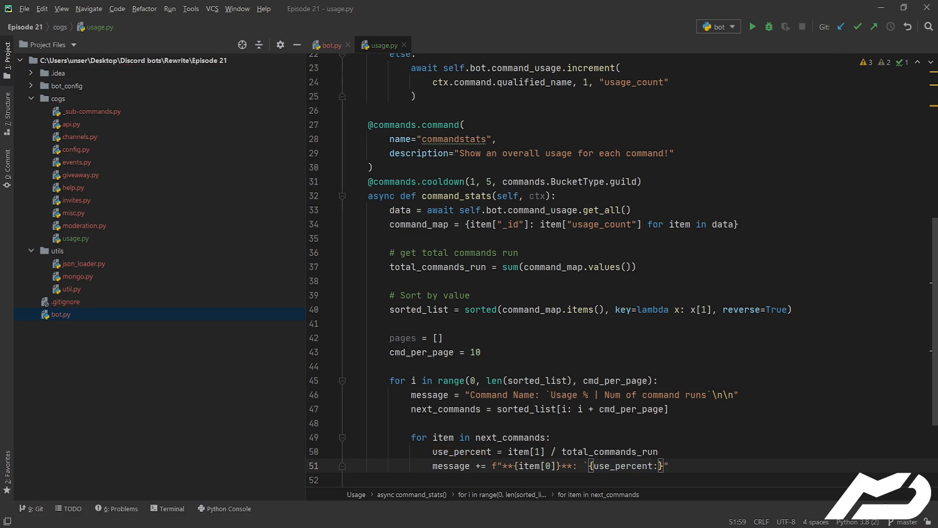
pyautogui.write('.2')
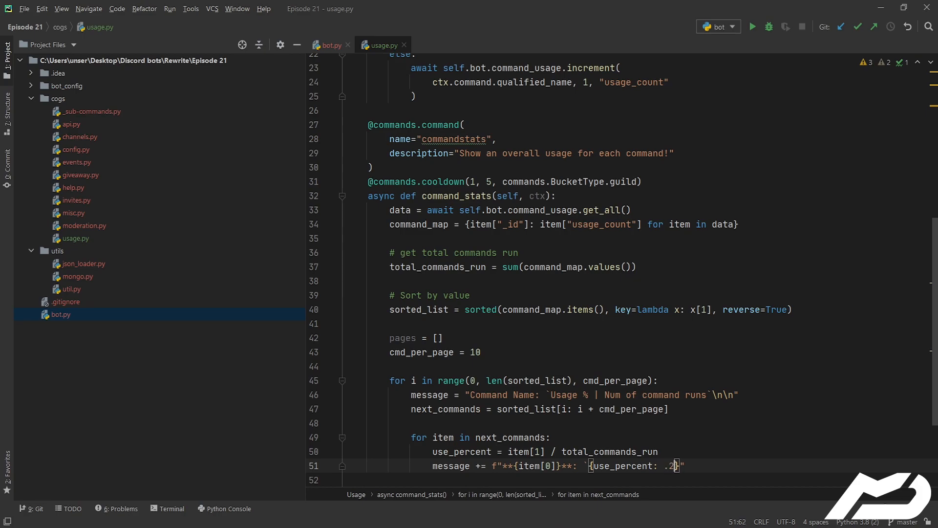
pyautogui.write('%')
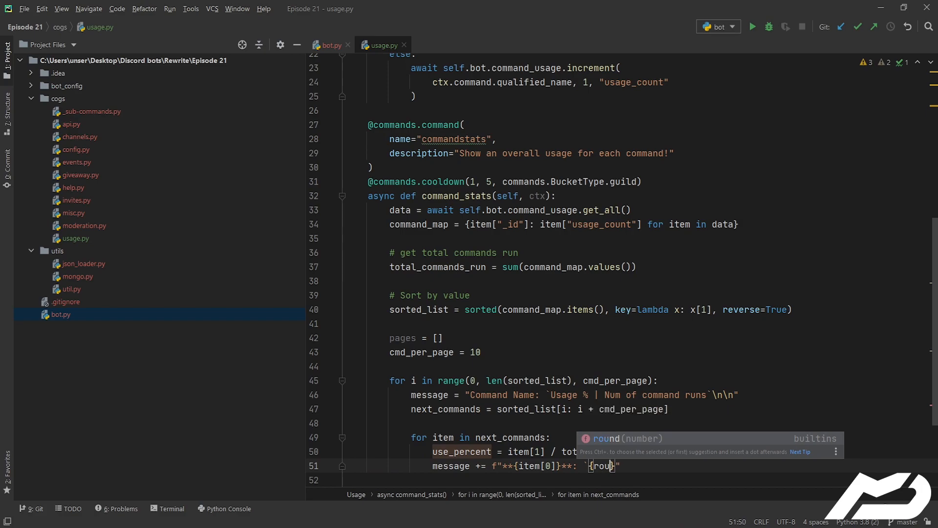
pyautogui.write('(use_percent)')
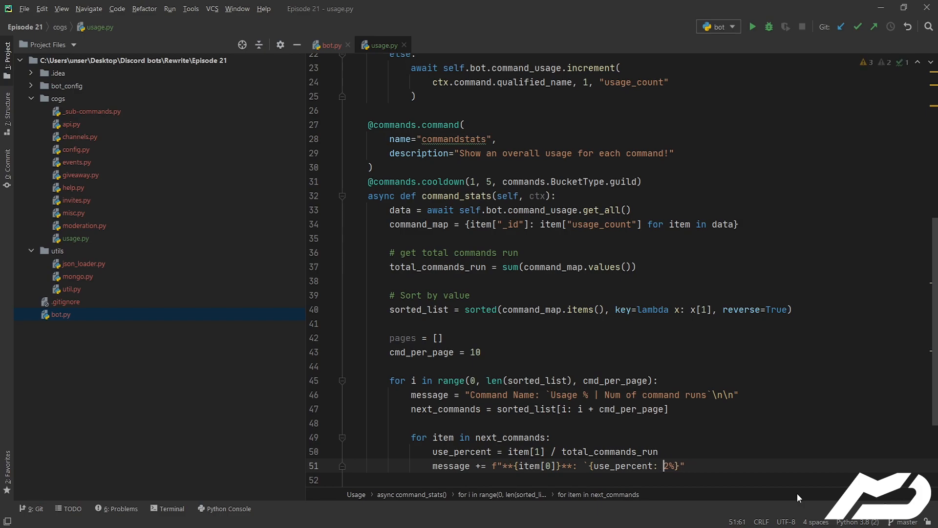
pyautogui.write('.')
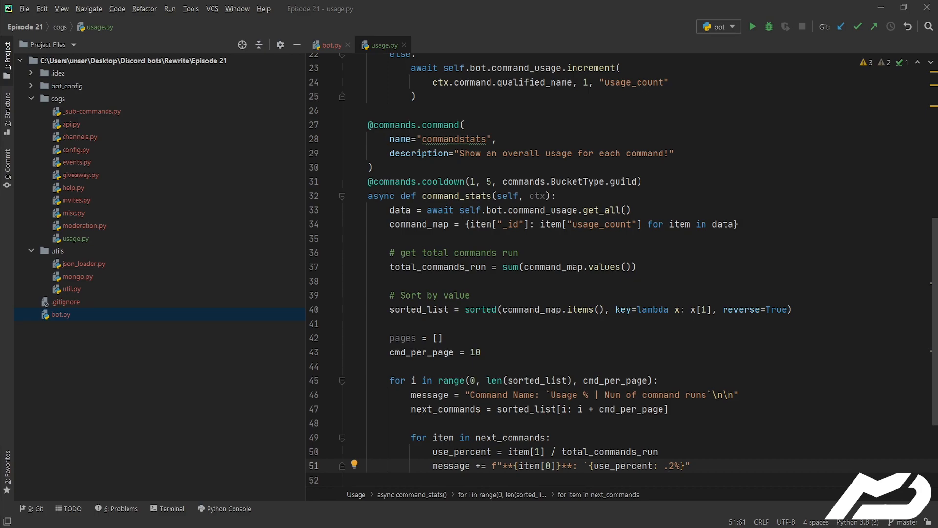
# - Return to the message line on line 51 to add the command's run count from item[1]
pyautogui.scroll(-3)
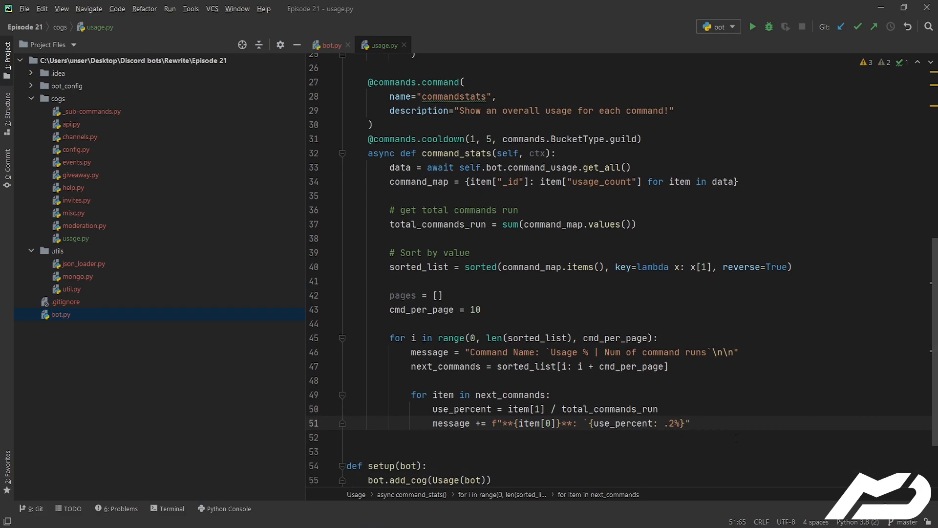
pyautogui.moveTo(390, 167); pyautogui.dragTo(346, 324)
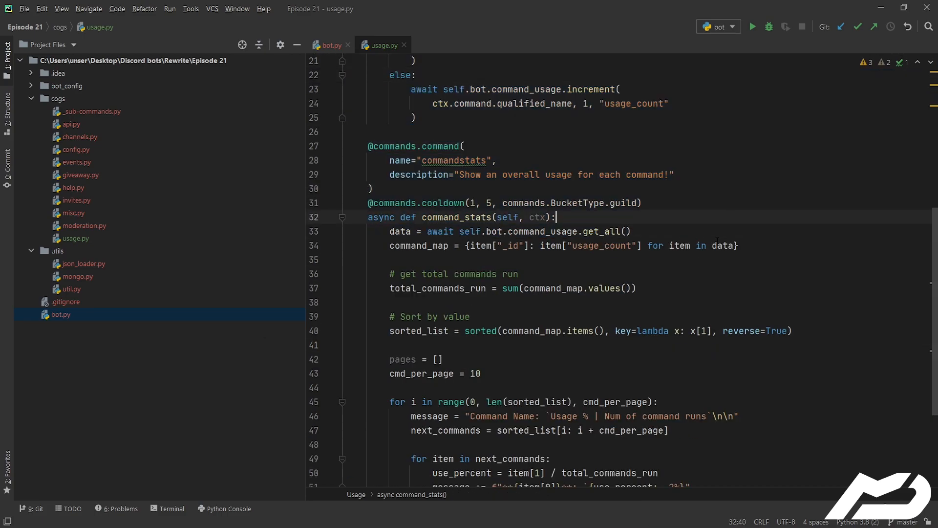
pyautogui.scroll(-3)
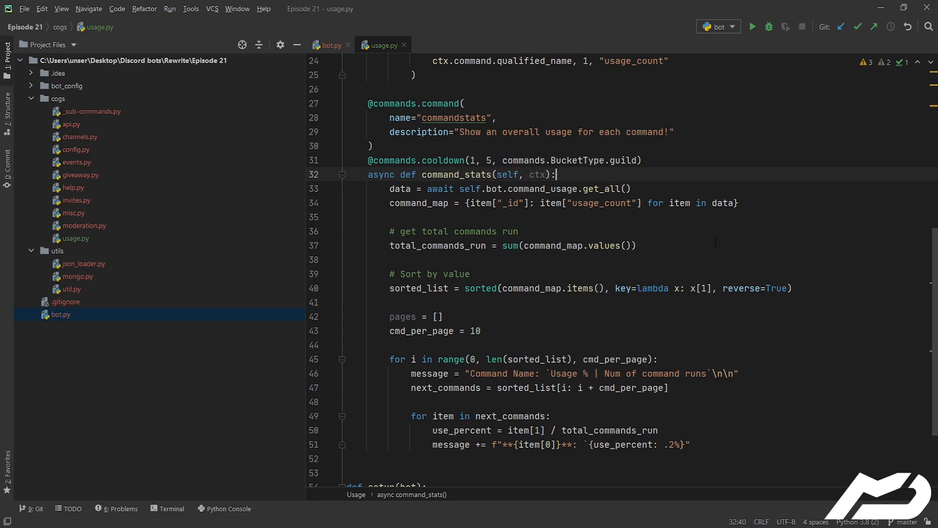
pyautogui.scroll(-3)
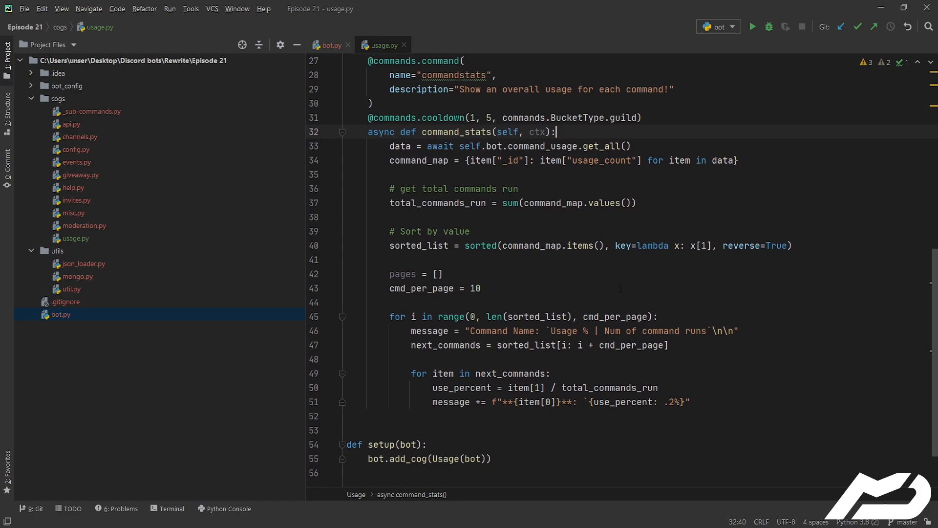
pyautogui.click(689, 402)
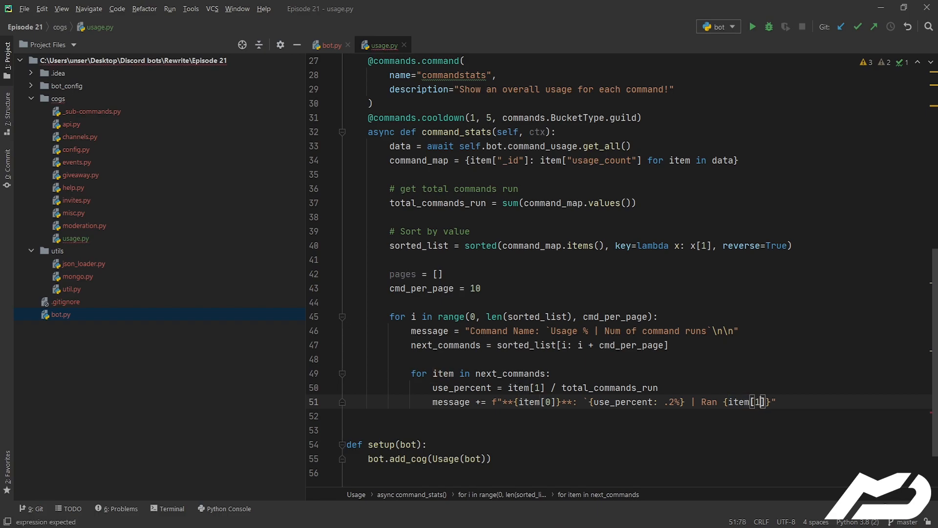
# - Finish the message line with 'times' and a trailing newline
pyautogui.write('times')
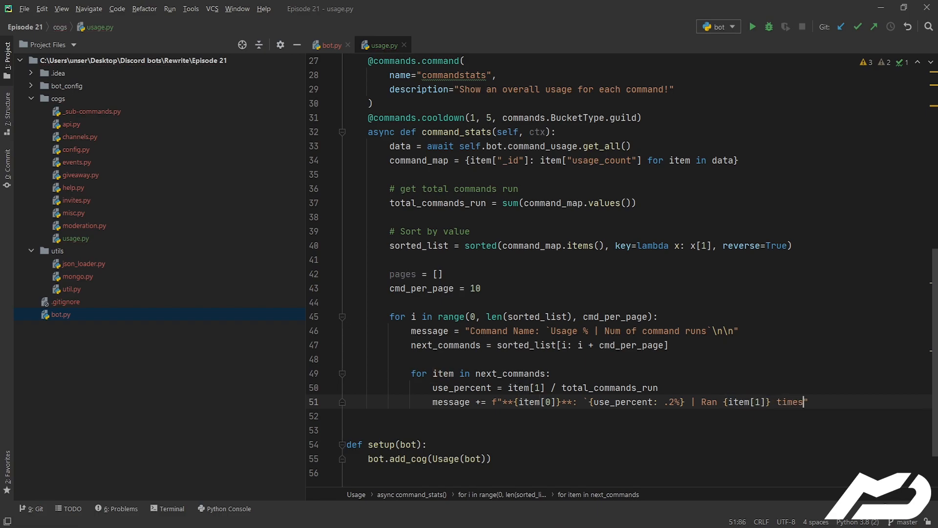
pyautogui.write('`\\')
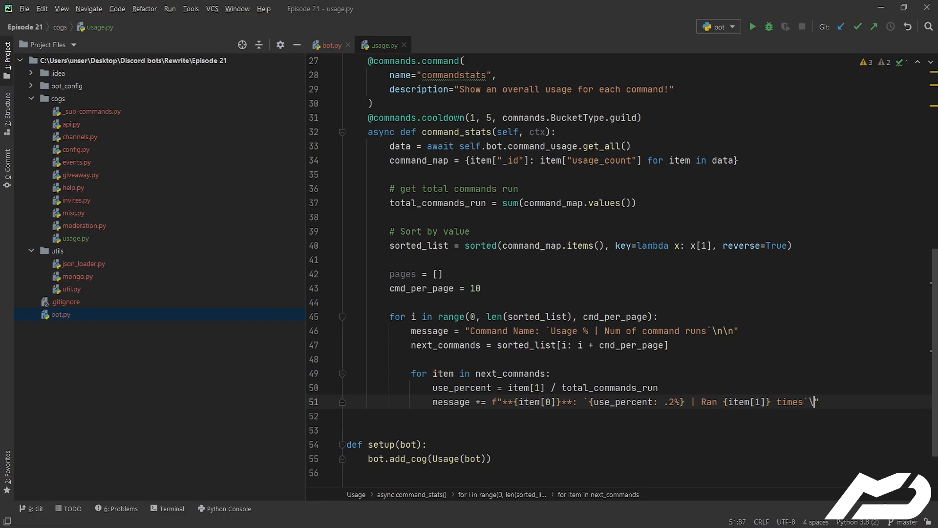
pyautogui.write('n')
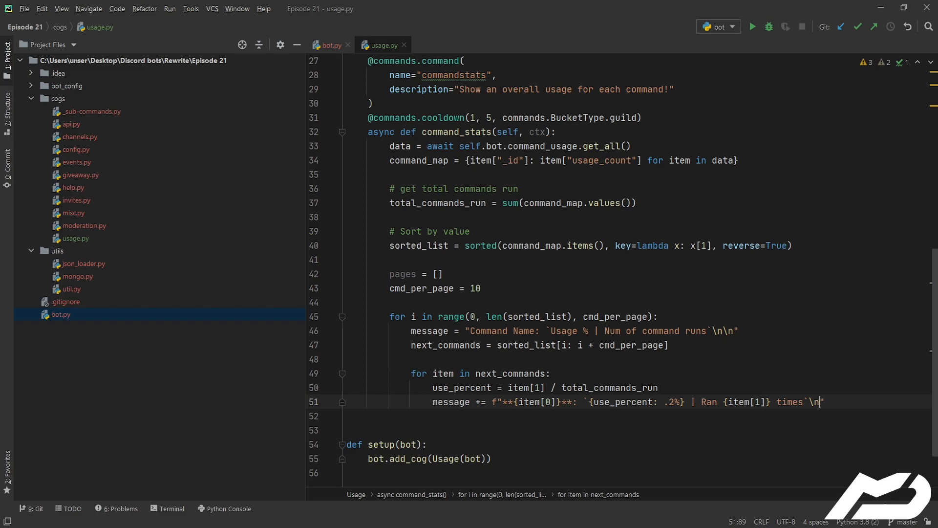
pyautogui.press('Enter')
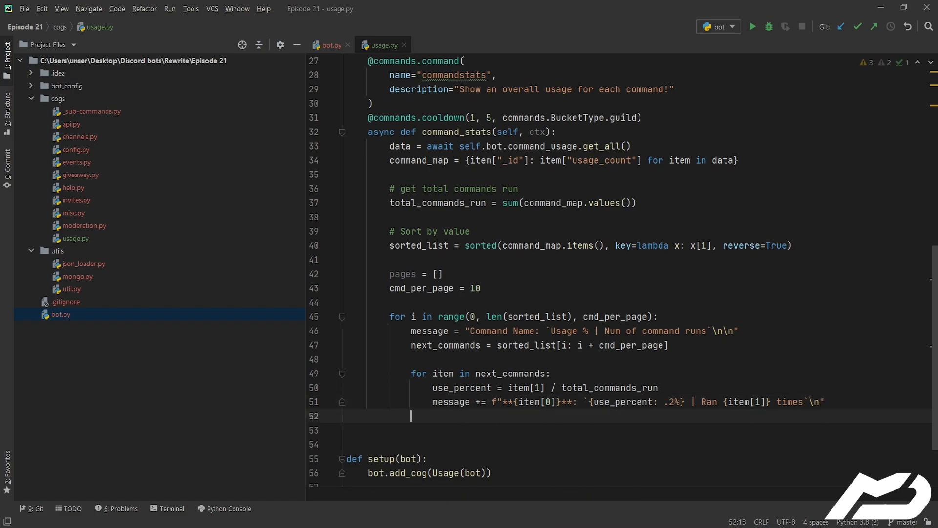
# - Add pages.append(message) at the end of the loop body
pyautogui.write('pages.a')
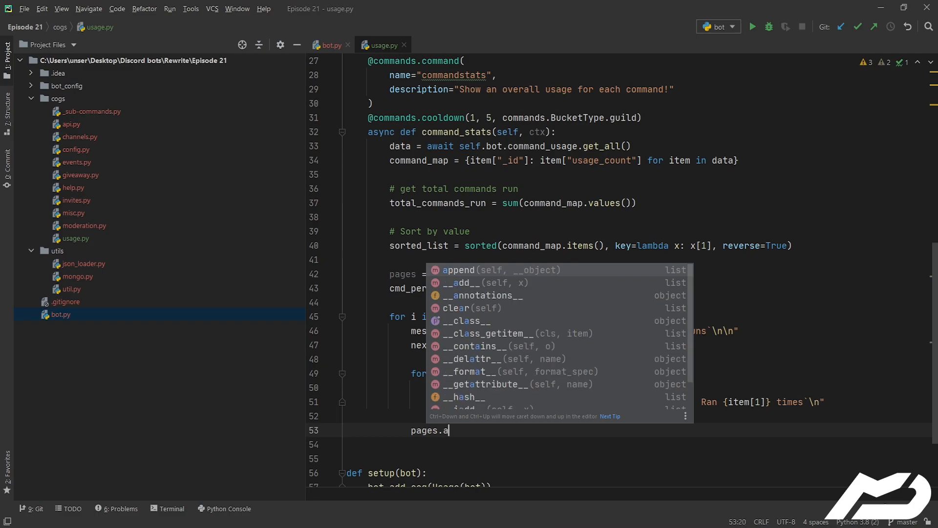
pyautogui.write('ppend(m')
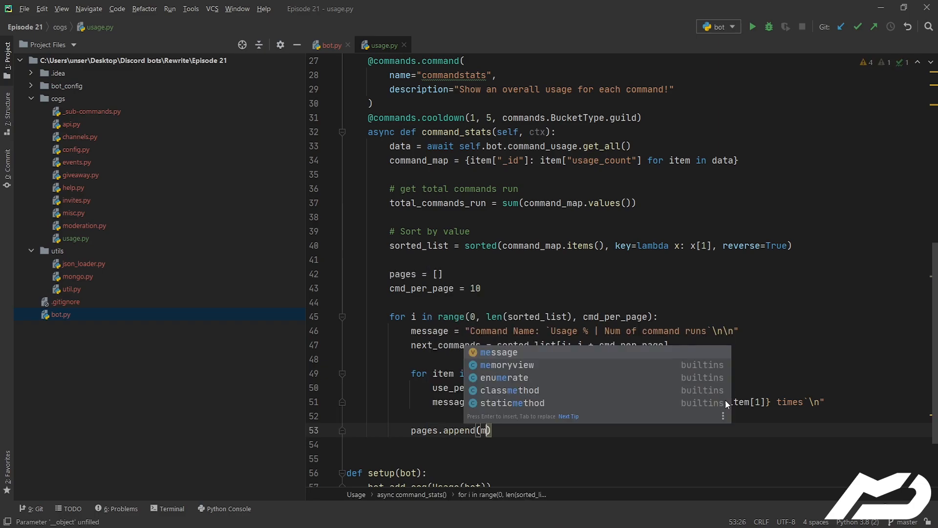
pyautogui.press('Enter')
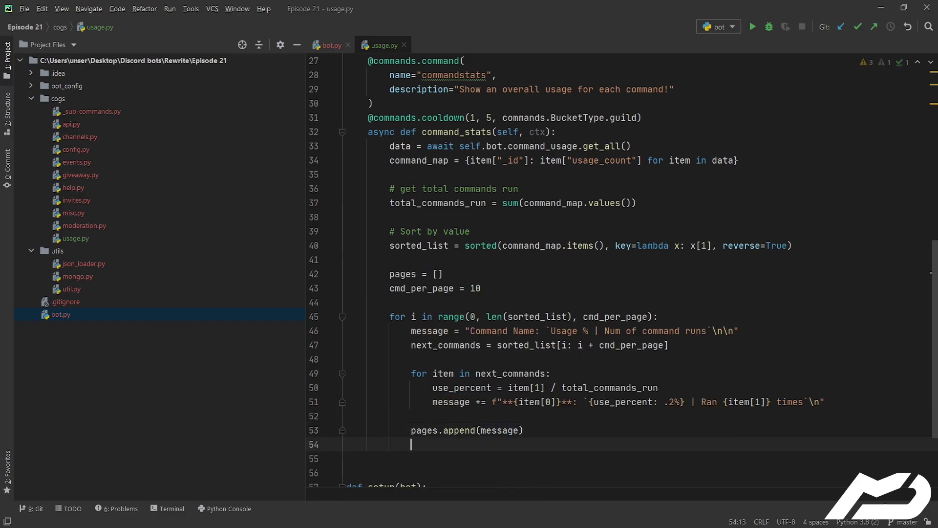
pyautogui.write('await Pa')
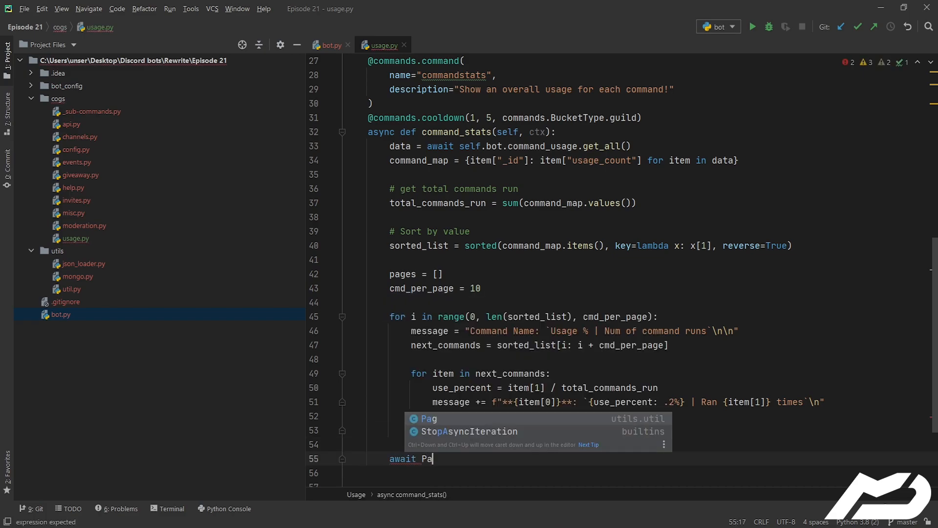
# - Start a Pag paginator titled "Command Usage Statistics!" with color 0xC9B4F4
pyautogui.write('g(title="Com')
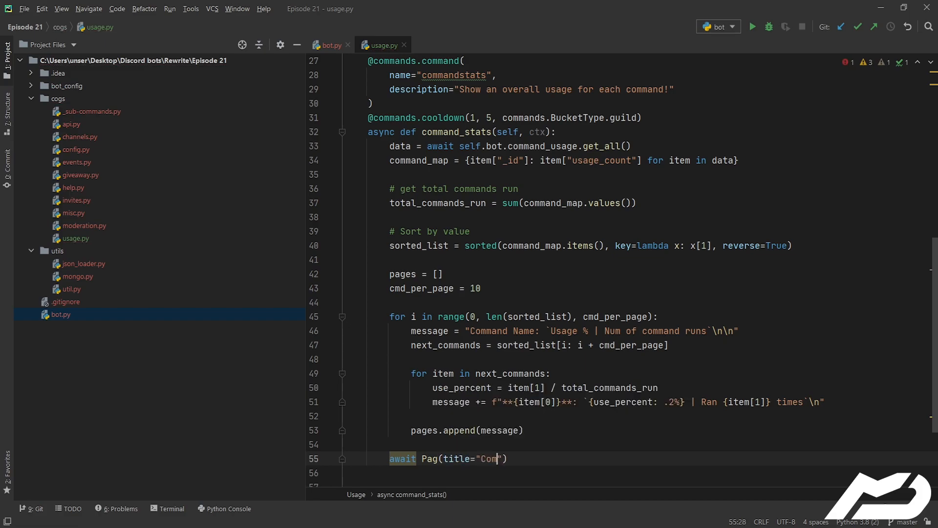
pyautogui.write('mand Usage S')
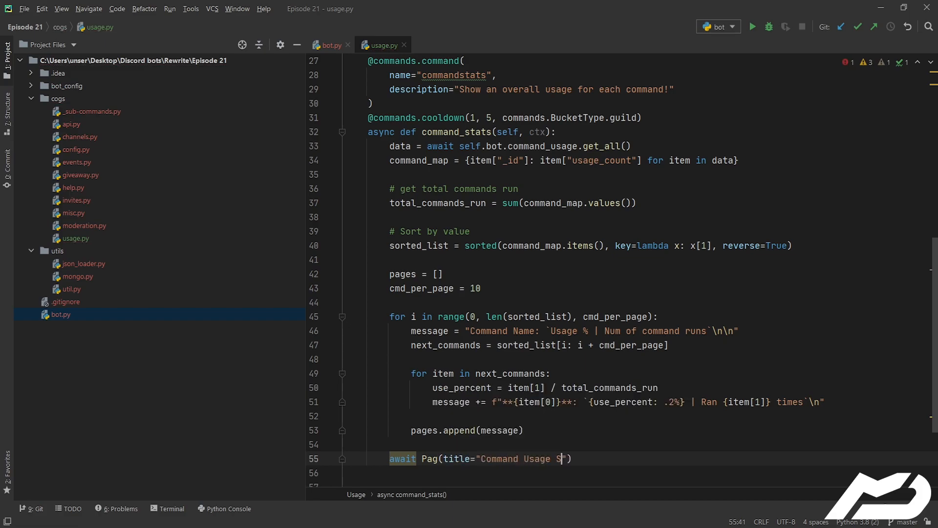
pyautogui.write('tatistics!')
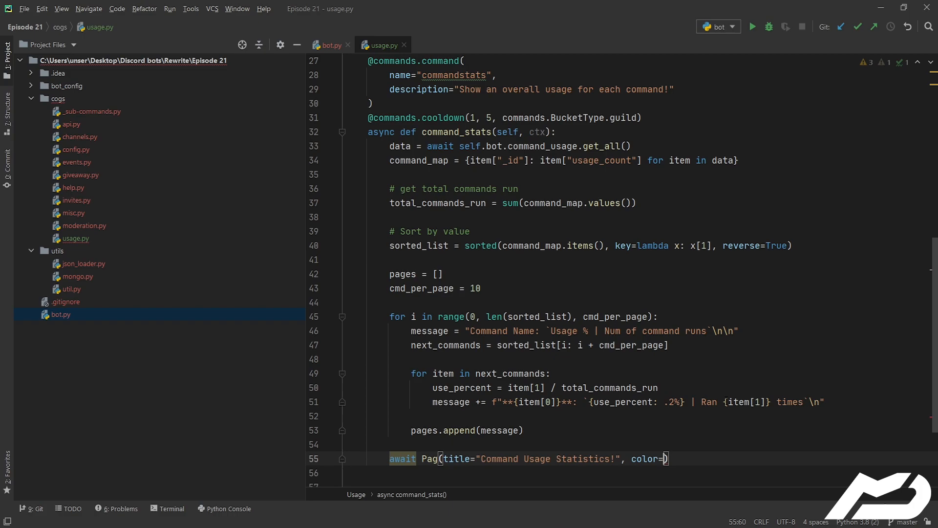
pyautogui.write('0xC9')
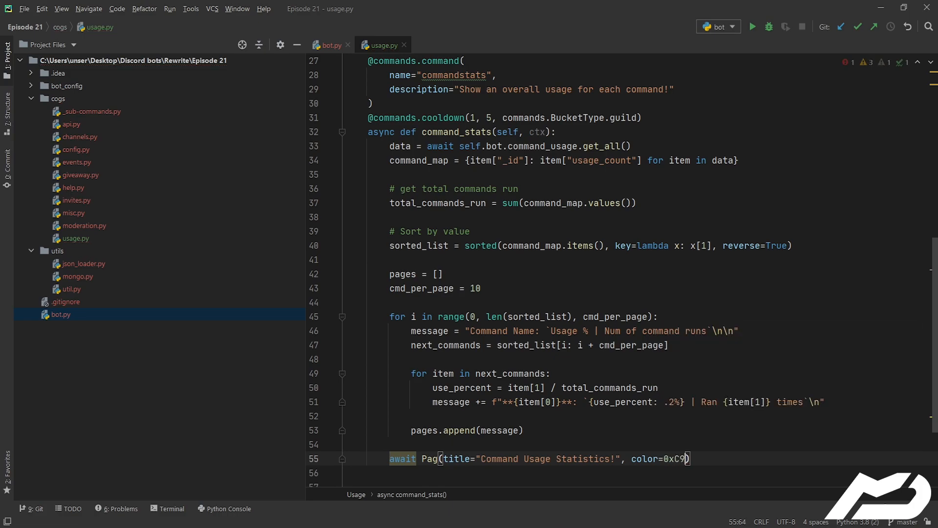
pyautogui.write('B4F4,')
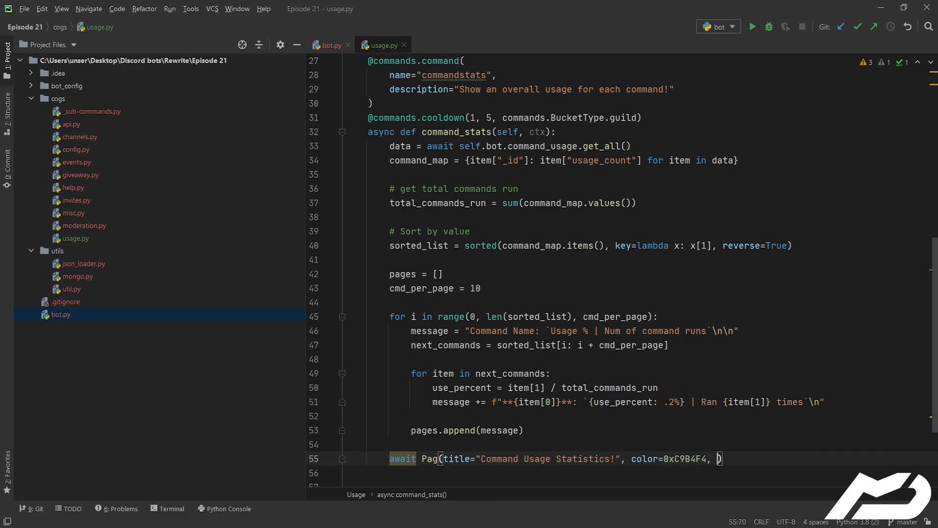
# - Give the paginator entries=pages and length=1, start it with ctx, and switch to Discord
pyautogui.write('entries=pages, e')
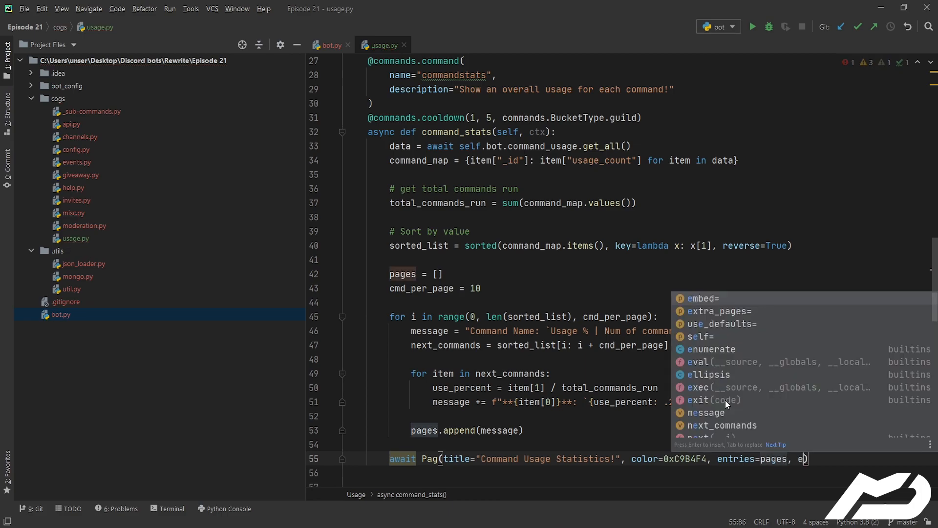
pyautogui.write('length=1')
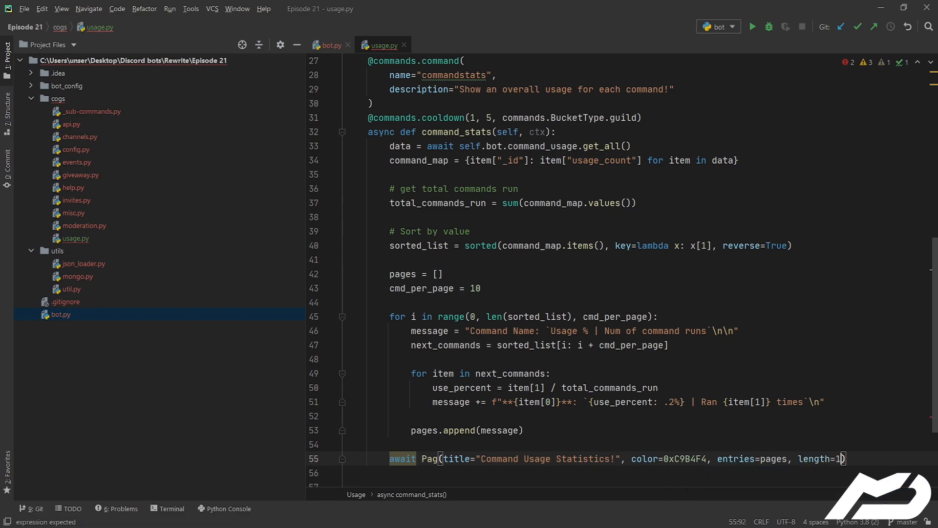
pyautogui.write(').')
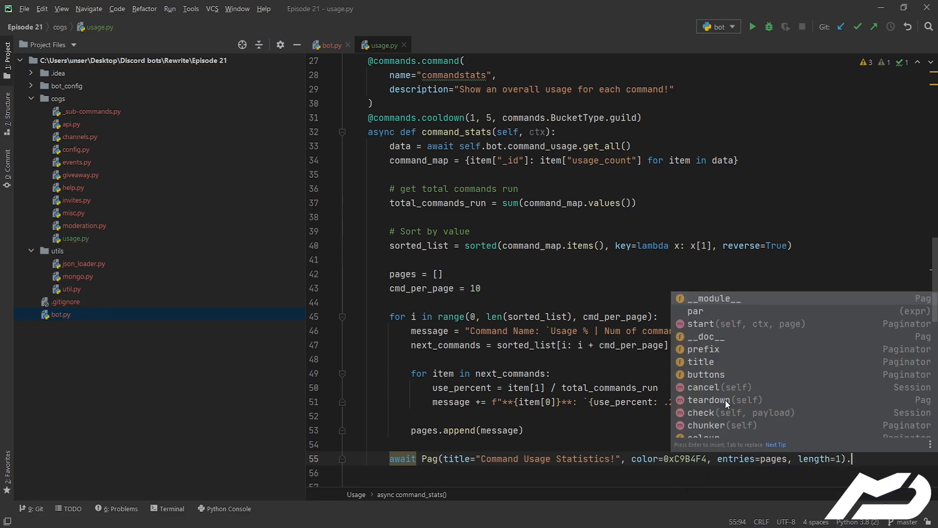
pyautogui.write('.start(ctx')
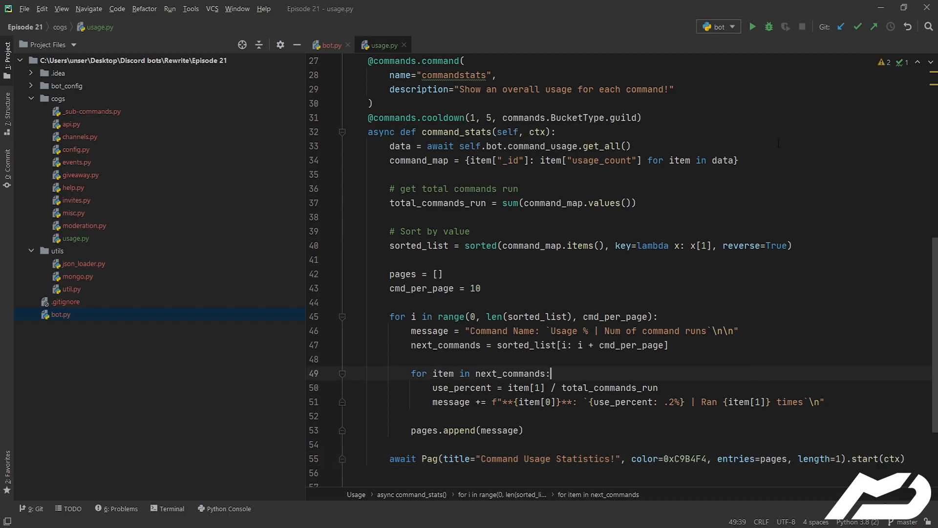
pyautogui.click(755, 26)
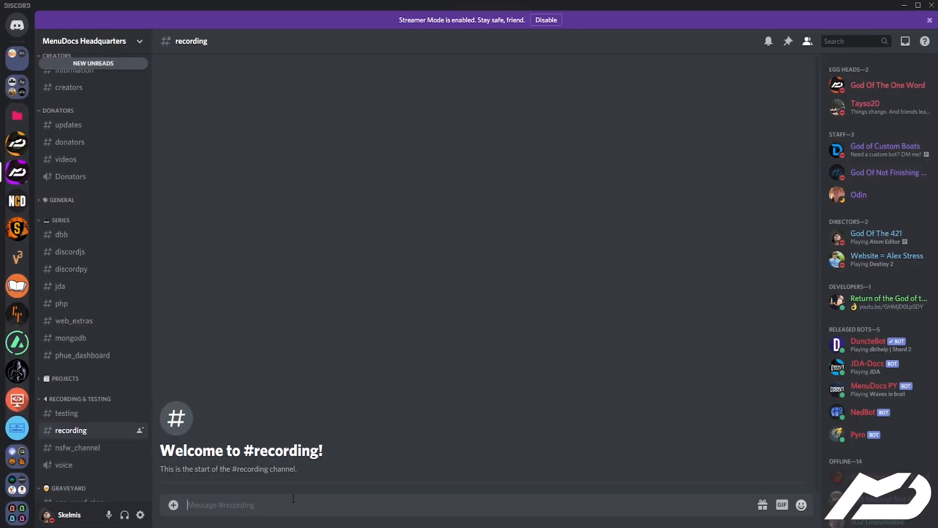
# - Send !commandstats and then !help in the #recording channel
pyautogui.write('!commandsta')
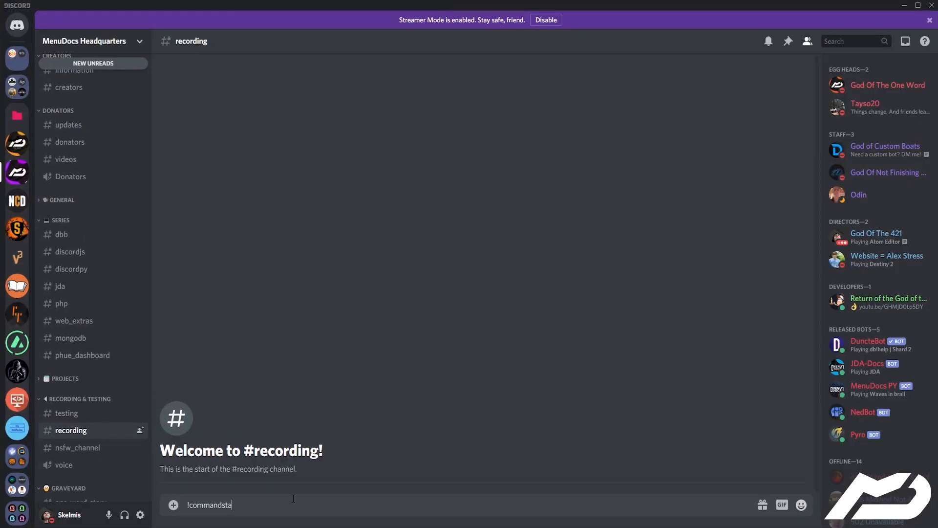
pyautogui.press('Enter')
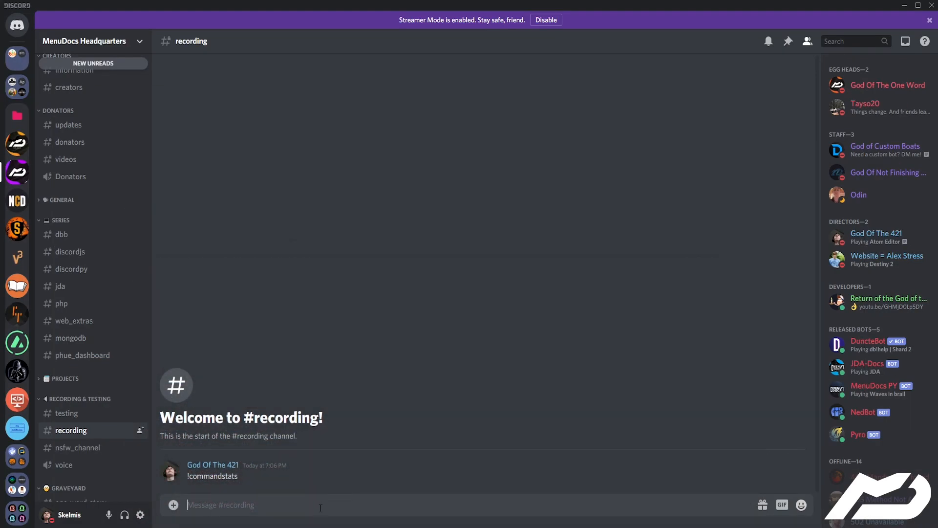
pyautogui.write('!')
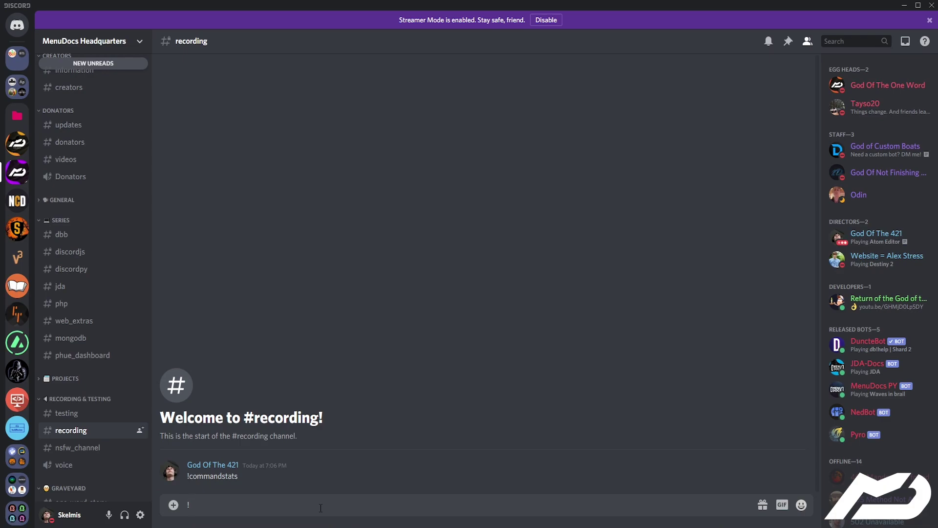
pyautogui.press('Enter')
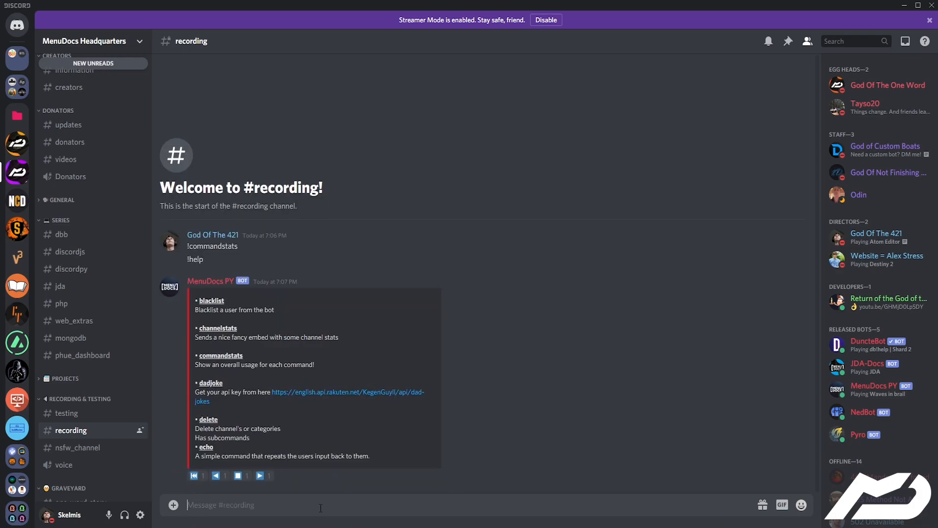
# - Send !channelstats, have echo repeat 'Hello Youtube!', and begin !commandstats again
pyautogui.write('!cha')
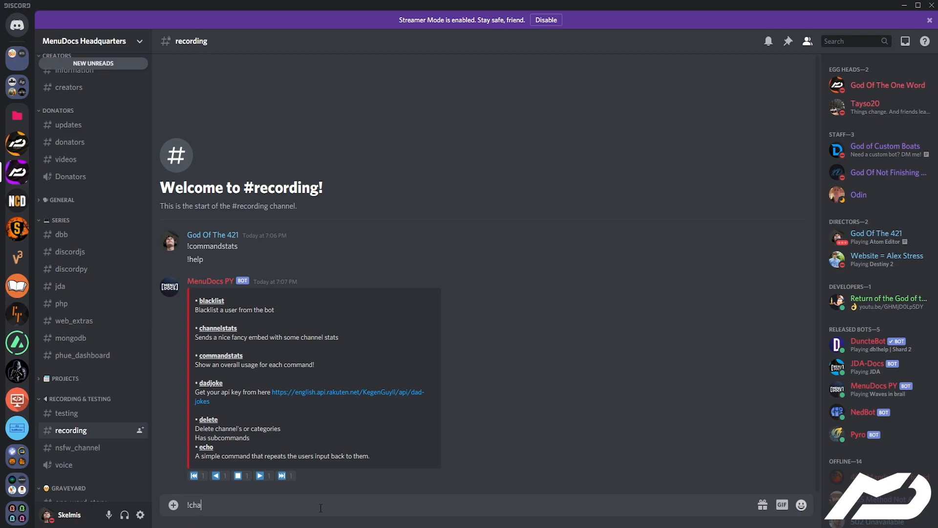
pyautogui.press('Enter')
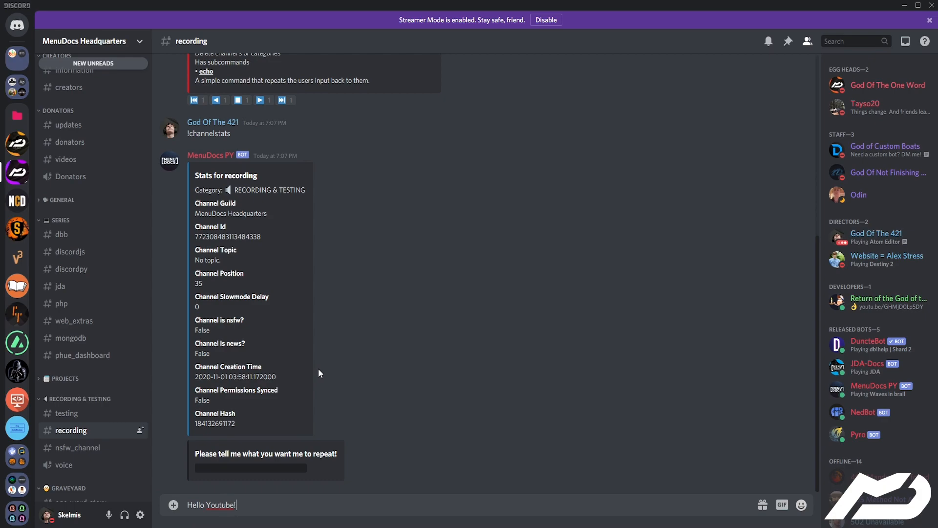
pyautogui.press('Enter')
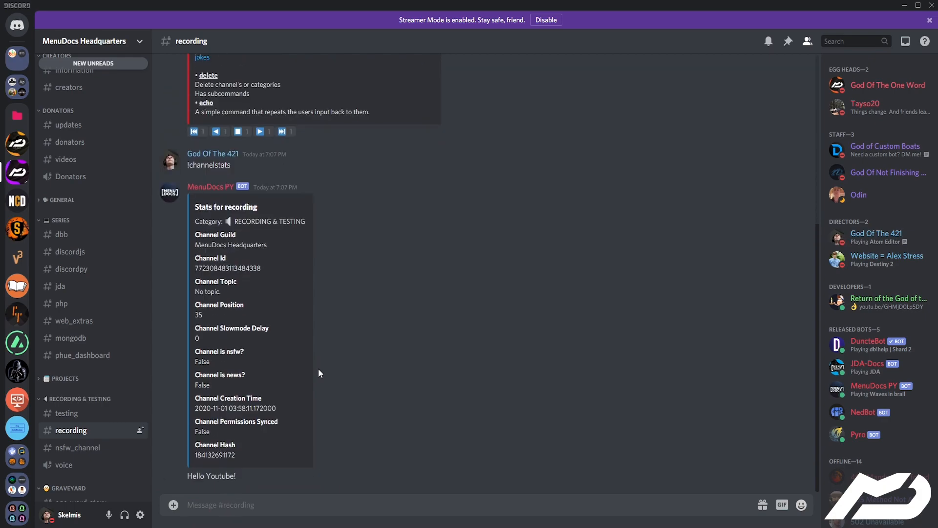
pyautogui.write('!1com')
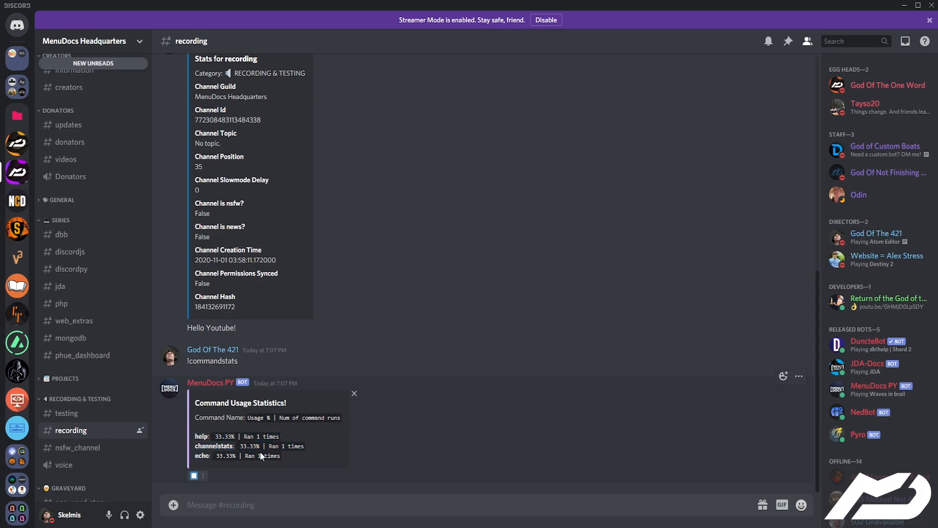
pyautogui.moveTo(315, 450)
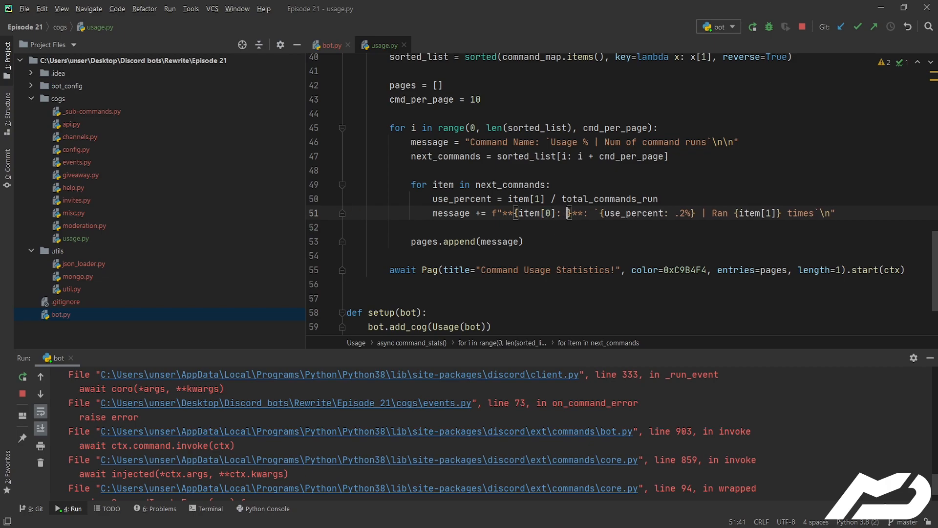
# - Add a >10 width specifier to item[0] in the per-command stats f-string
pyautogui.write('>10')
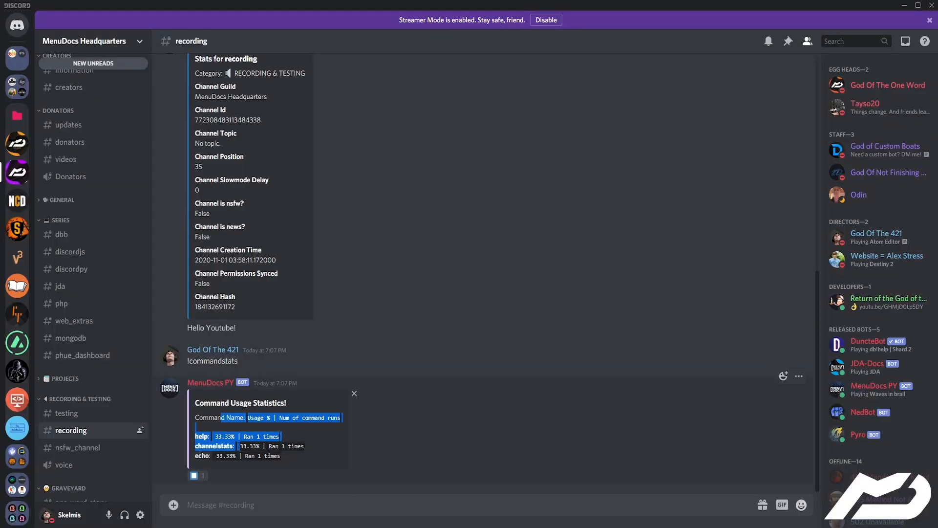
# - Rerun help and commandstats so the embed shows help at 40.00% and the others at 20%
pyautogui.click(405, 435)
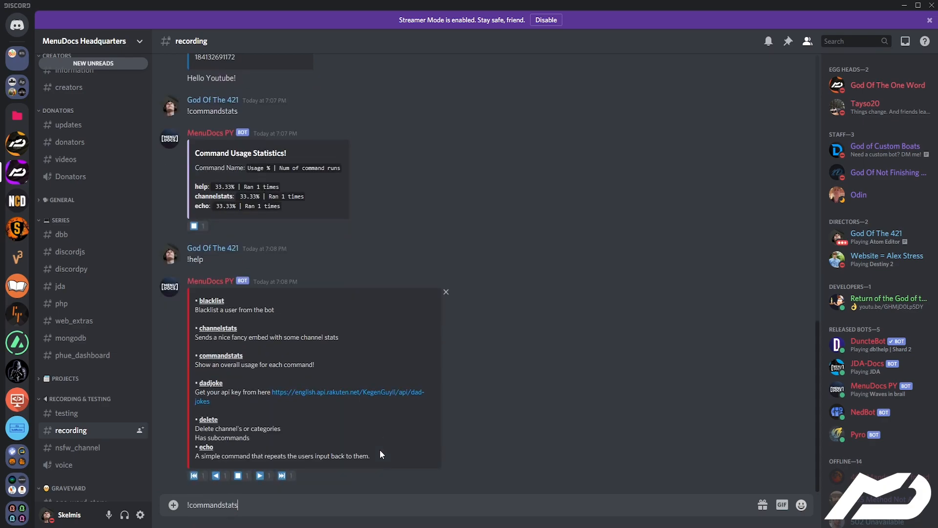
pyautogui.press('Enter')
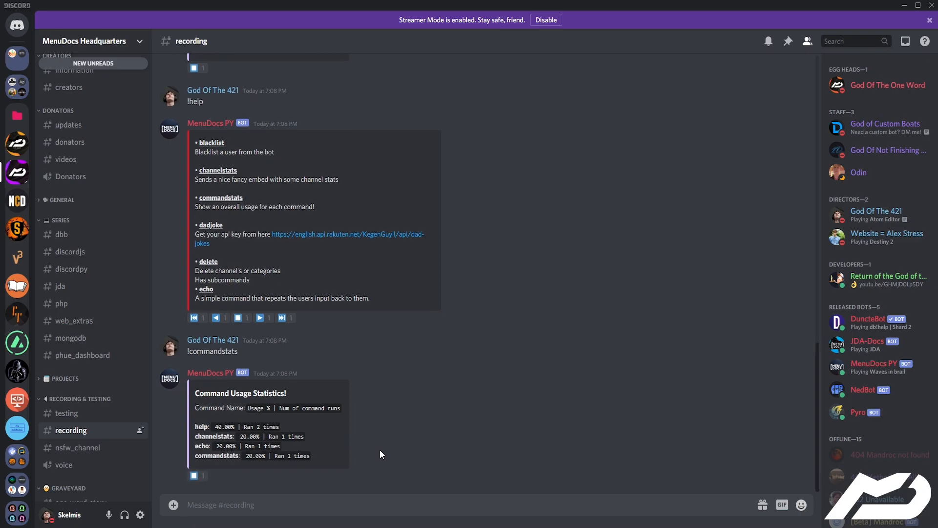